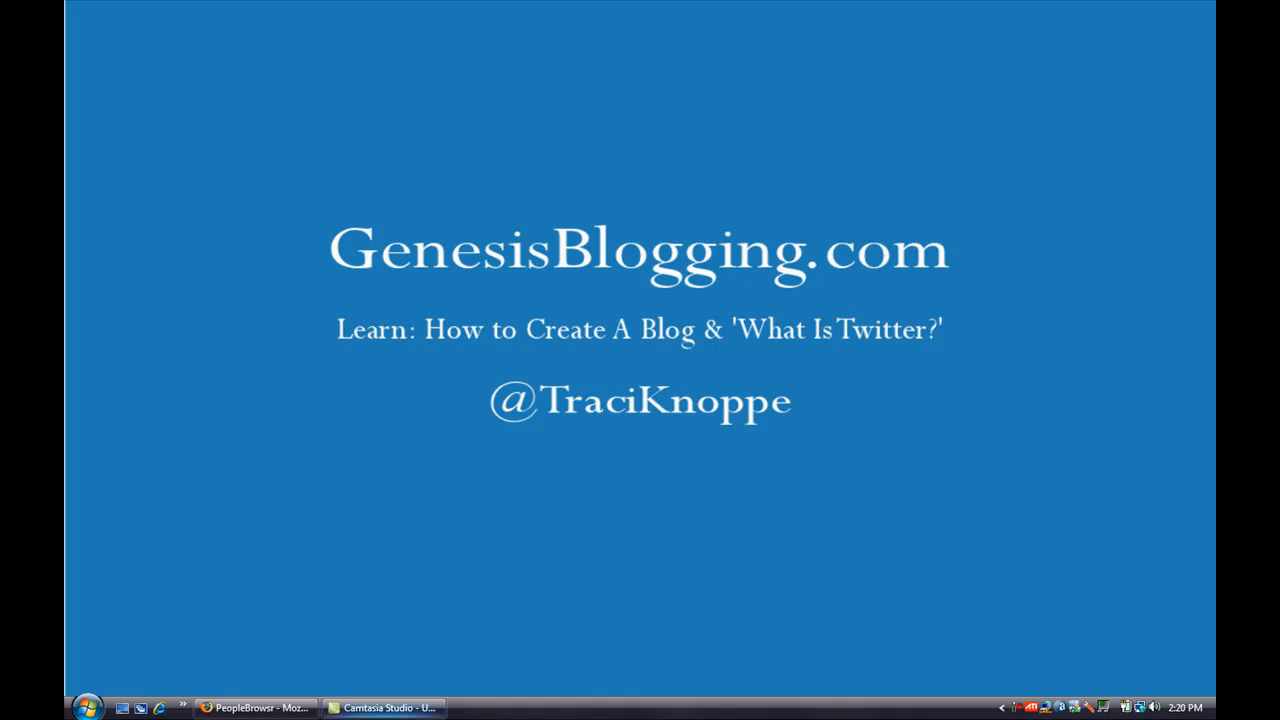
Step: Bring the Firefox window with the PeopleBrowsr welcome page to the front
left_click(256, 708)
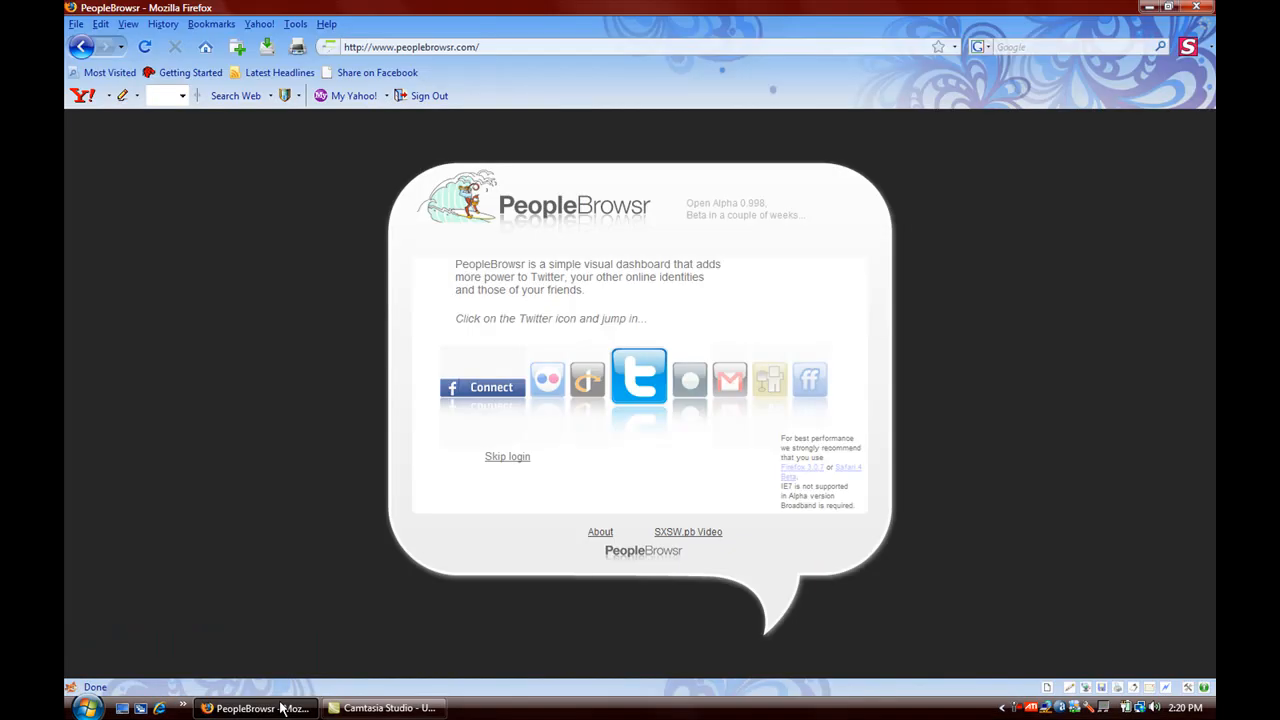
mouse_move(256, 708)
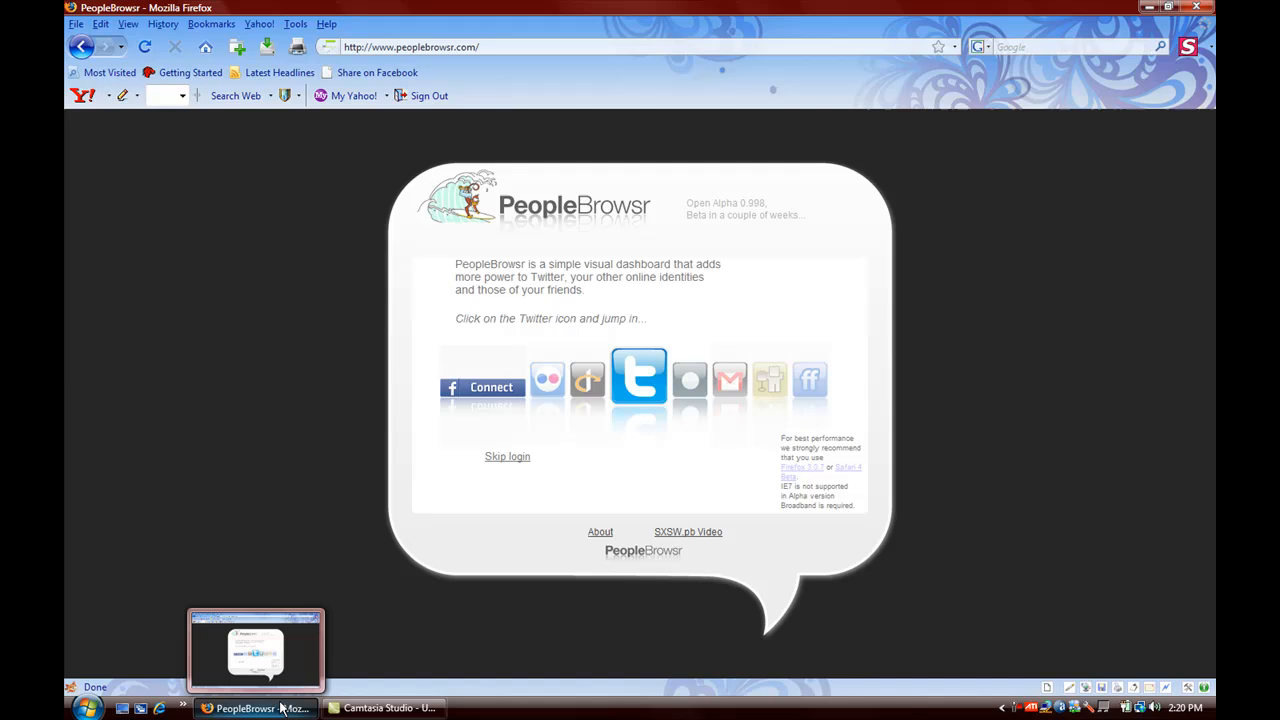
mouse_move(490, 638)
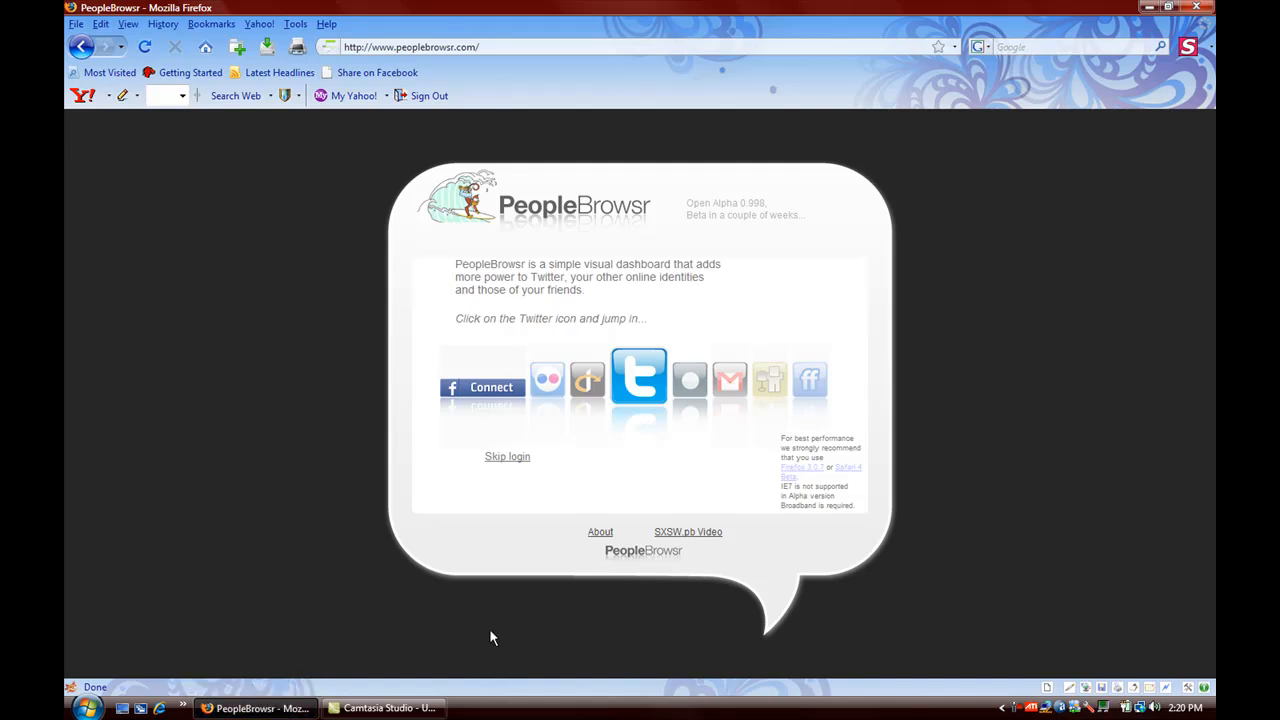
mouse_move(508, 634)
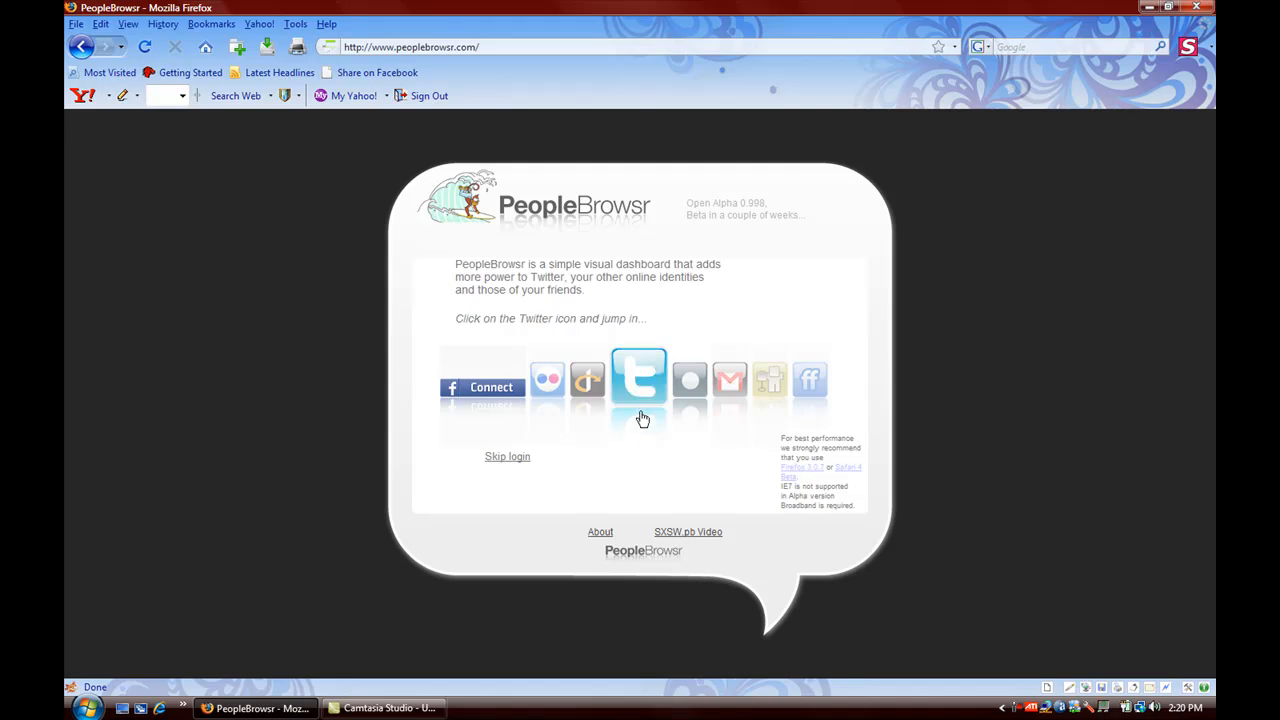
mouse_move(638, 390)
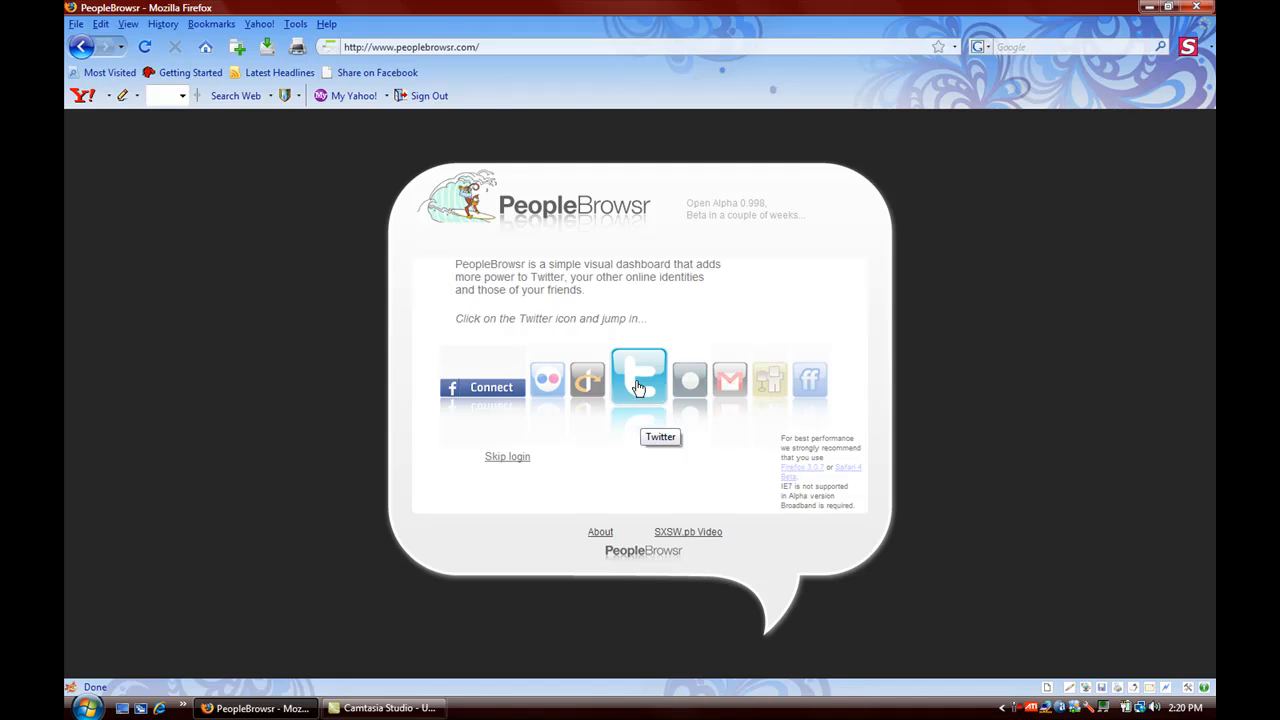
Step: Sign in to PeopleBrowsr with the Twitter ID and password via the Twitter icon
left_click(640, 378)
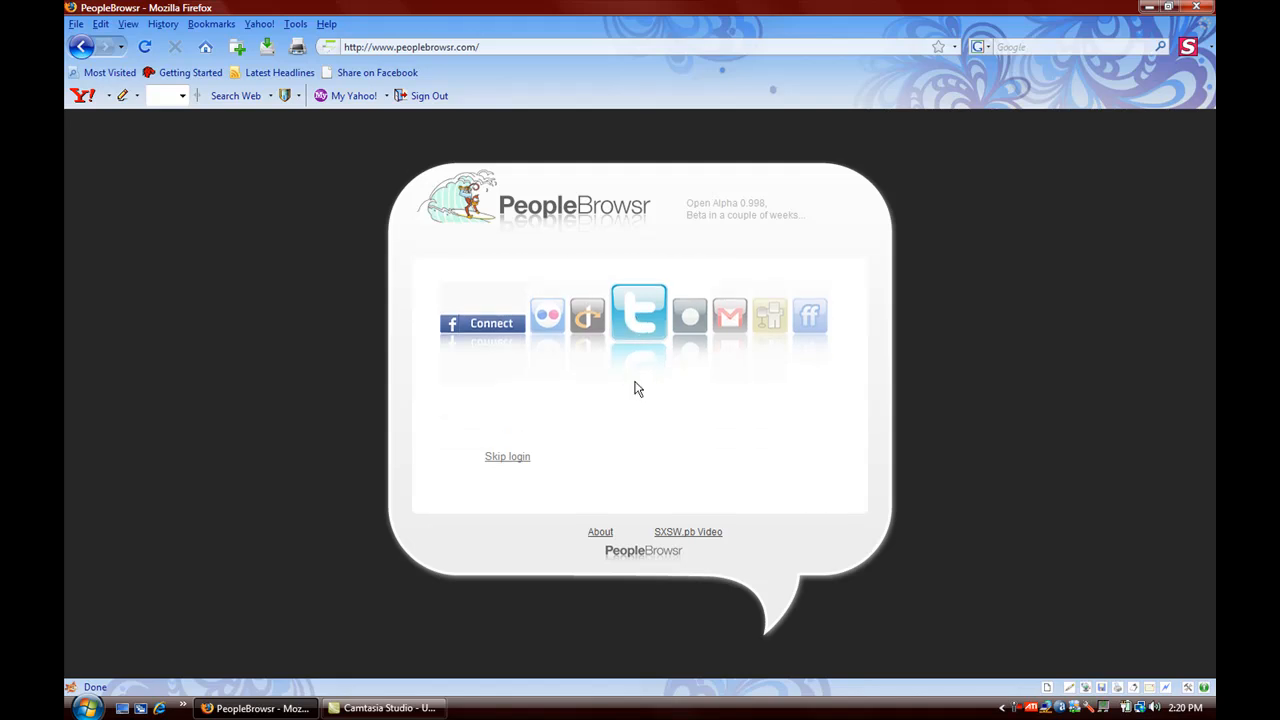
left_click(638, 312)
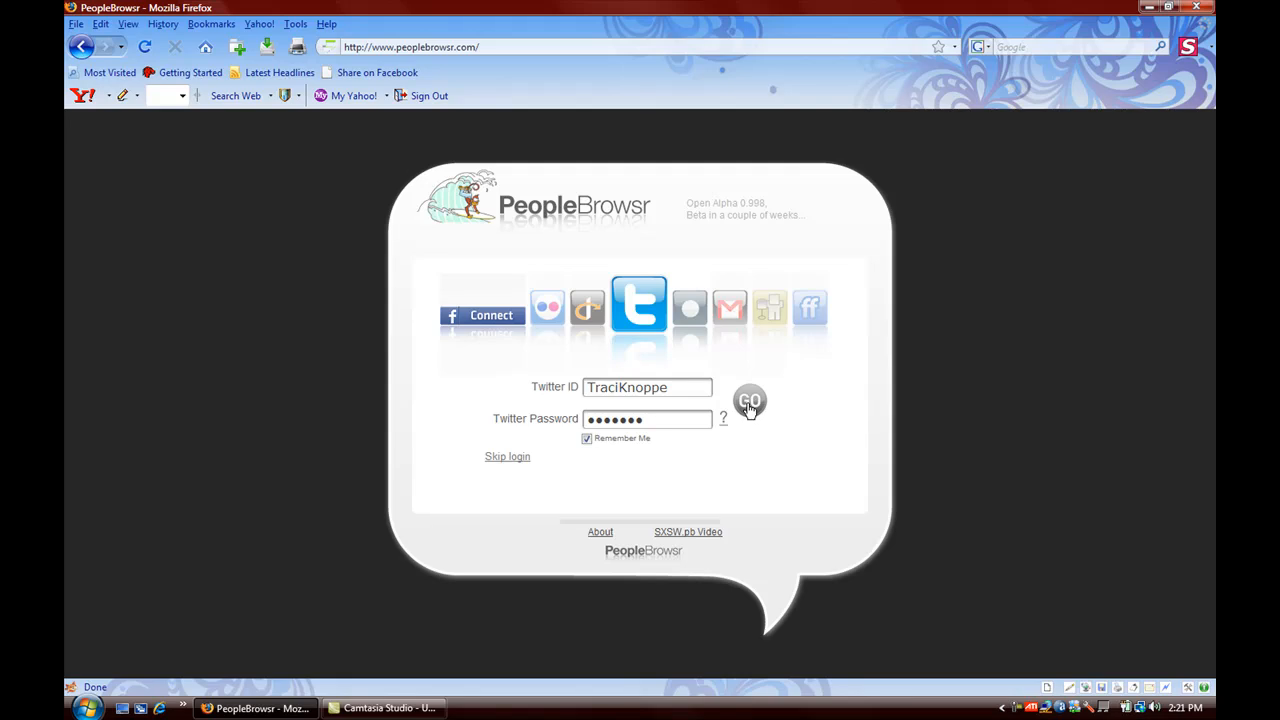
left_click(750, 400)
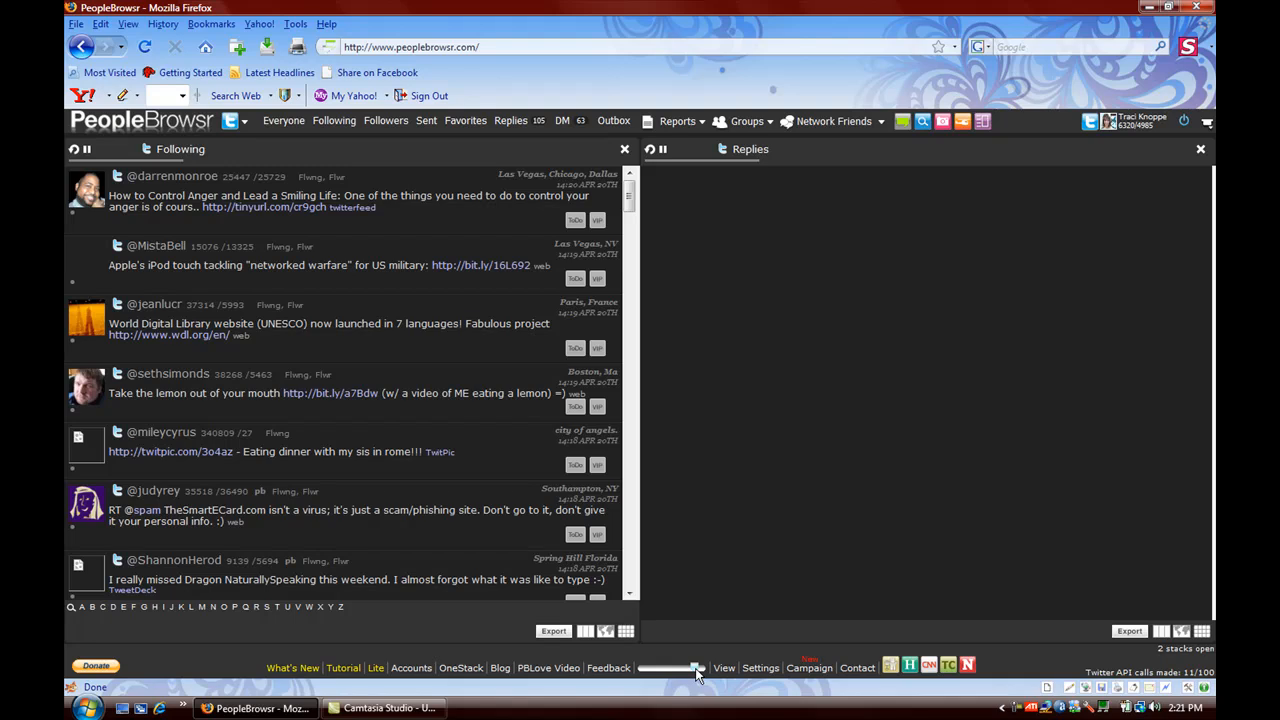
Step: Let the Replies stack load the tweets addressed to the account
left_click(648, 148)
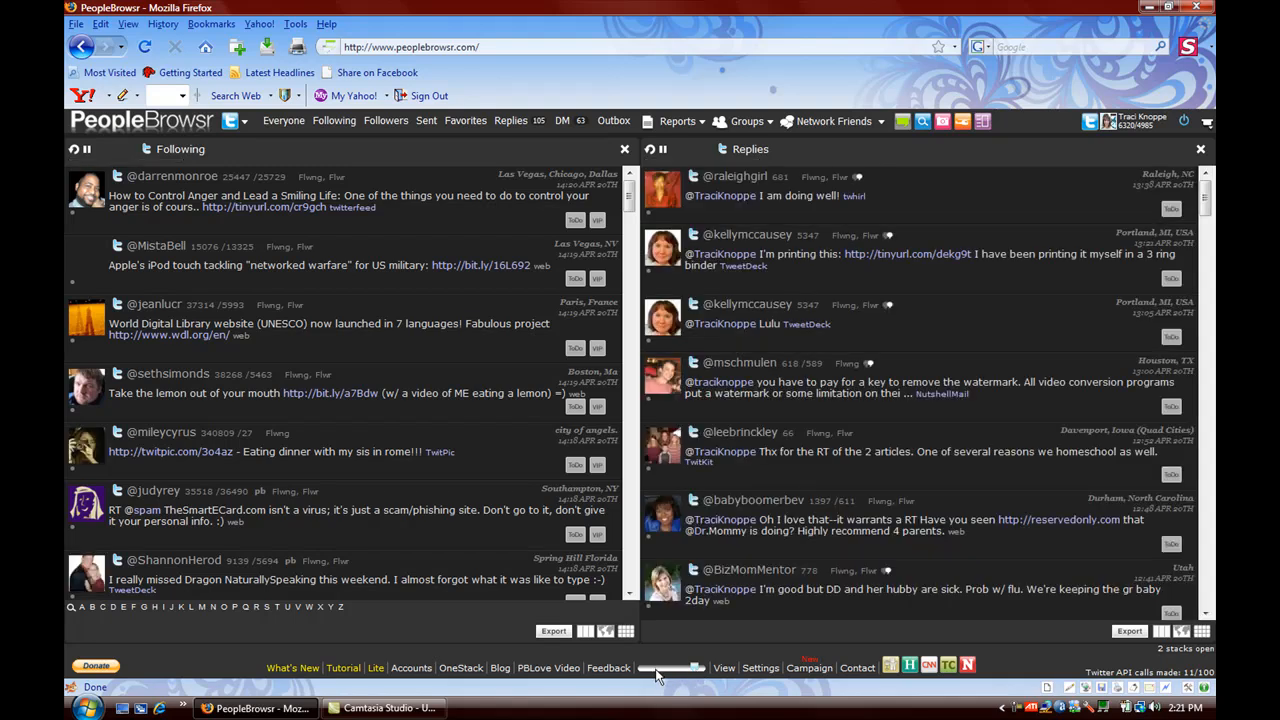
mouse_move(670, 668)
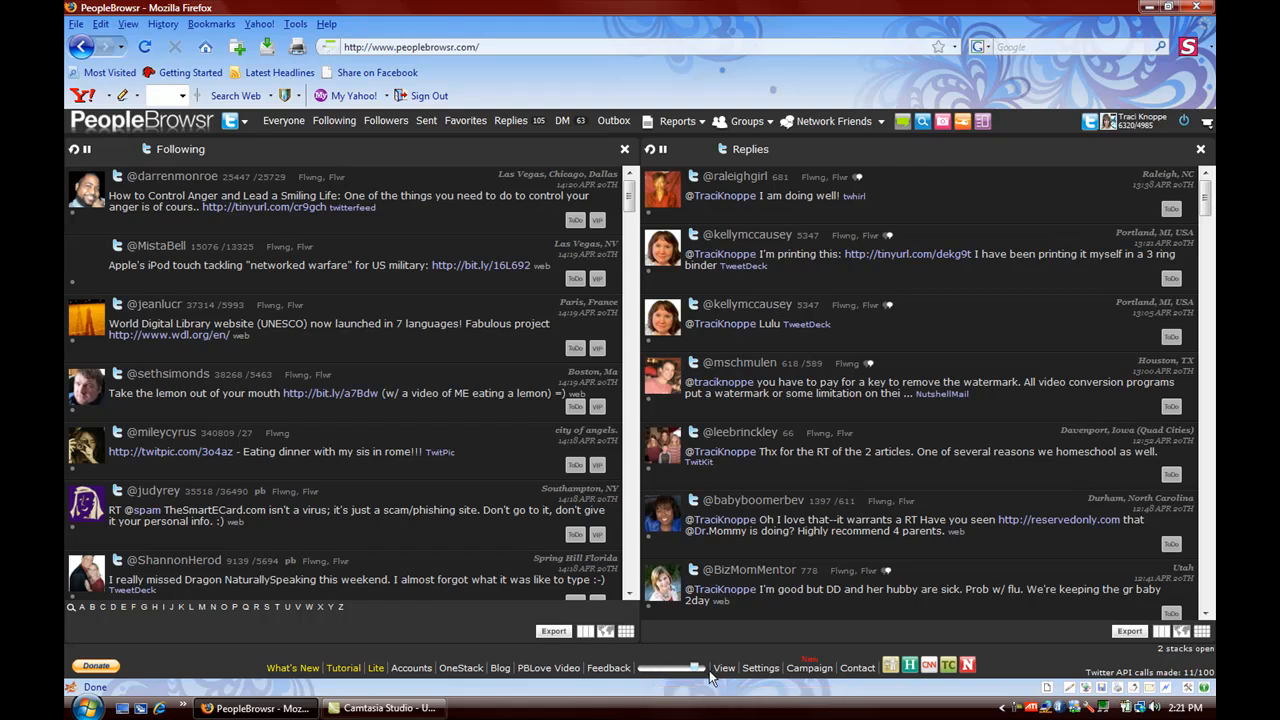
mouse_move(650, 682)
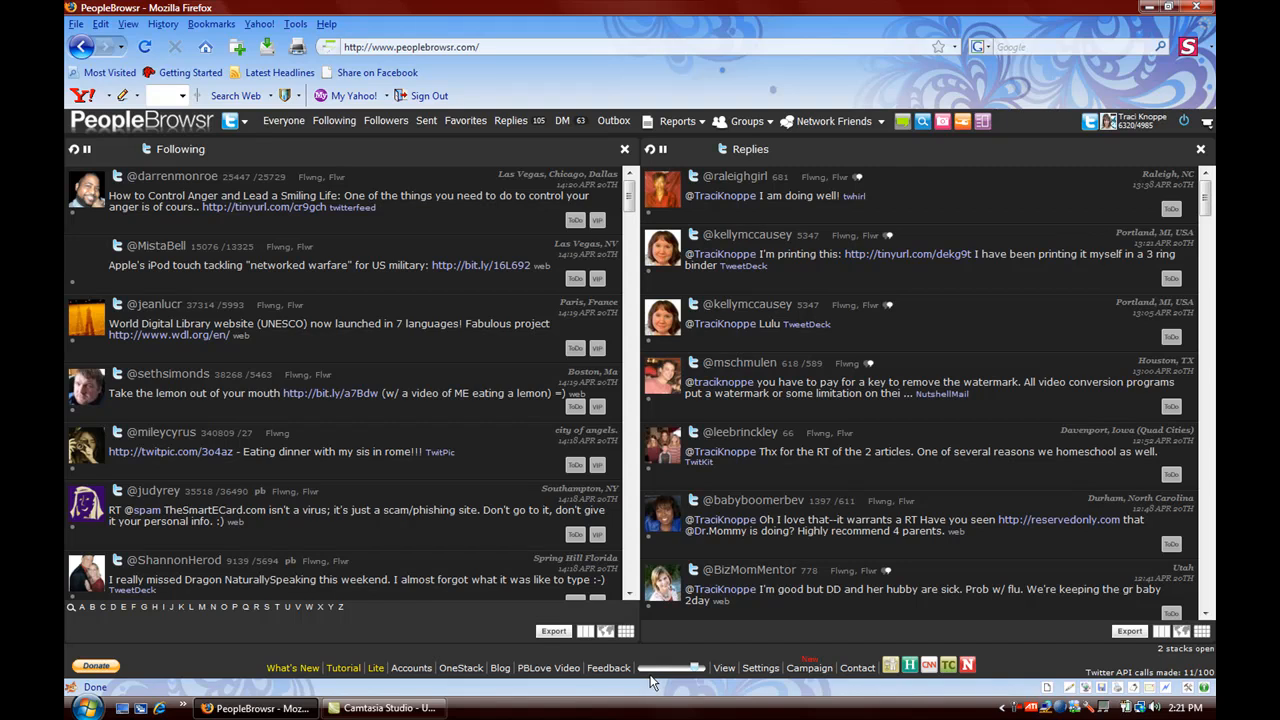
mouse_move(700, 664)
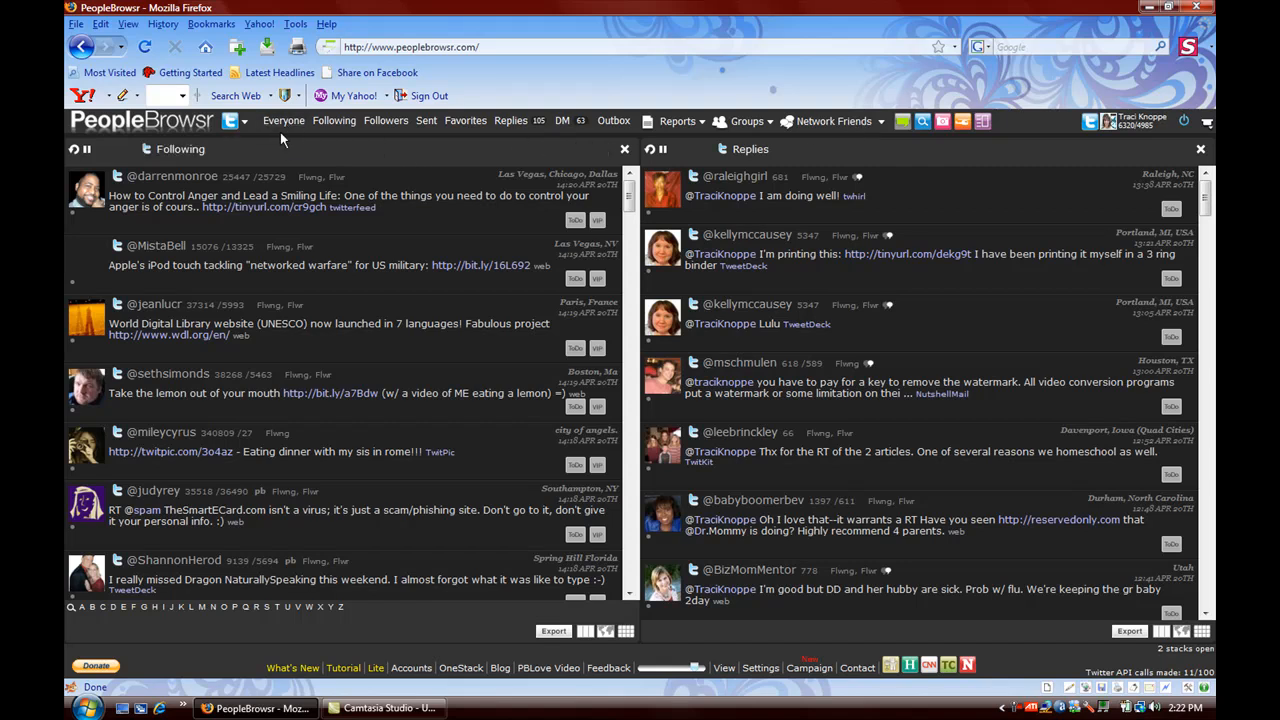
mouse_move(176, 596)
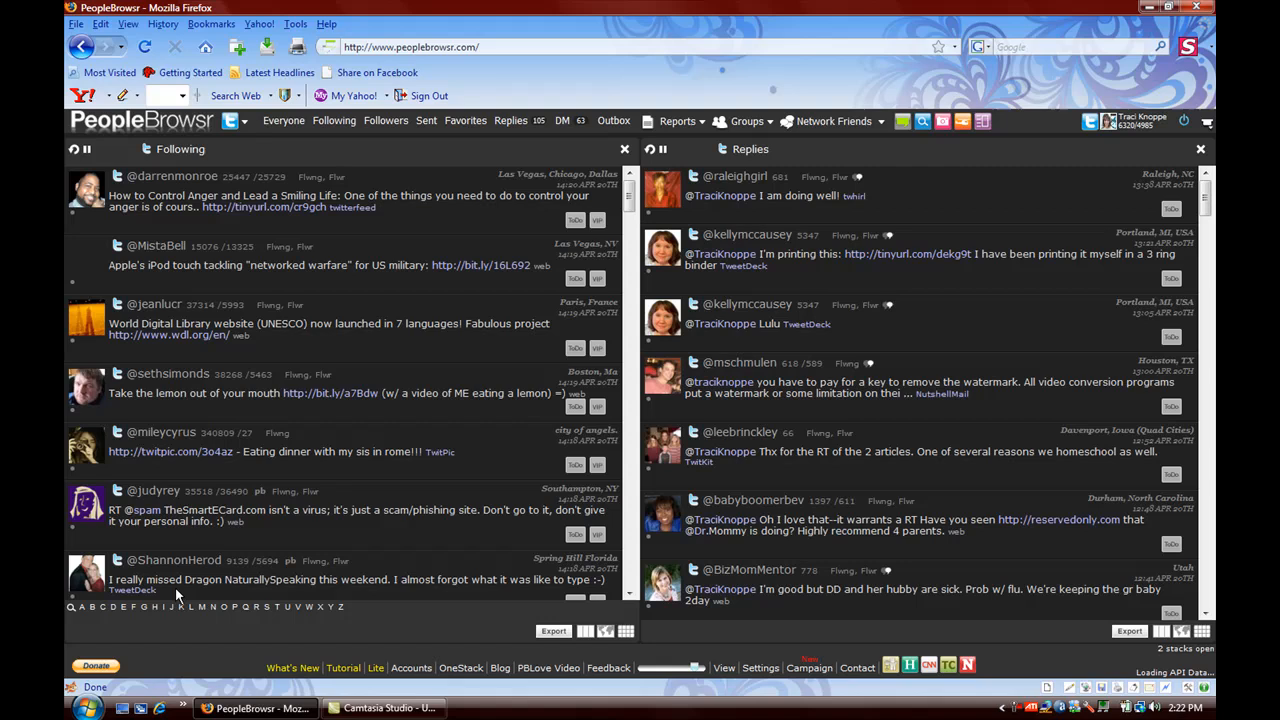
mouse_move(752, 216)
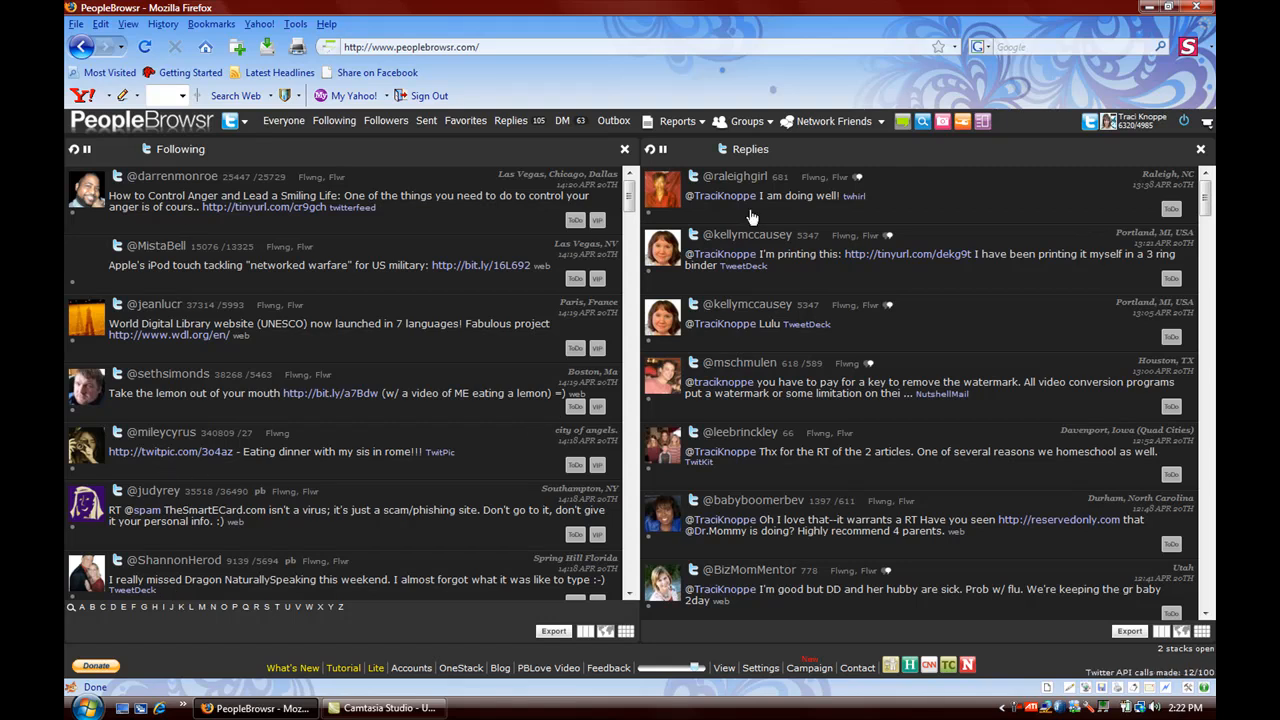
mouse_move(812, 380)
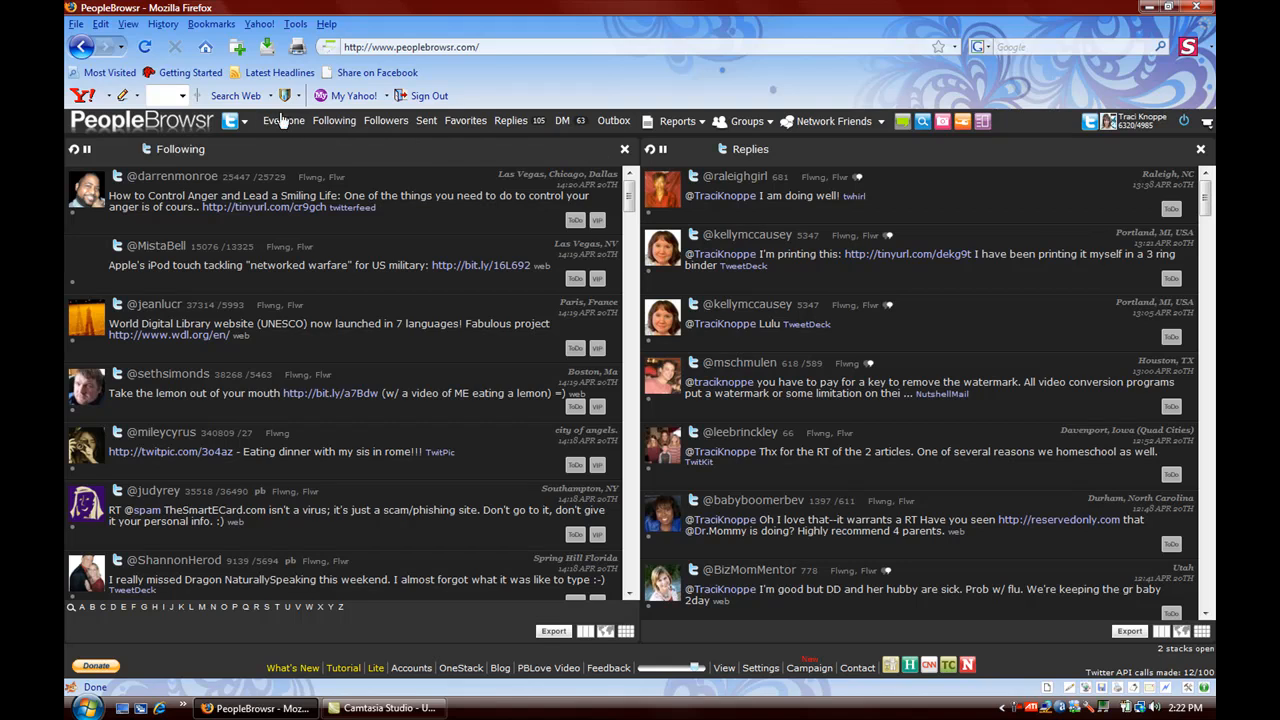
mouse_move(284, 120)
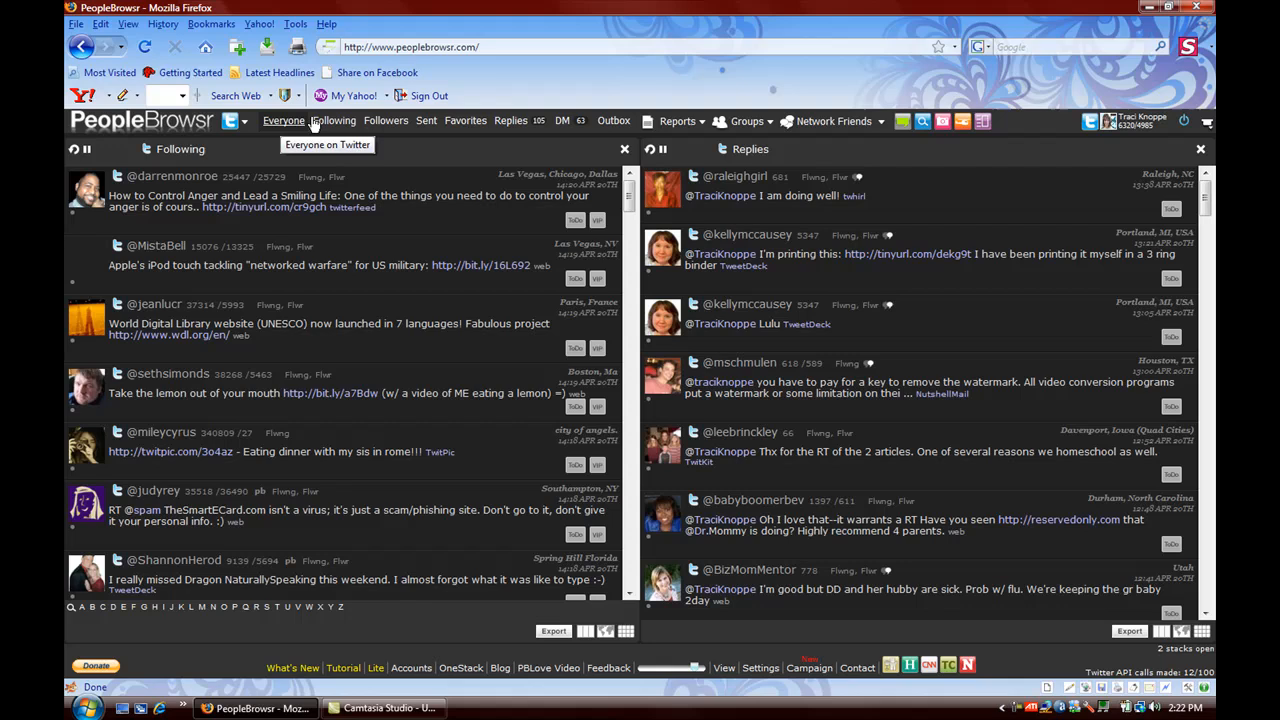
mouse_move(290, 142)
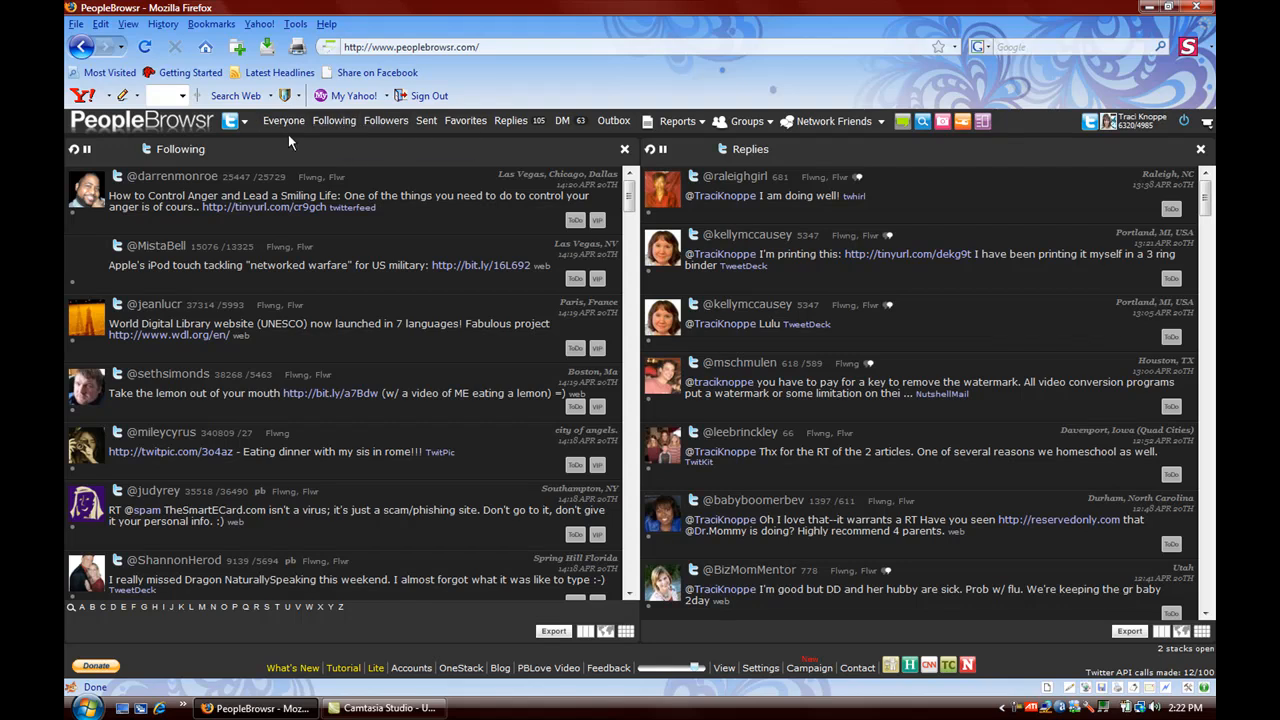
mouse_move(386, 122)
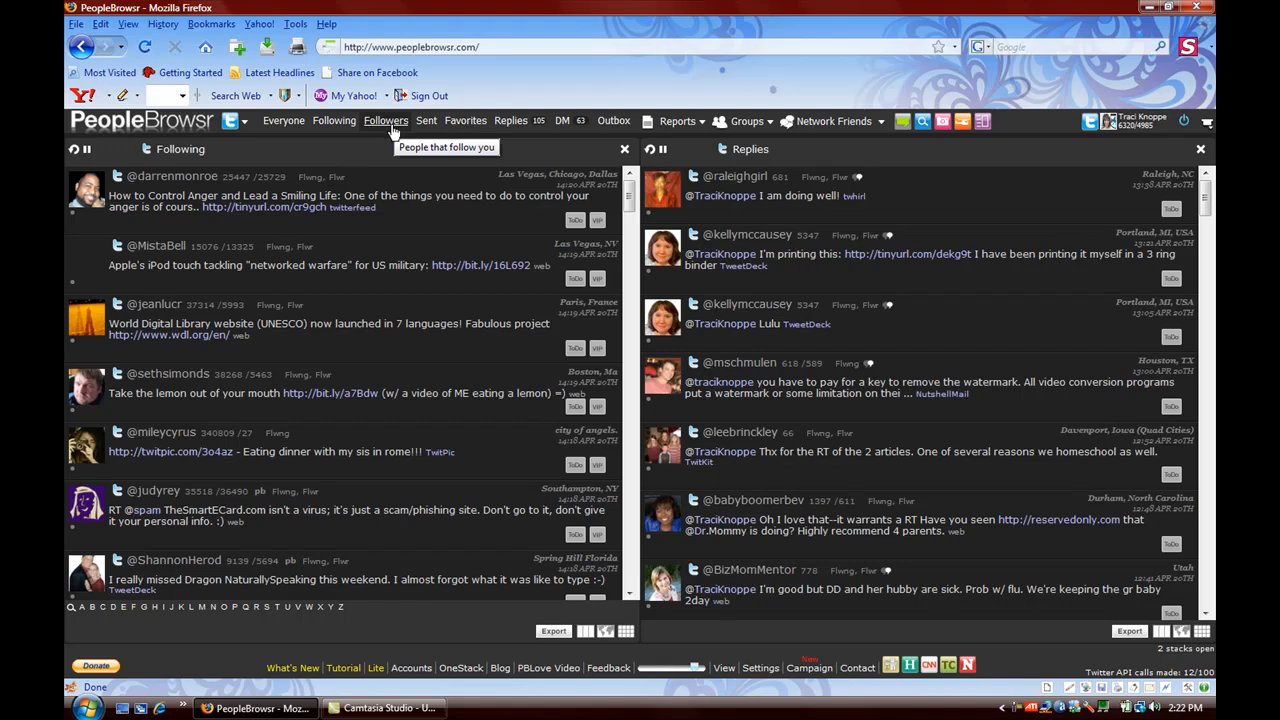
mouse_move(464, 120)
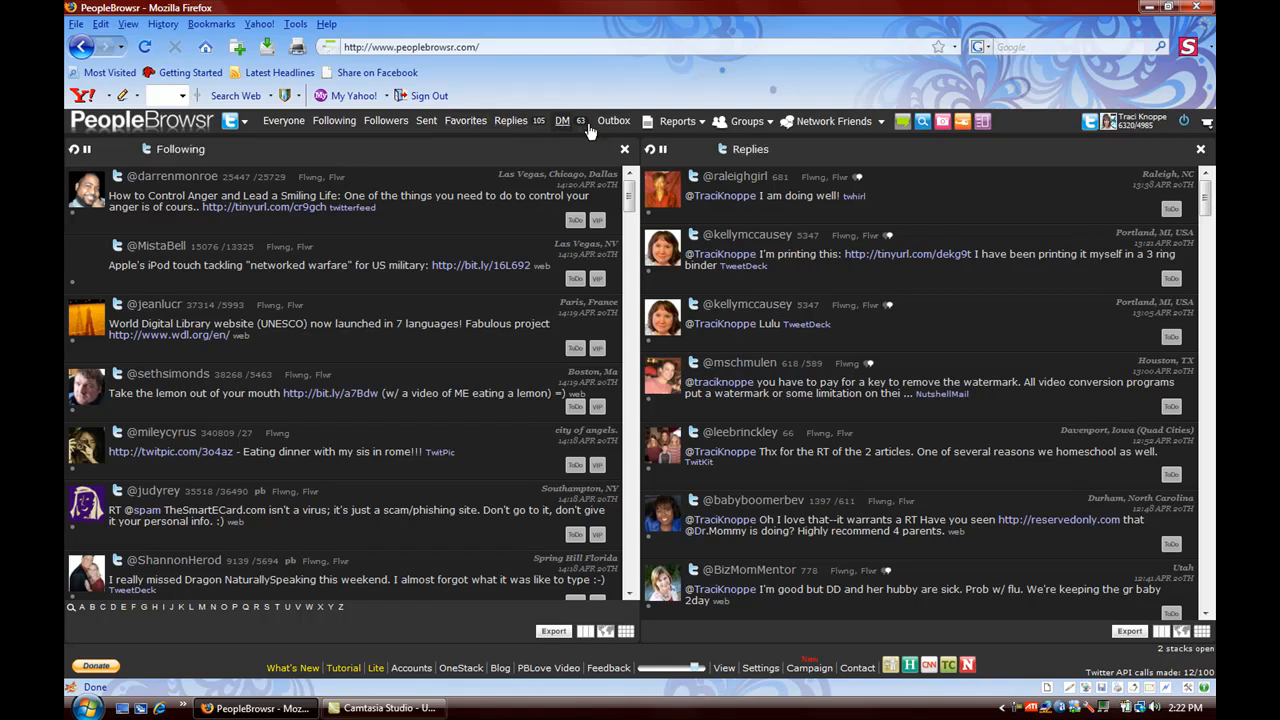
mouse_move(688, 130)
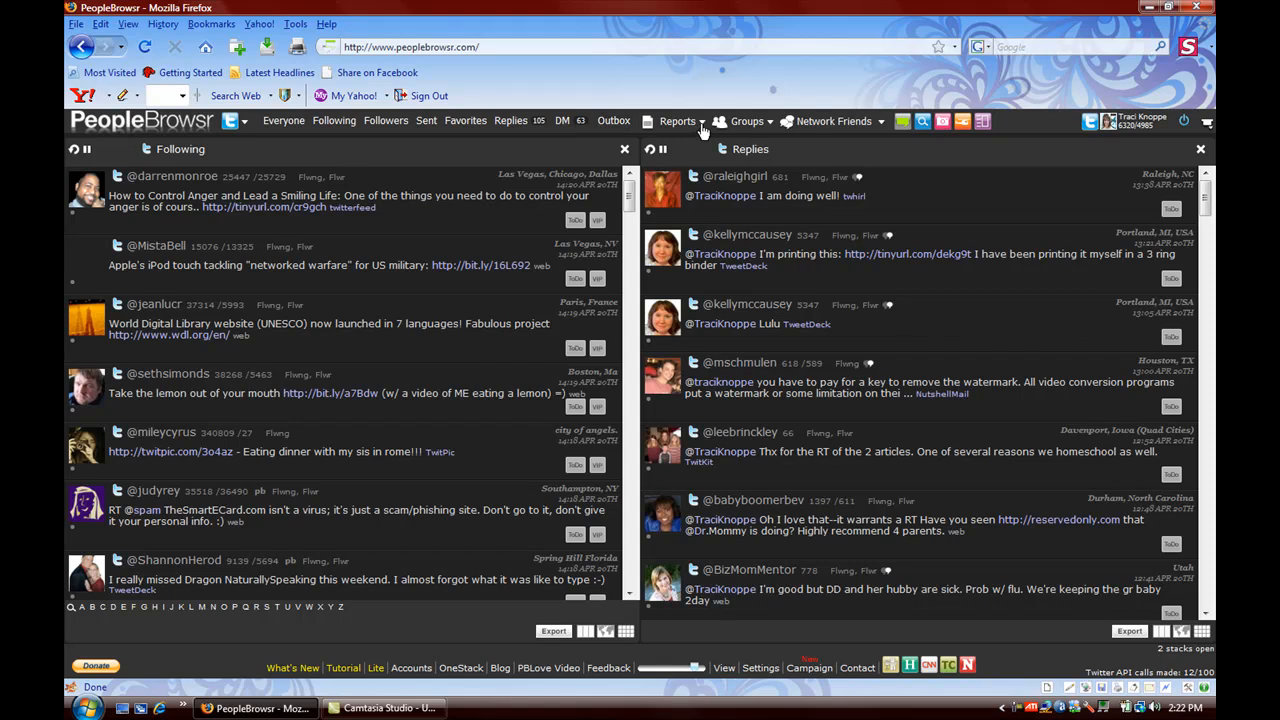
left_click(676, 122)
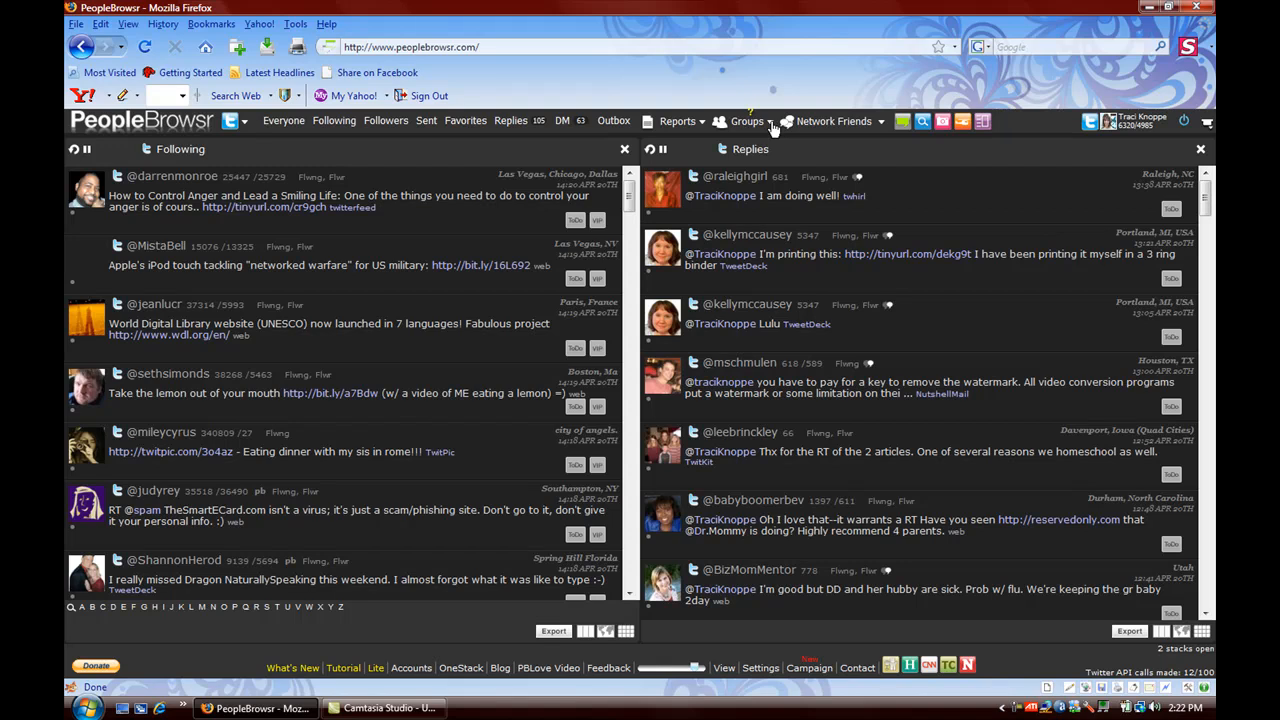
Step: Add a #Facebook stack from the Hashtag Groups (Top 100) list under Groups
left_click(746, 122)
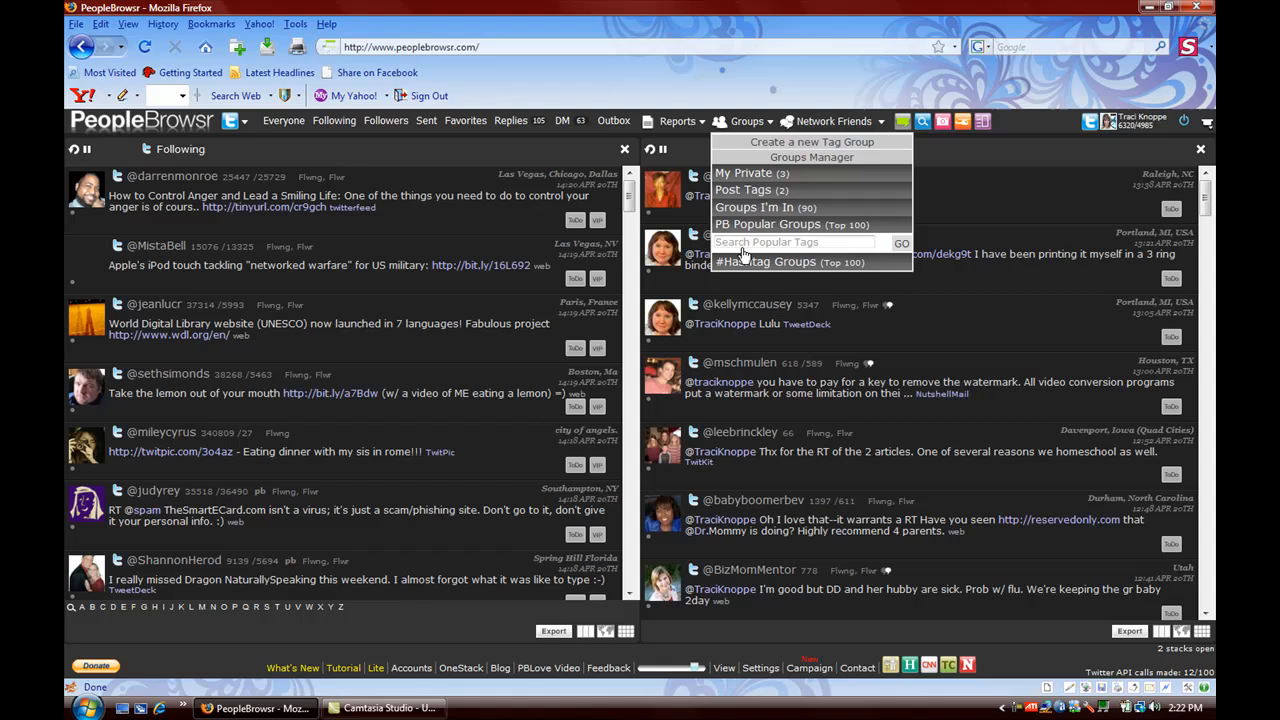
mouse_move(742, 262)
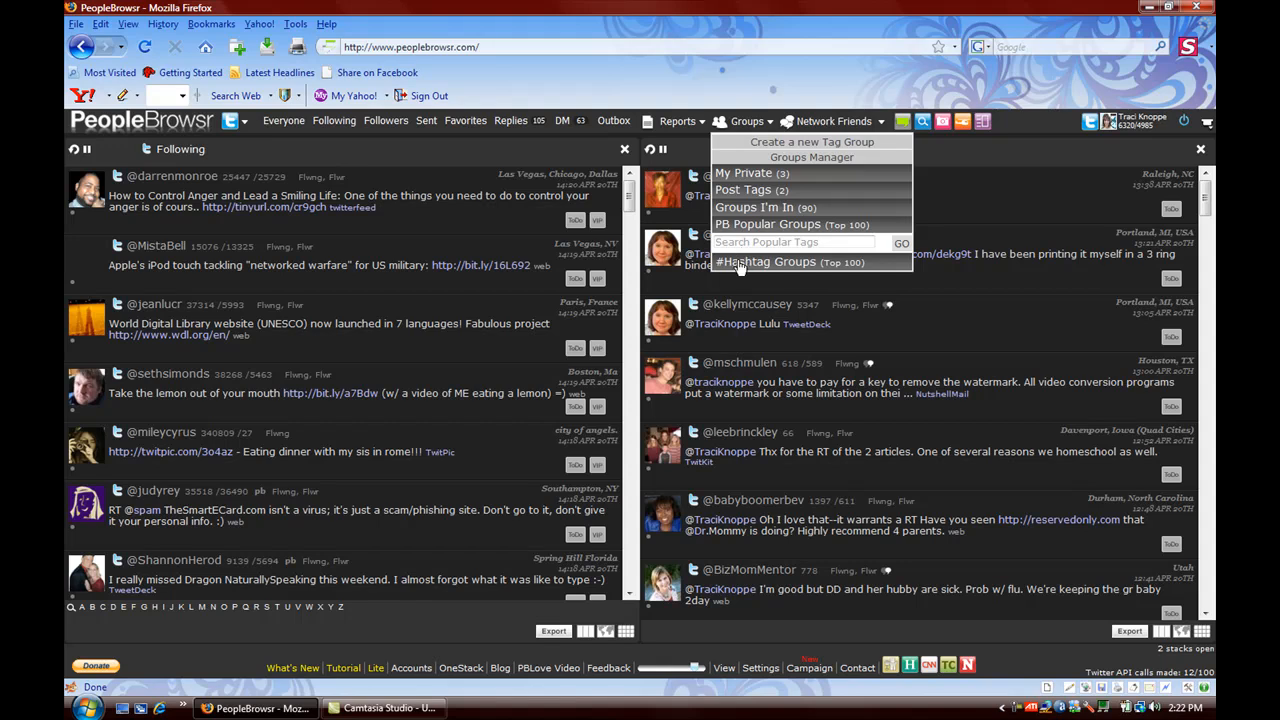
left_click(788, 262)
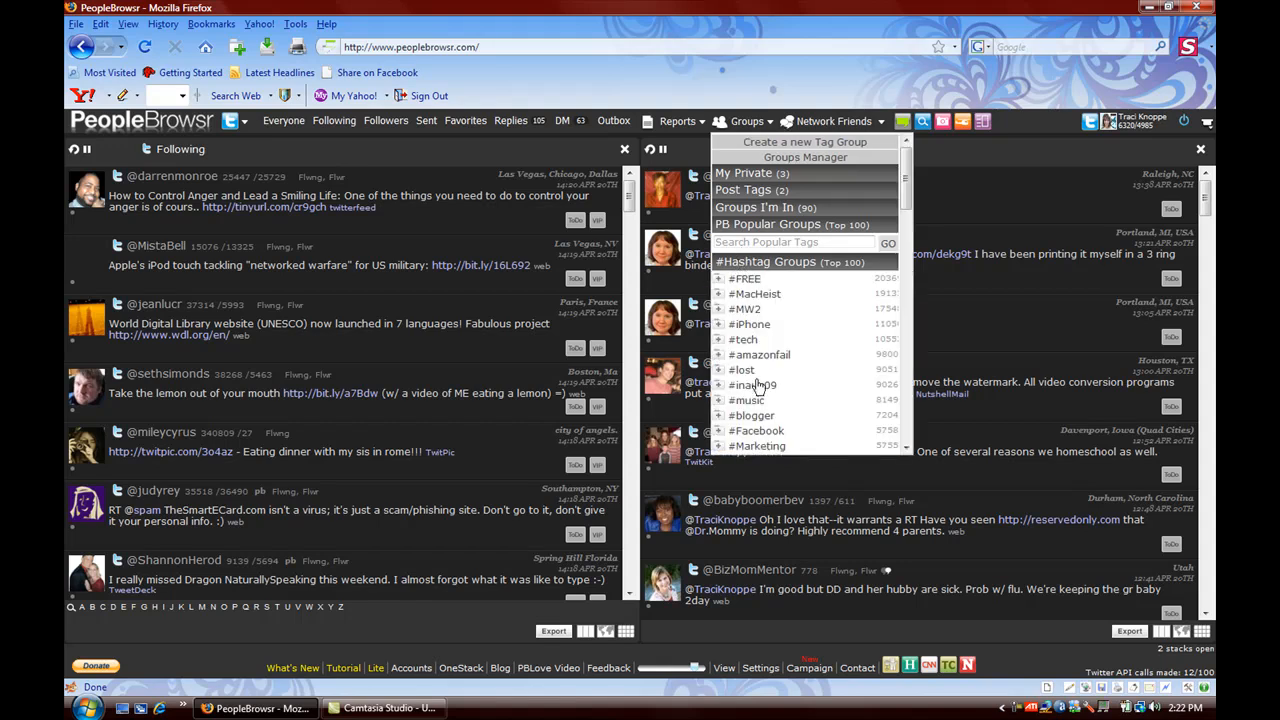
mouse_move(760, 438)
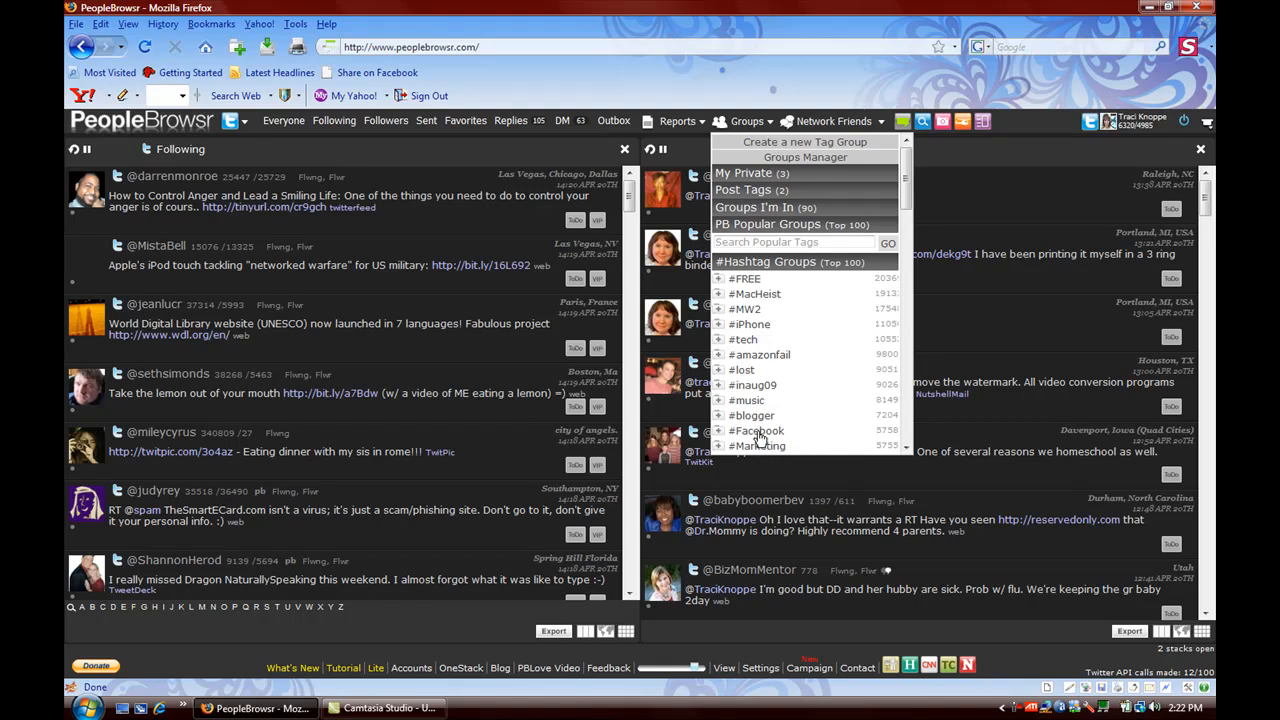
left_click(756, 430)
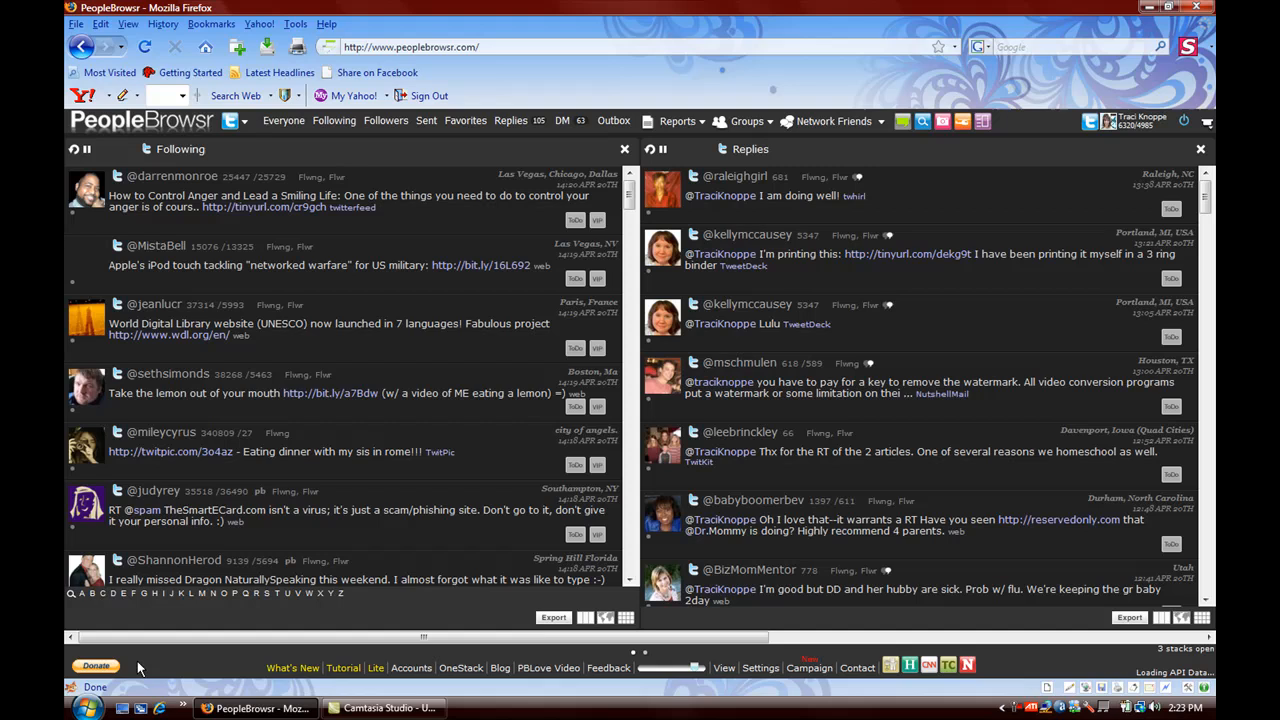
mouse_move(144, 248)
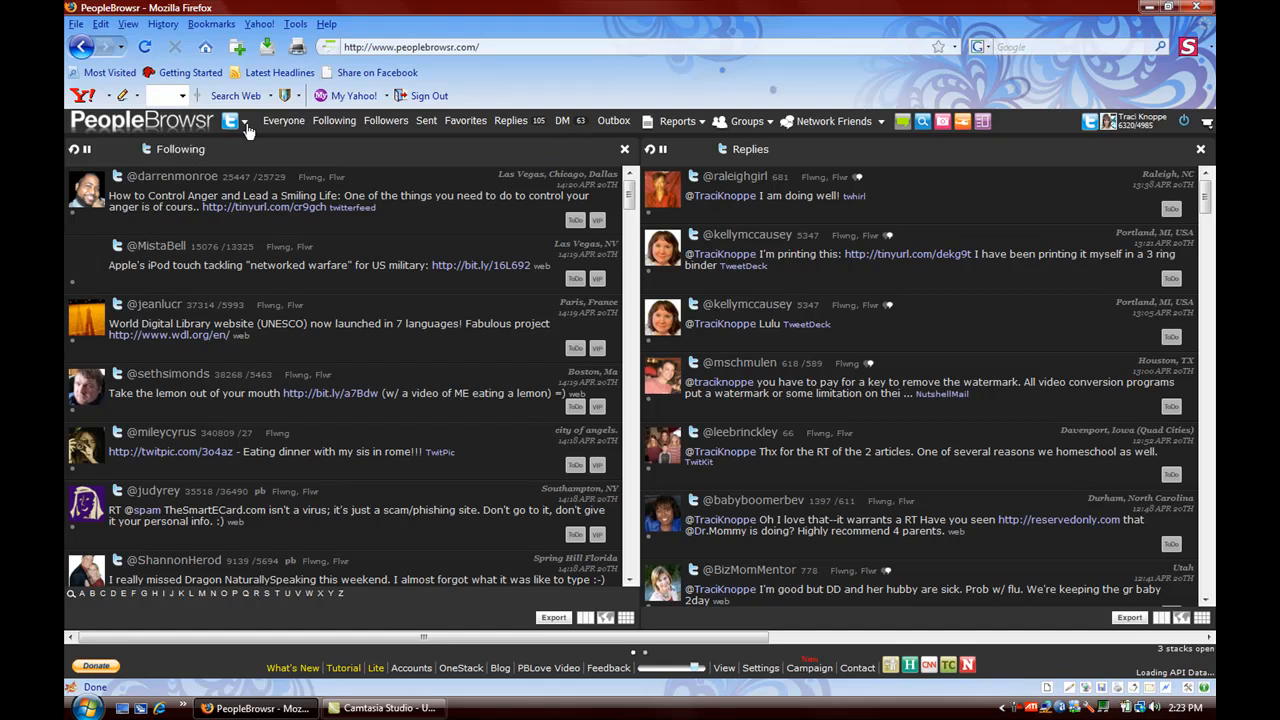
Step: Show the network list beside the logo with Twitter, Facebook, Flickr, YouTube and MySpace
left_click(248, 122)
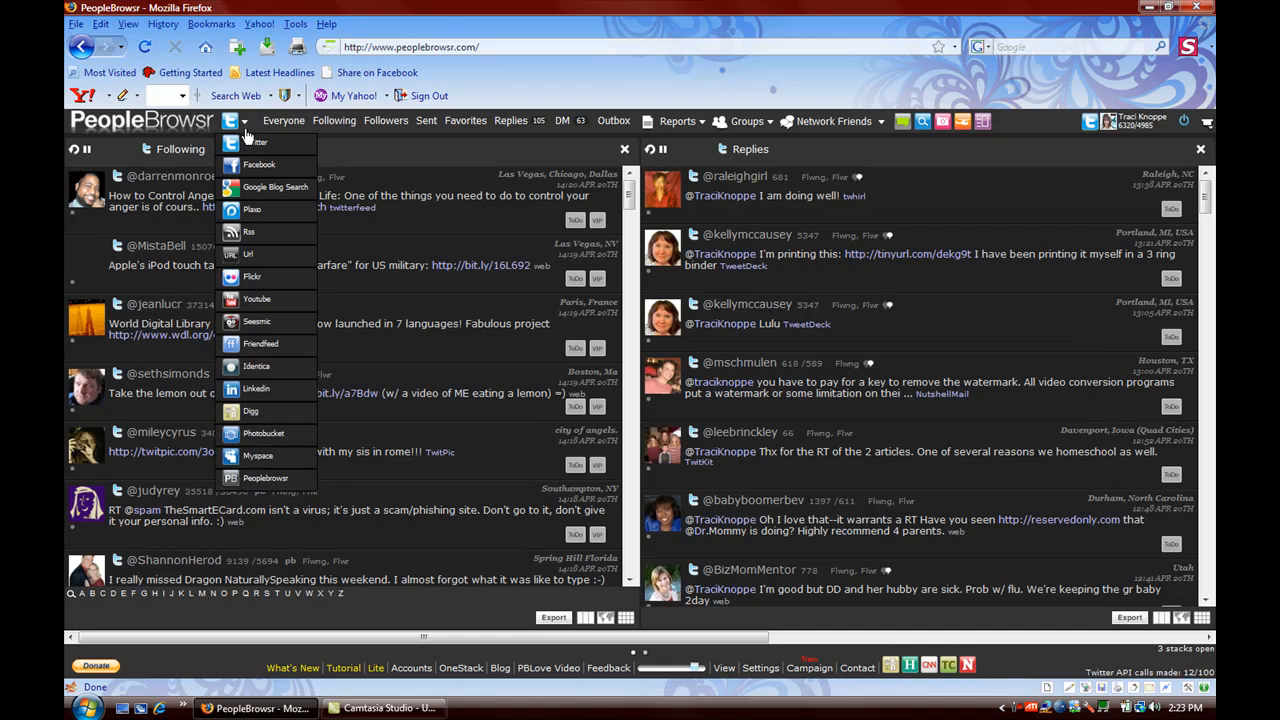
mouse_move(256, 412)
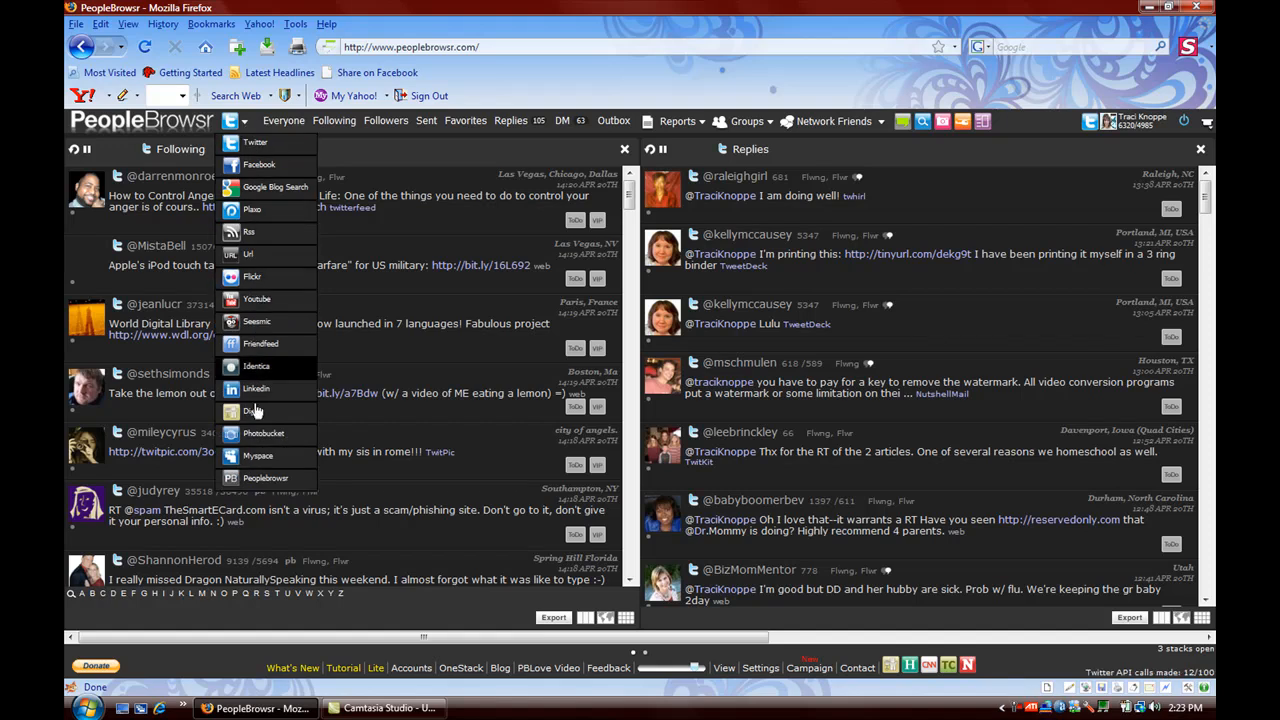
mouse_move(252, 490)
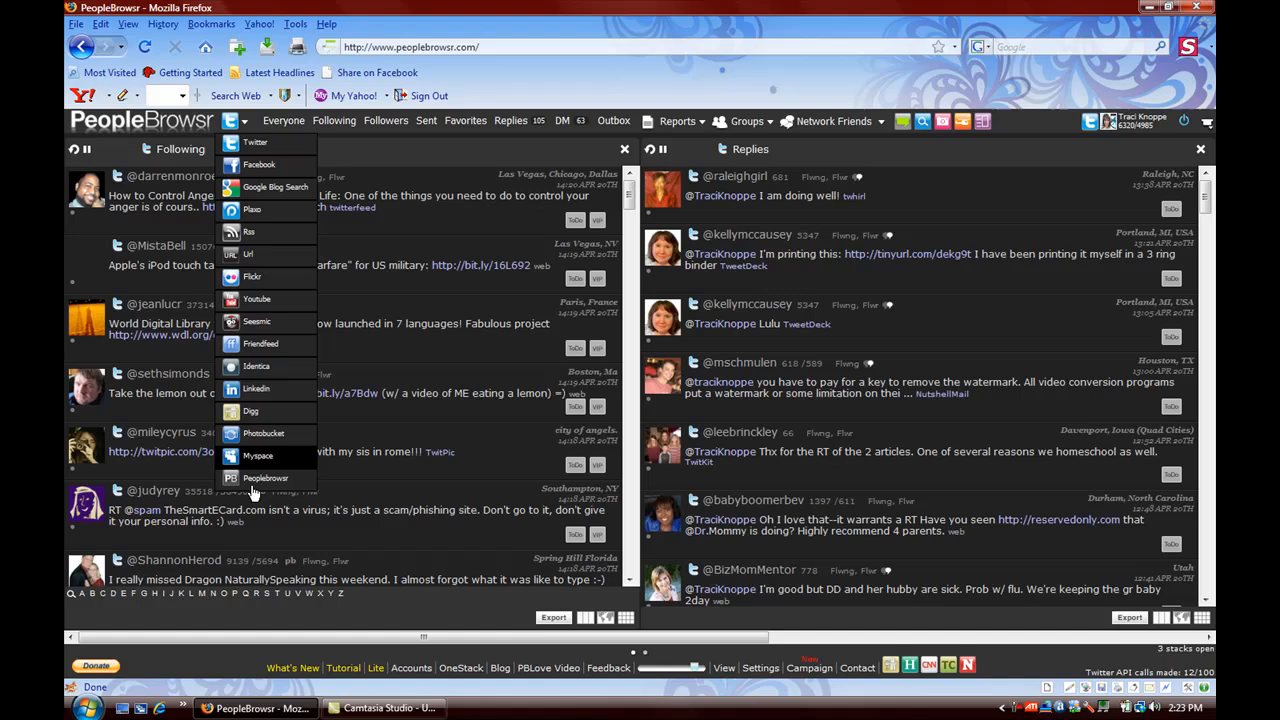
mouse_move(254, 144)
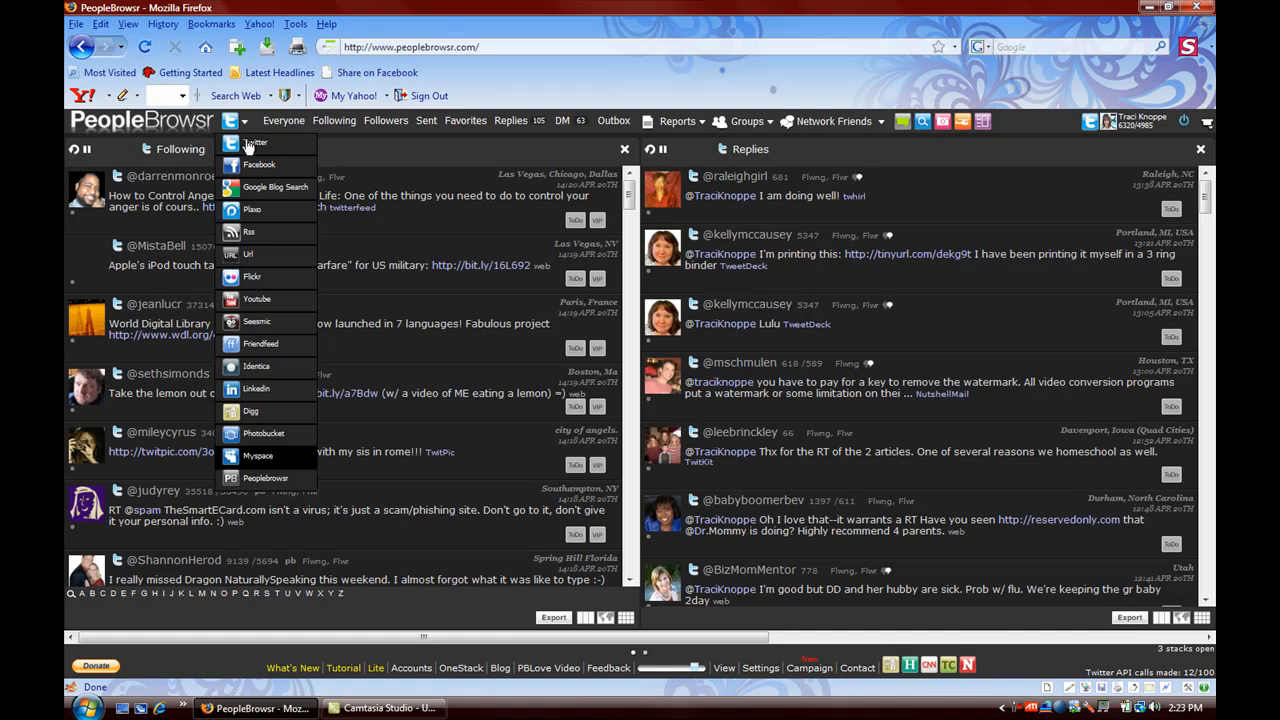
left_click(228, 148)
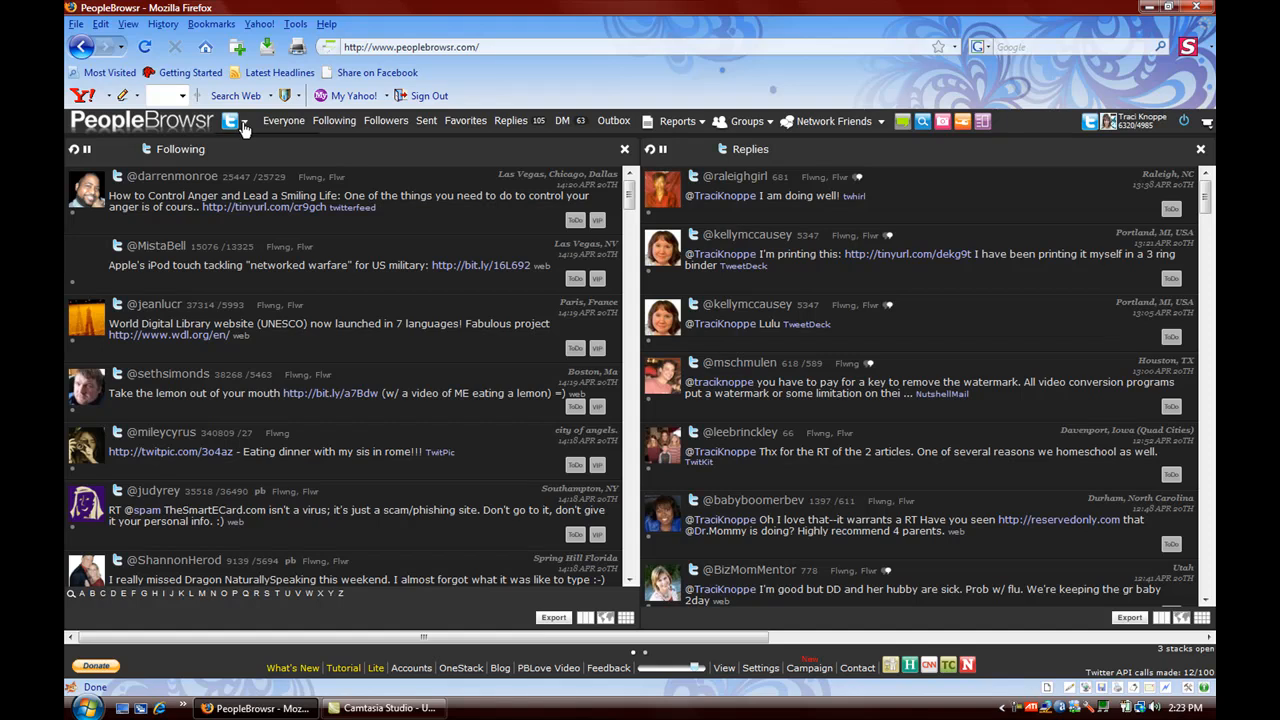
left_click(244, 122)
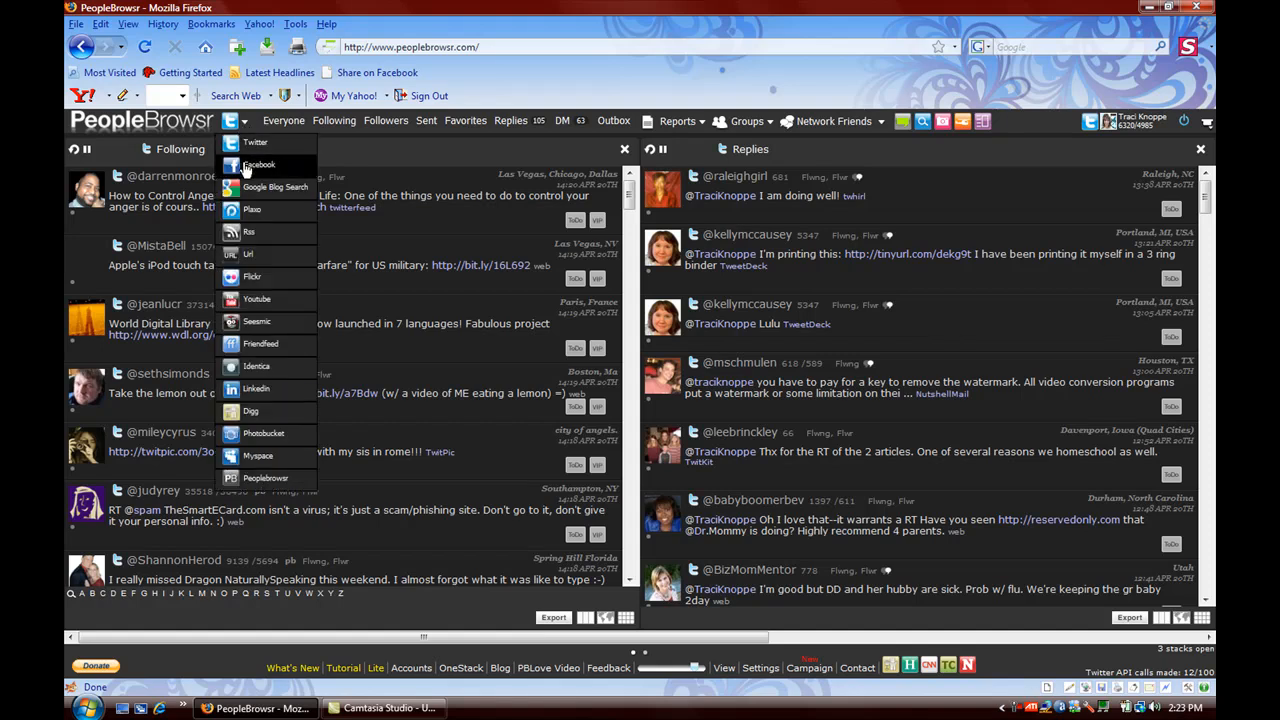
mouse_move(264, 388)
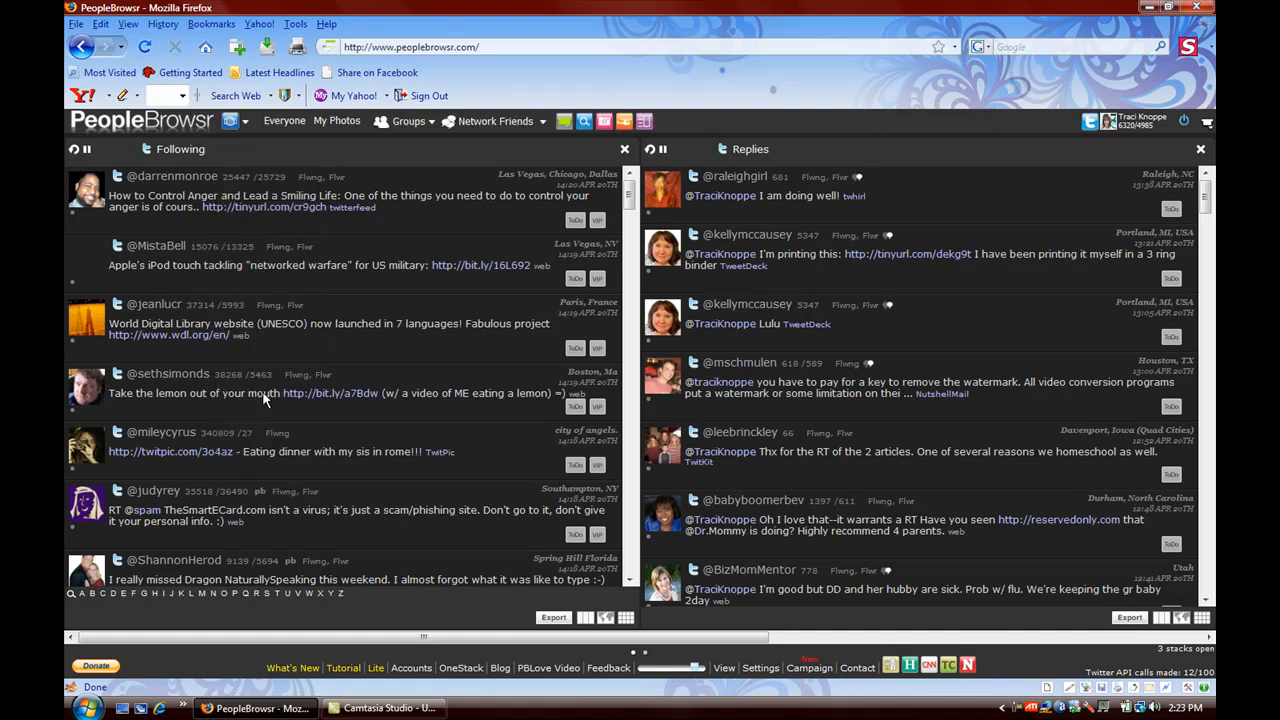
mouse_move(336, 122)
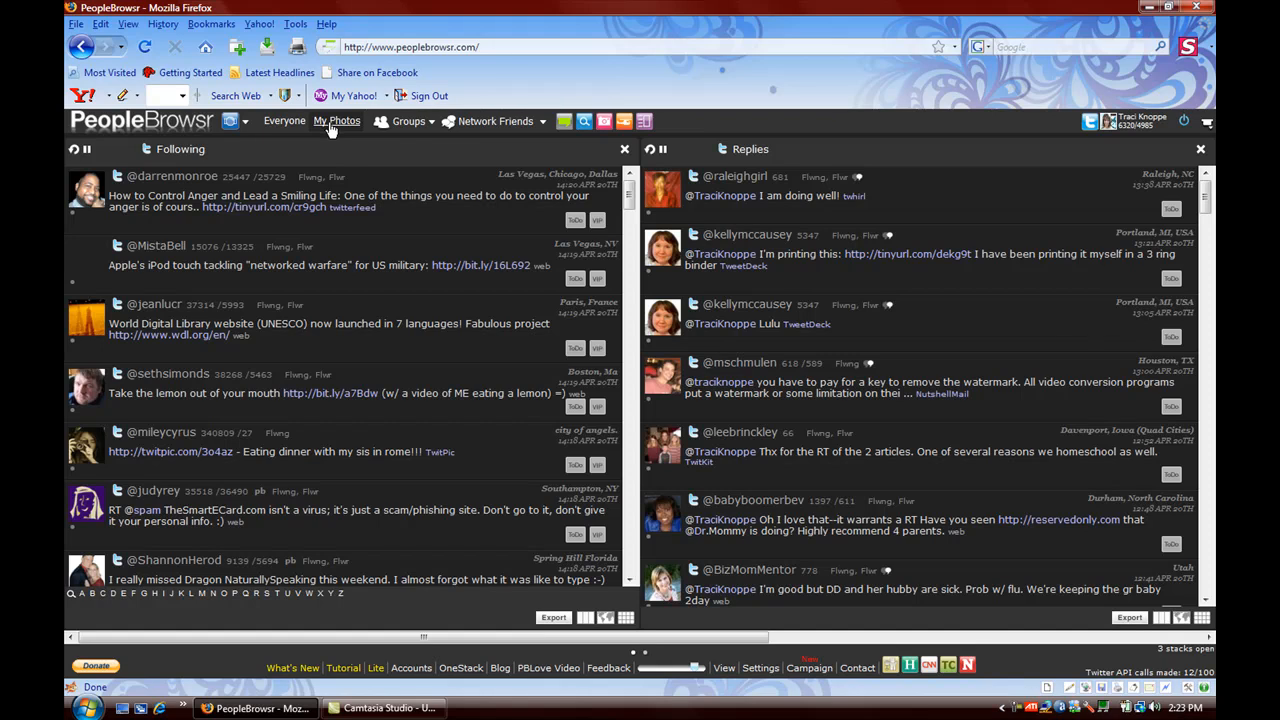
mouse_move(322, 148)
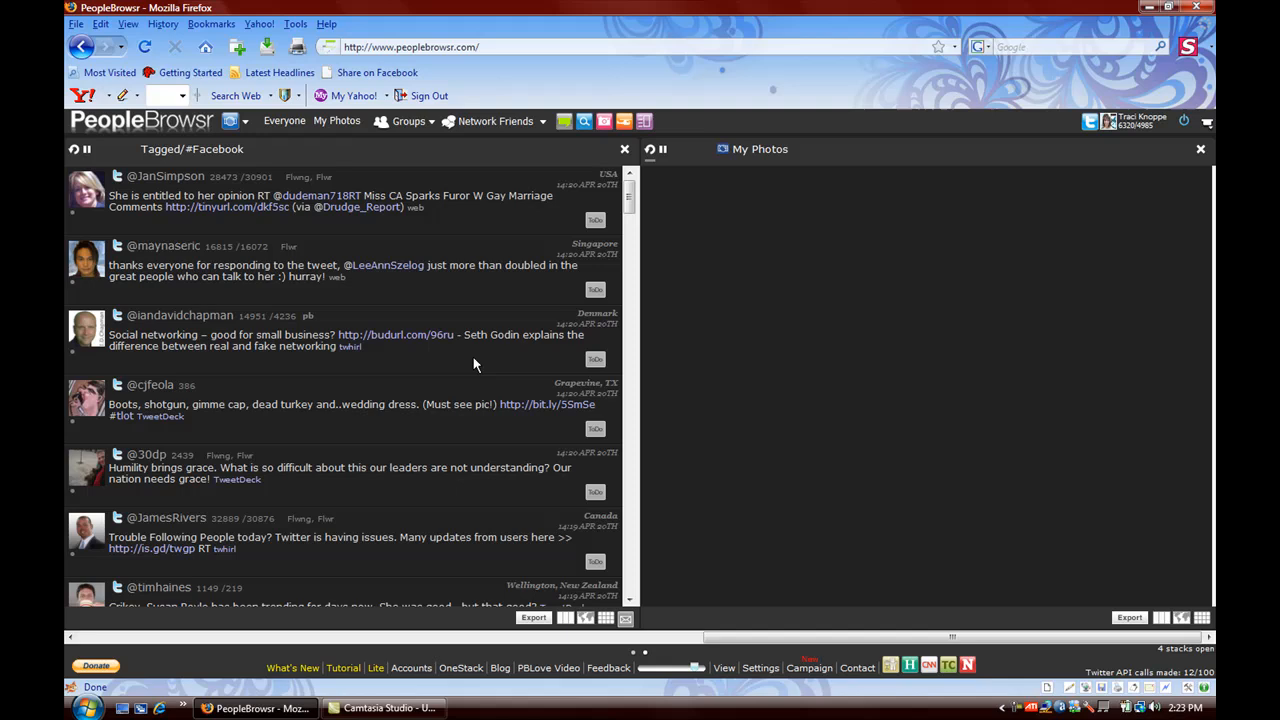
mouse_move(850, 344)
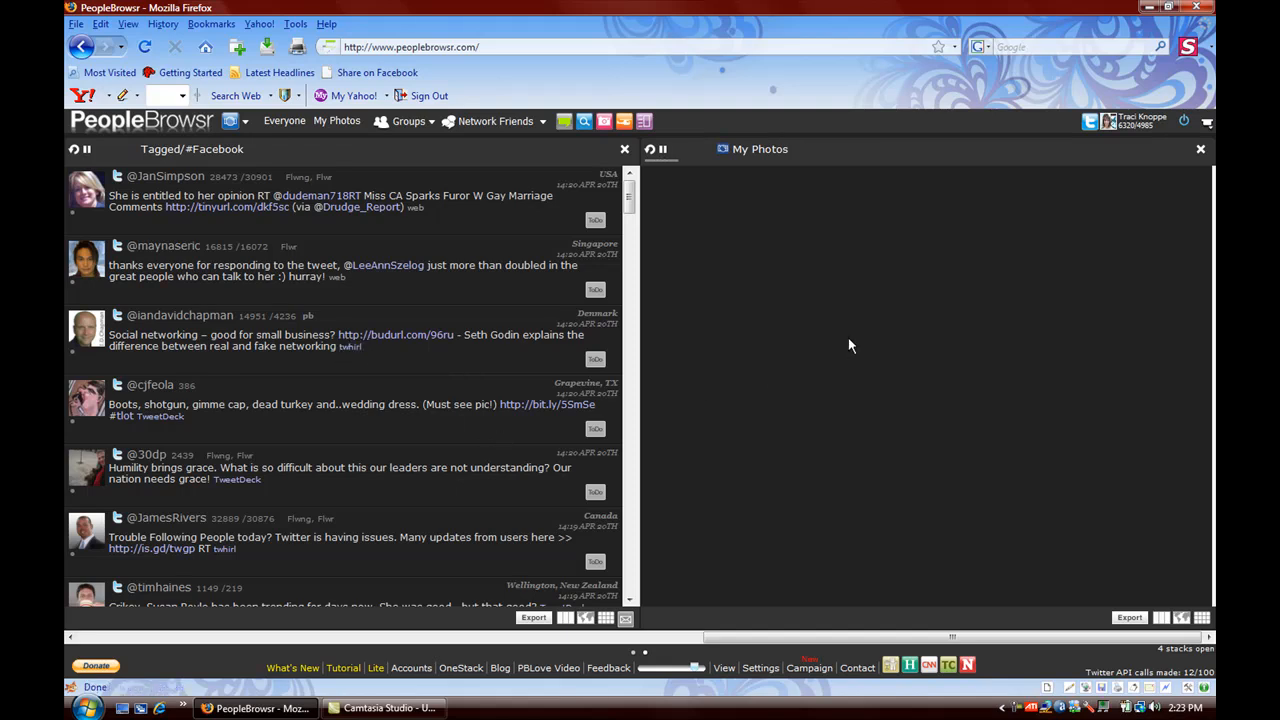
mouse_move(228, 206)
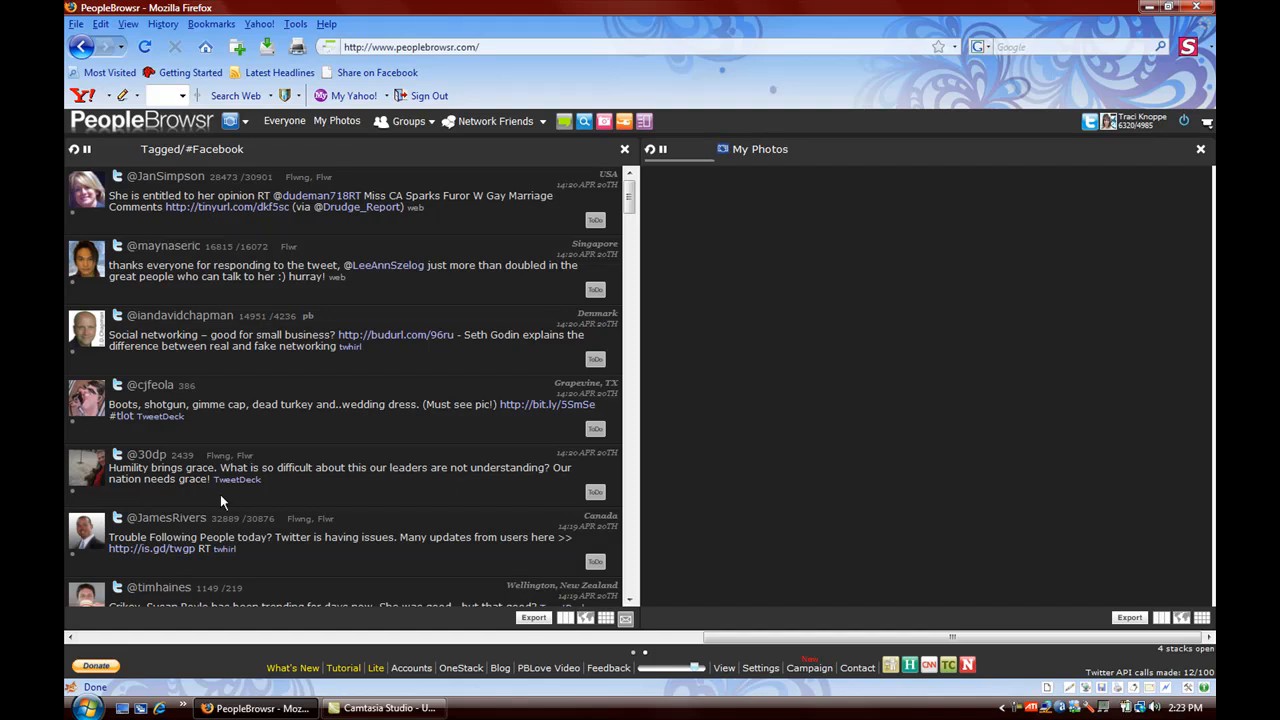
mouse_move(272, 430)
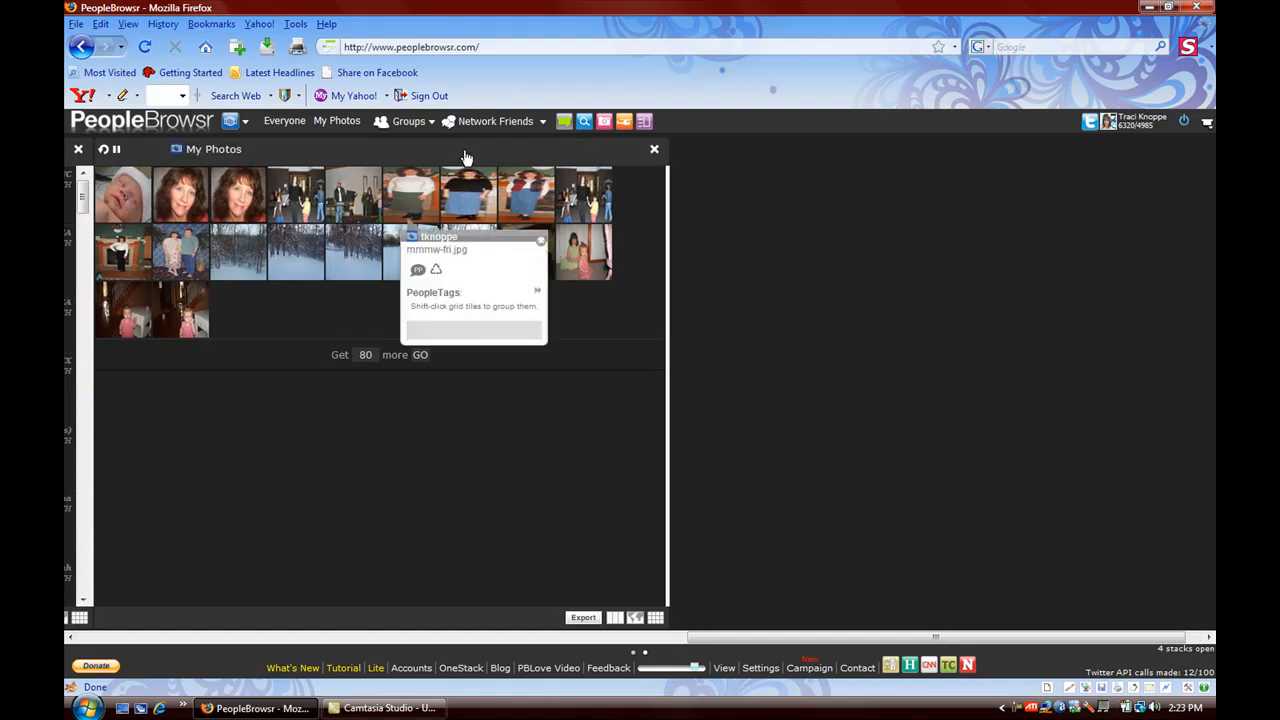
mouse_move(656, 158)
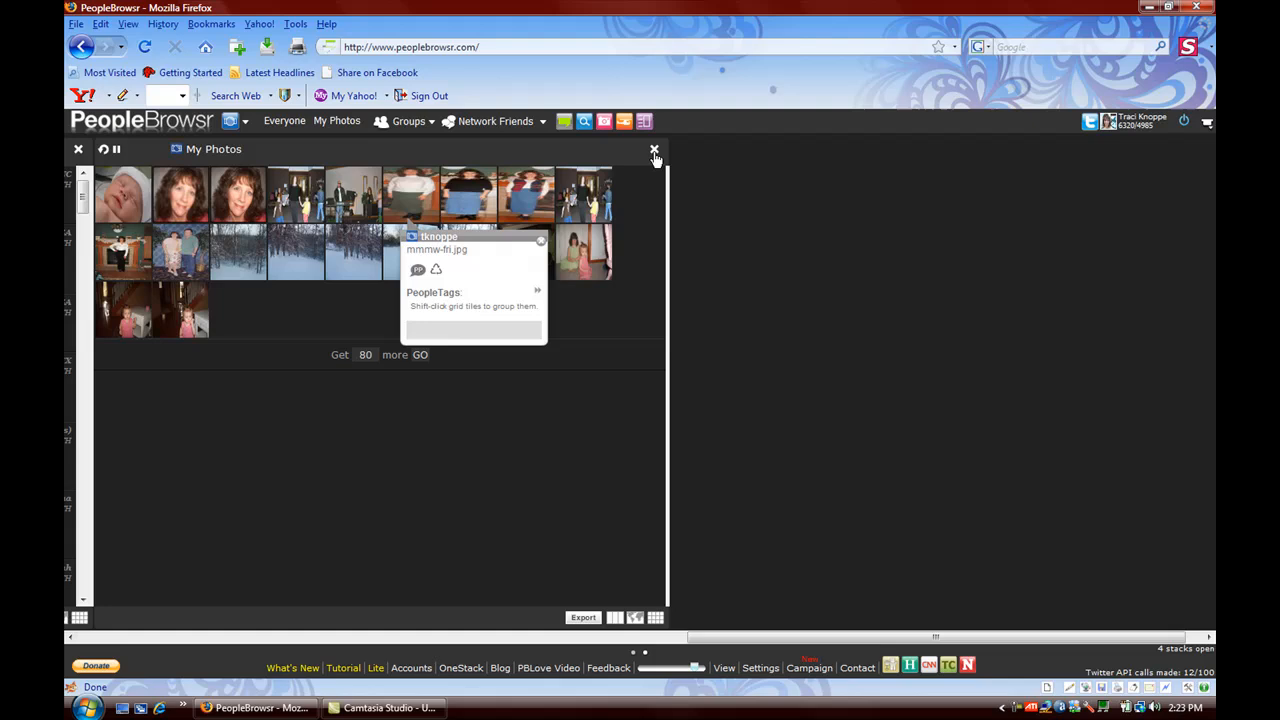
Step: Shrink the My Photos stack to normal size and close it, leaving only Replies
left_click(654, 150)
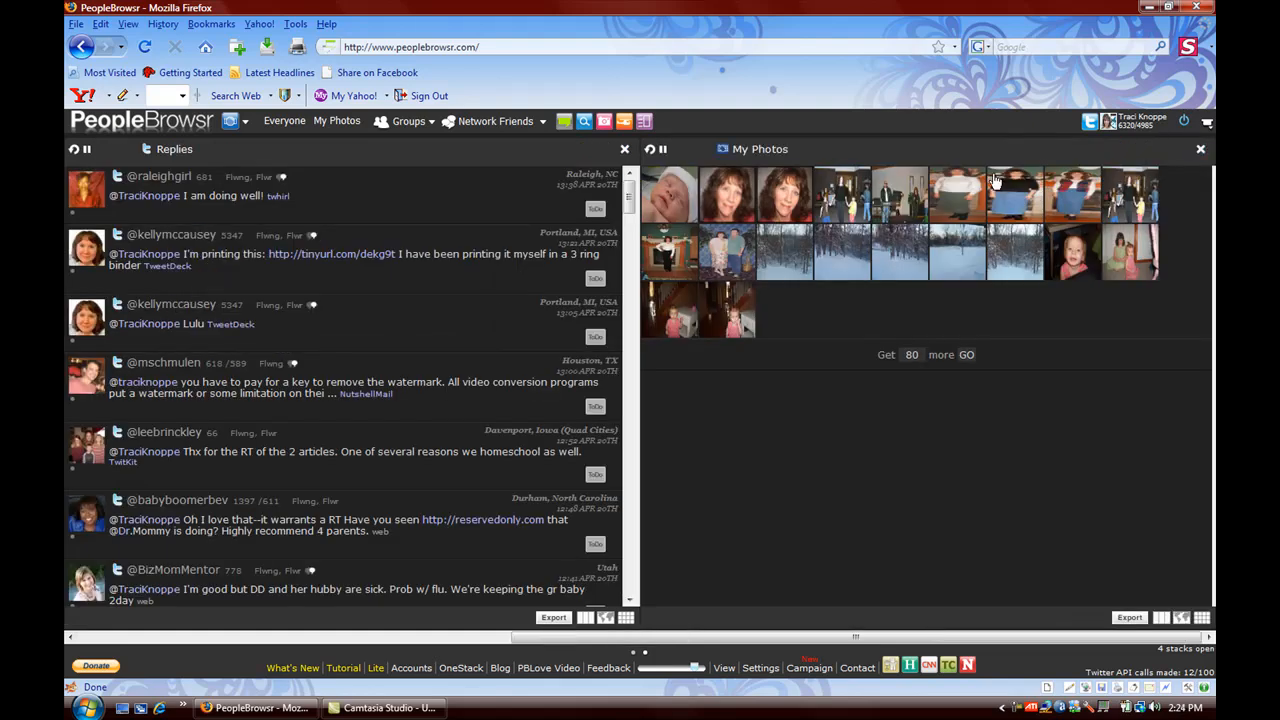
mouse_move(1200, 154)
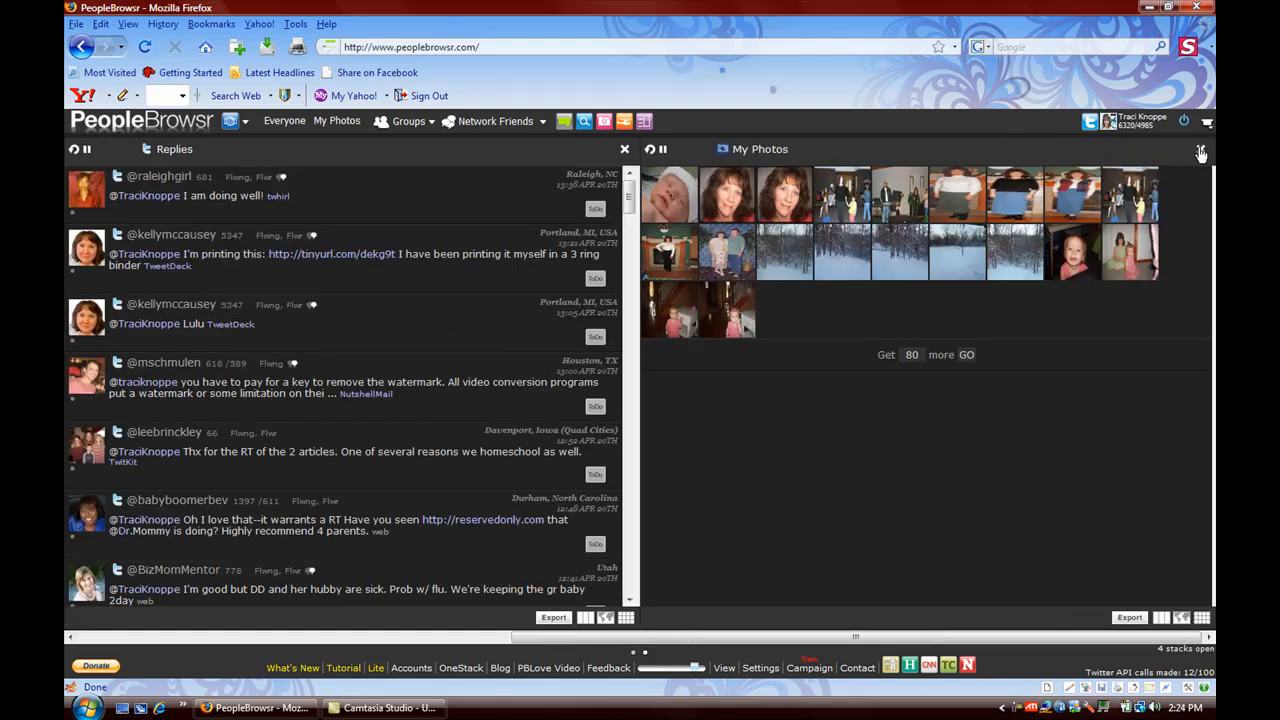
left_click(1200, 152)
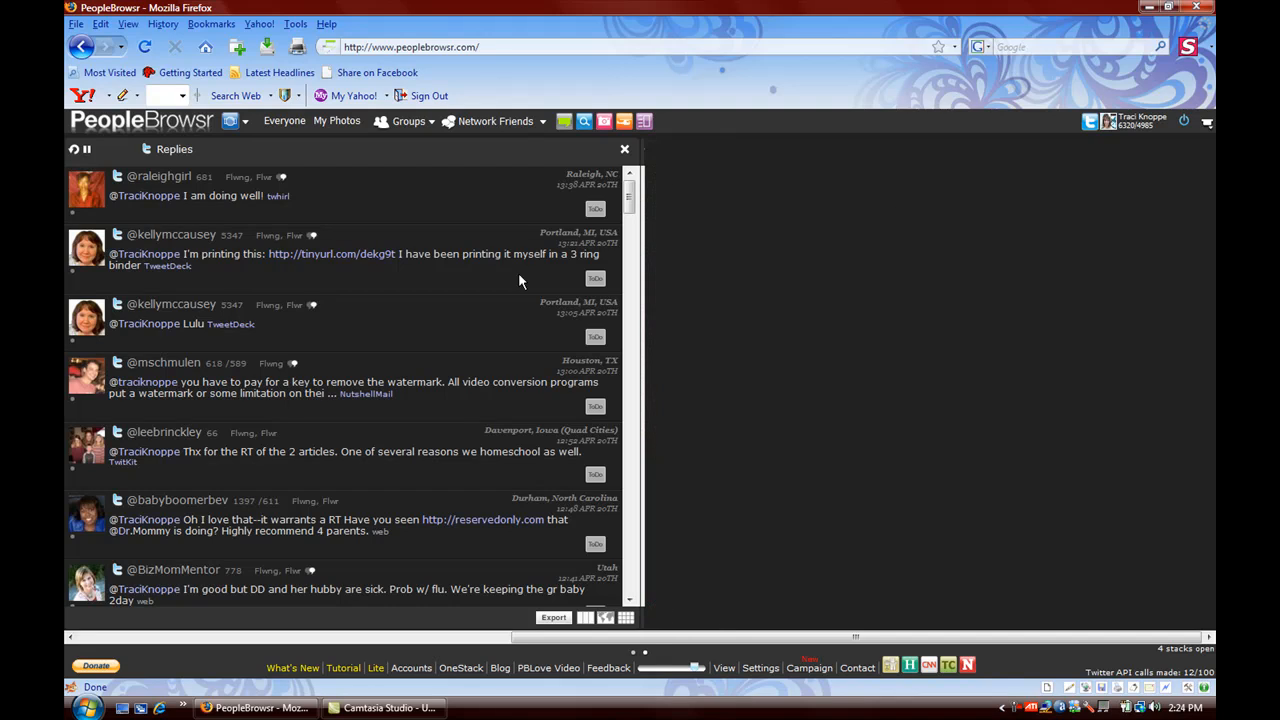
Step: Switch the dashboard network back to Twitter, restoring Following beside Replies
left_click(244, 122)
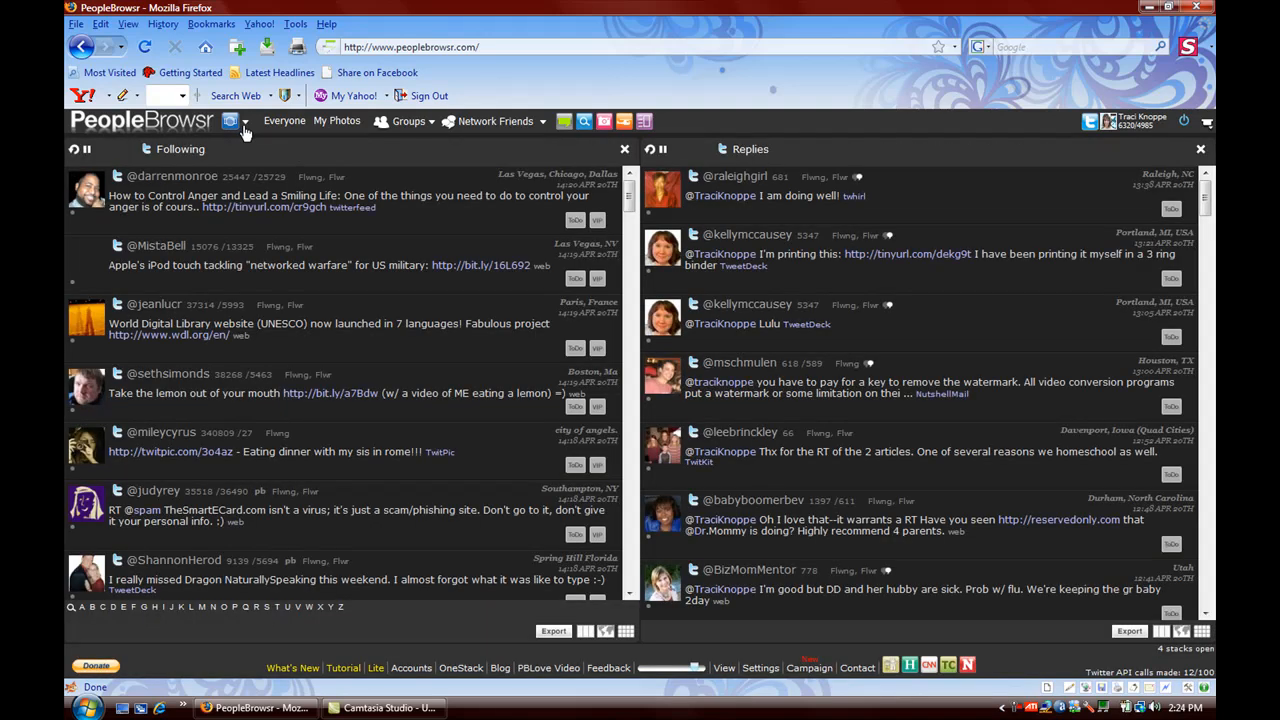
left_click(244, 122)
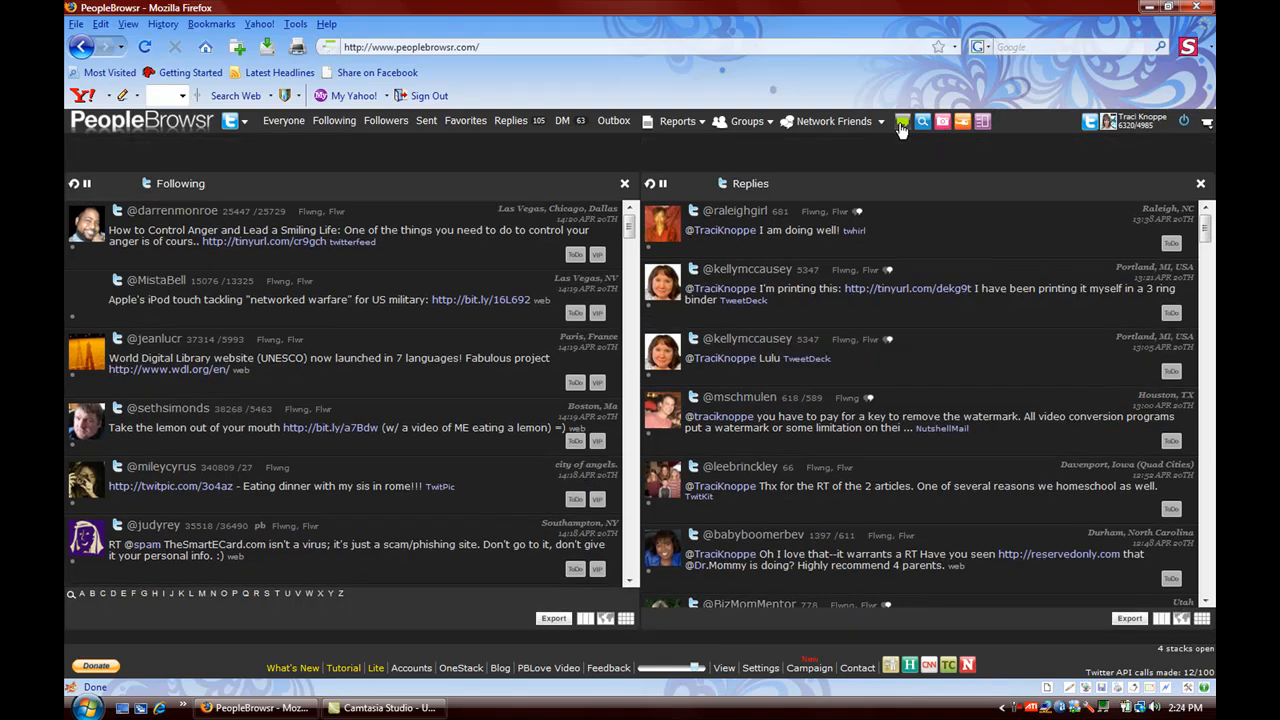
Step: Start a new post and review its destinations (Facebook, FriendFeed, Identi.ca, Ping.fm) and the Draft option
left_click(902, 122)
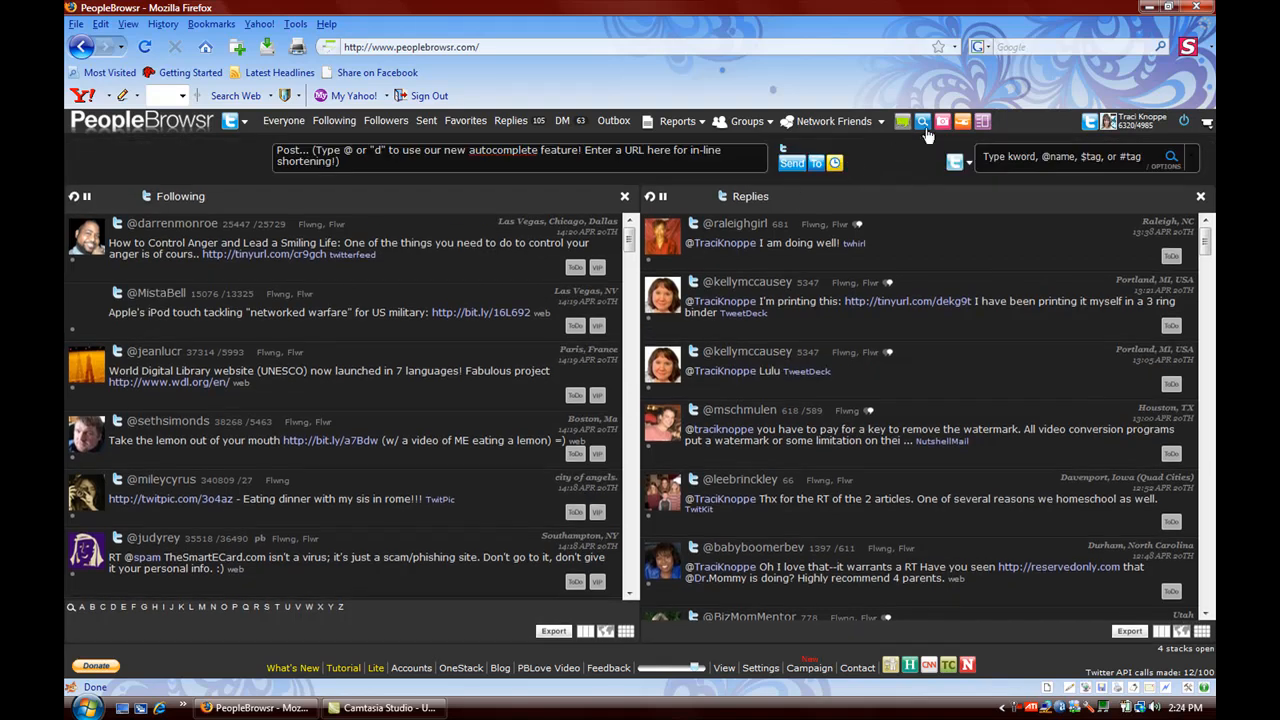
mouse_move(880, 170)
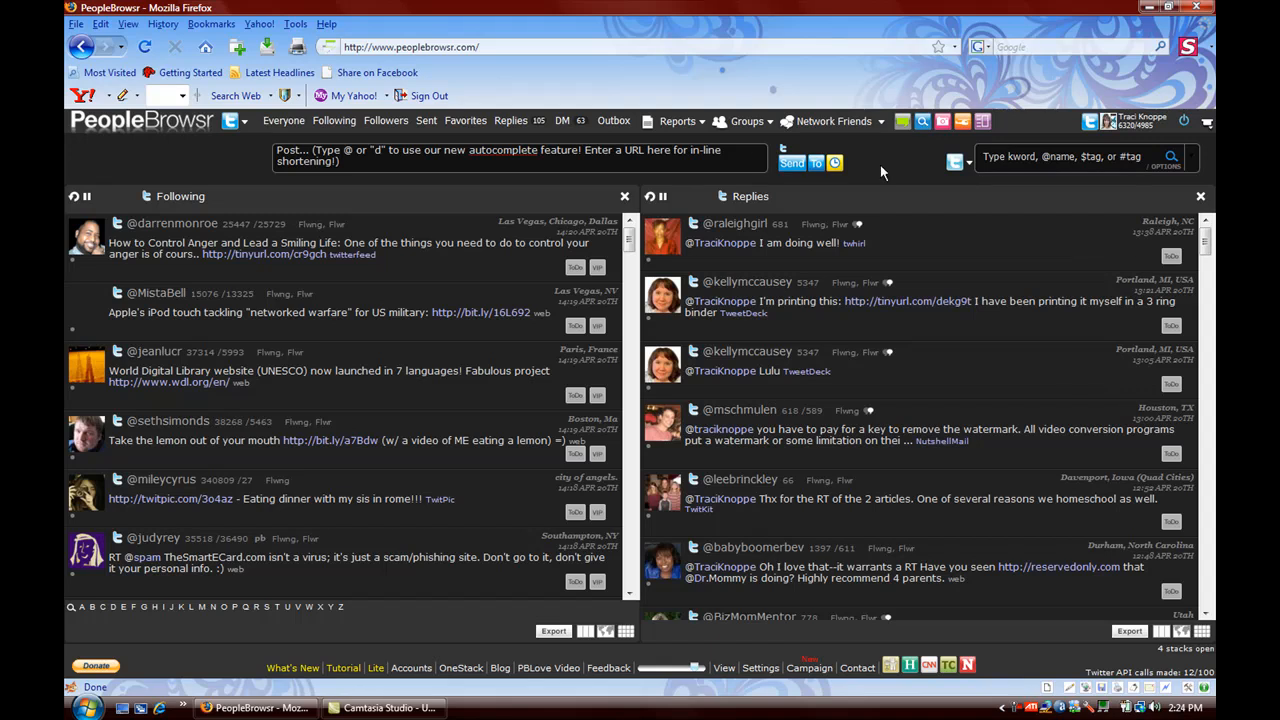
mouse_move(940, 164)
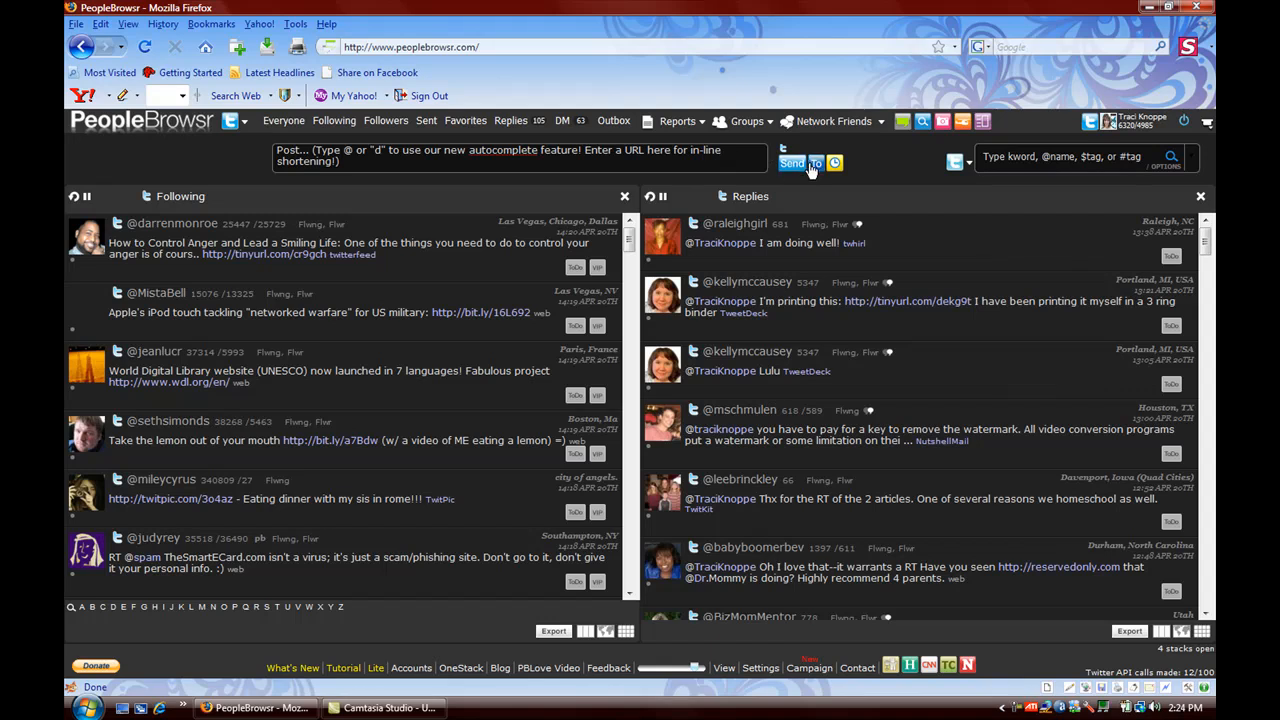
left_click(816, 164)
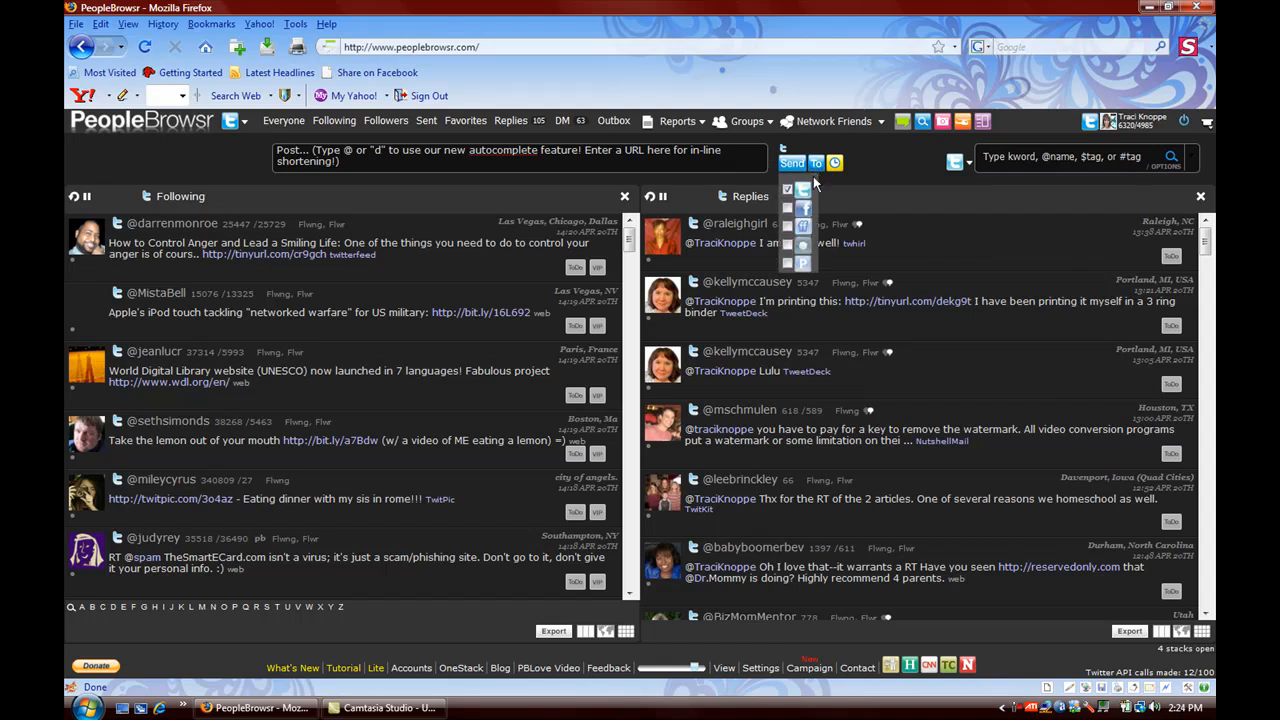
mouse_move(804, 210)
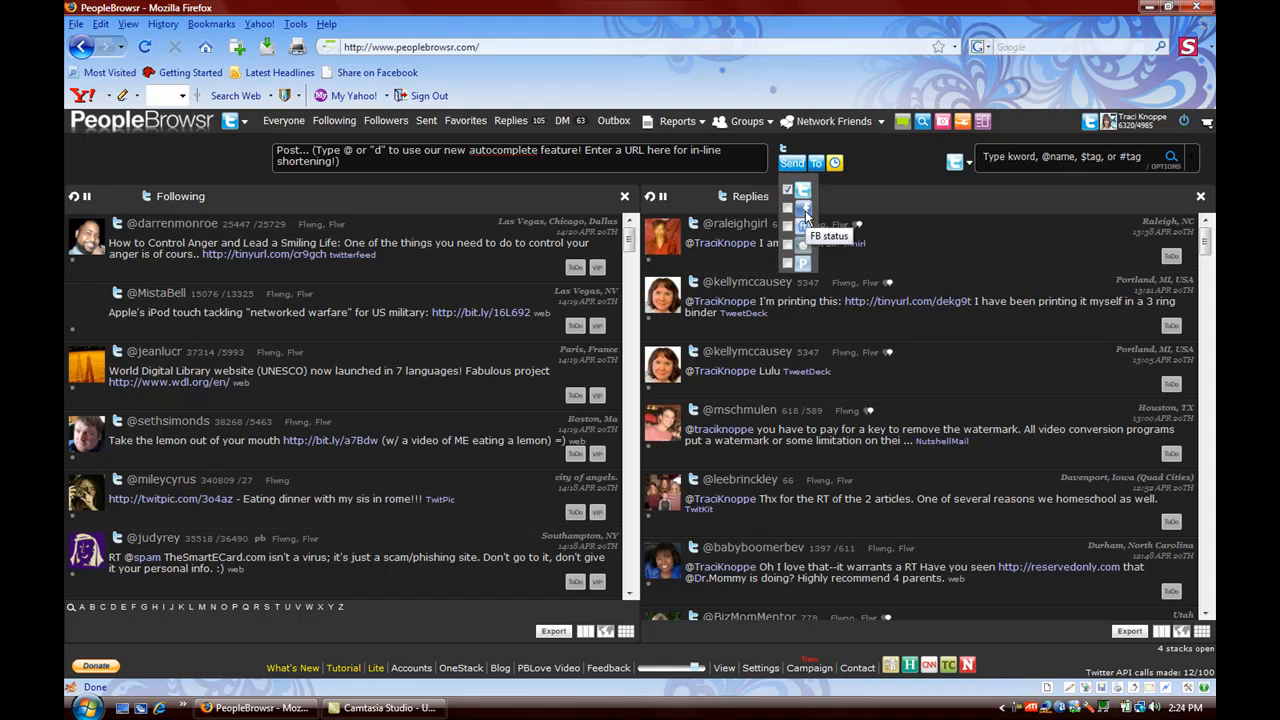
mouse_move(804, 224)
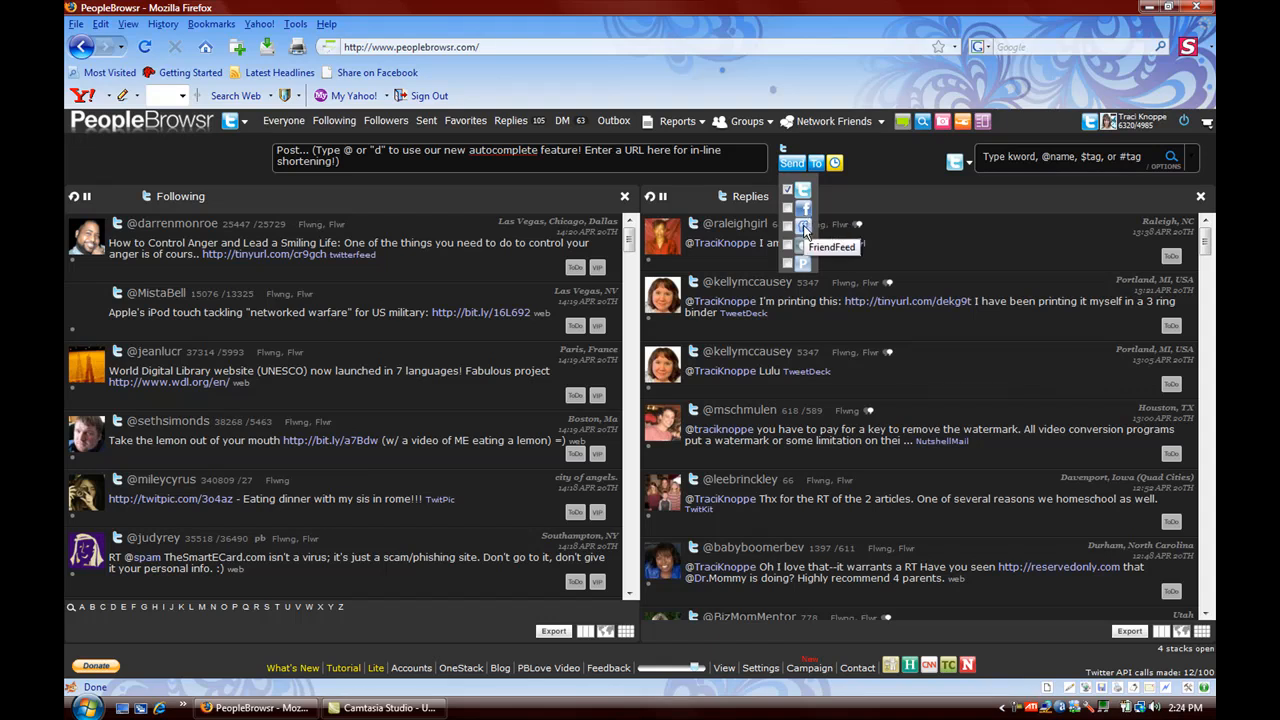
mouse_move(788, 248)
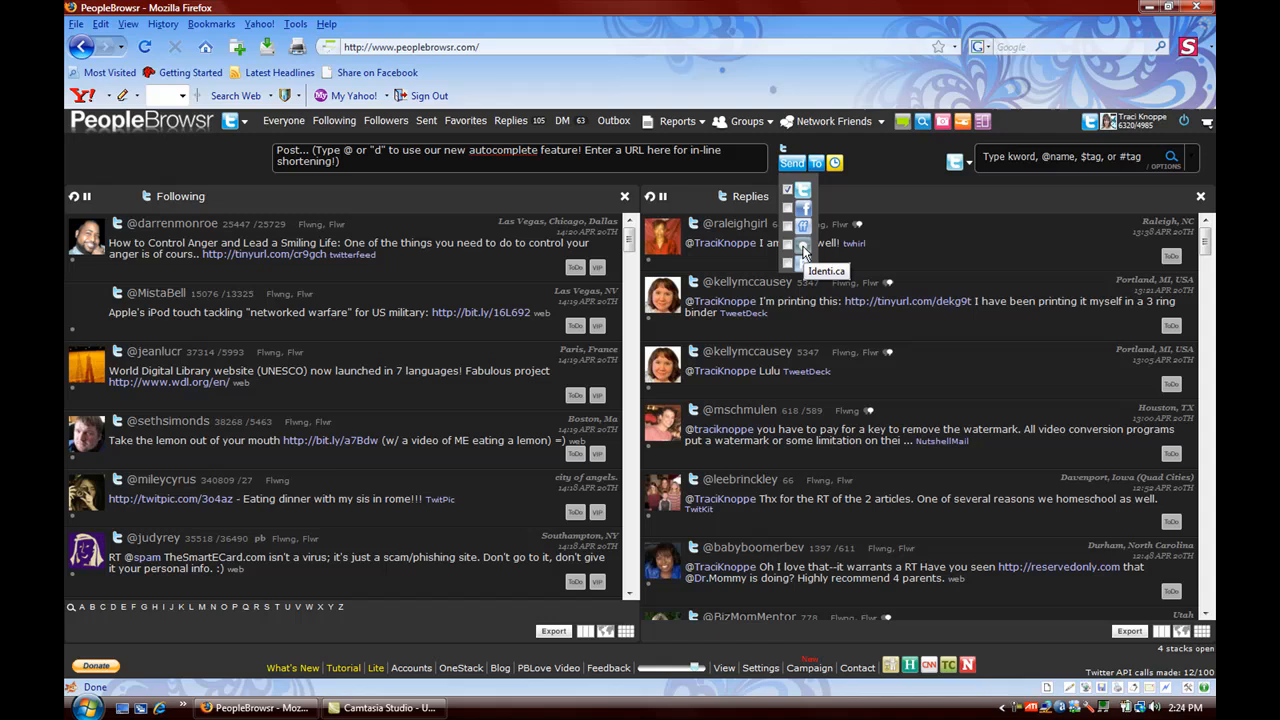
mouse_move(802, 262)
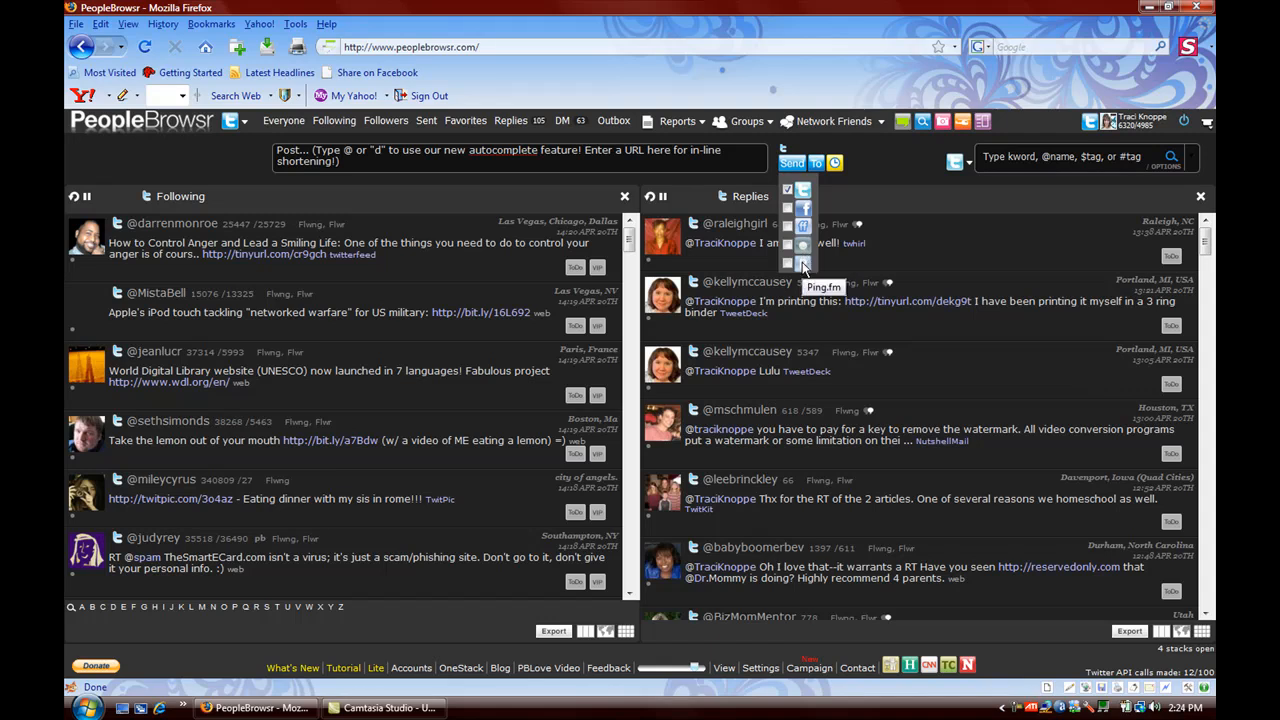
mouse_move(788, 196)
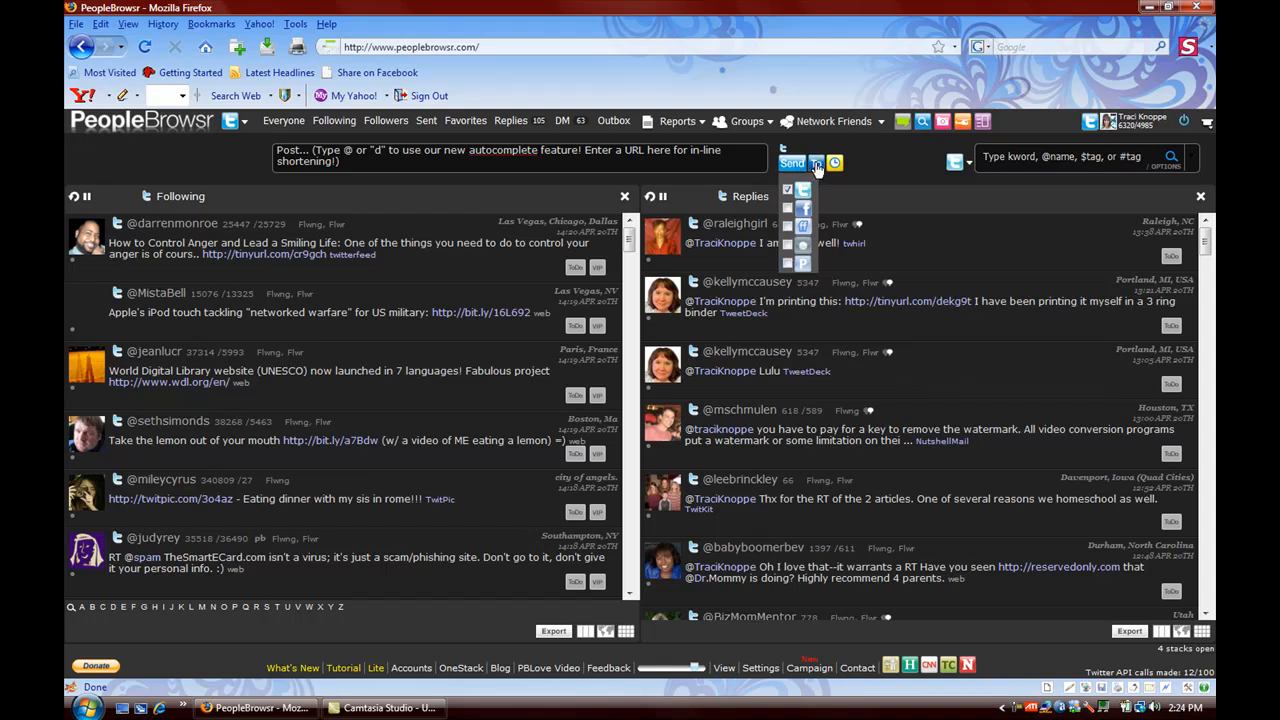
left_click(818, 164)
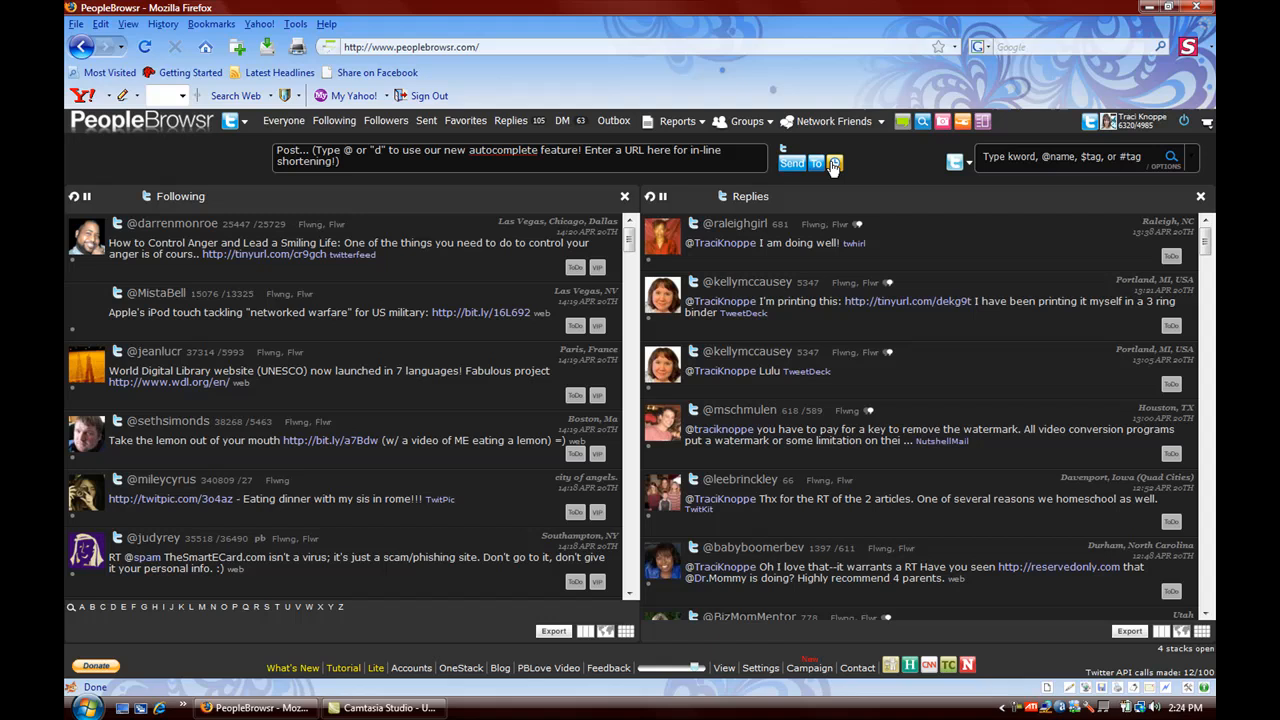
left_click(836, 164)
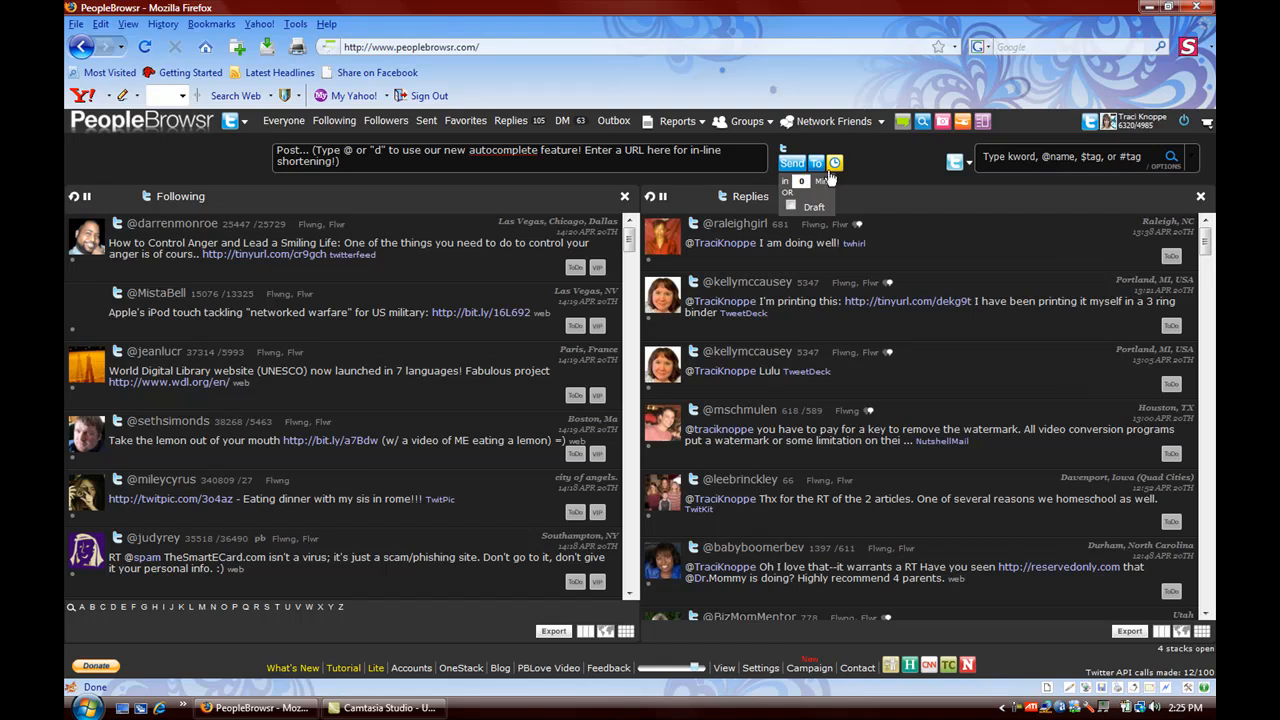
mouse_move(858, 176)
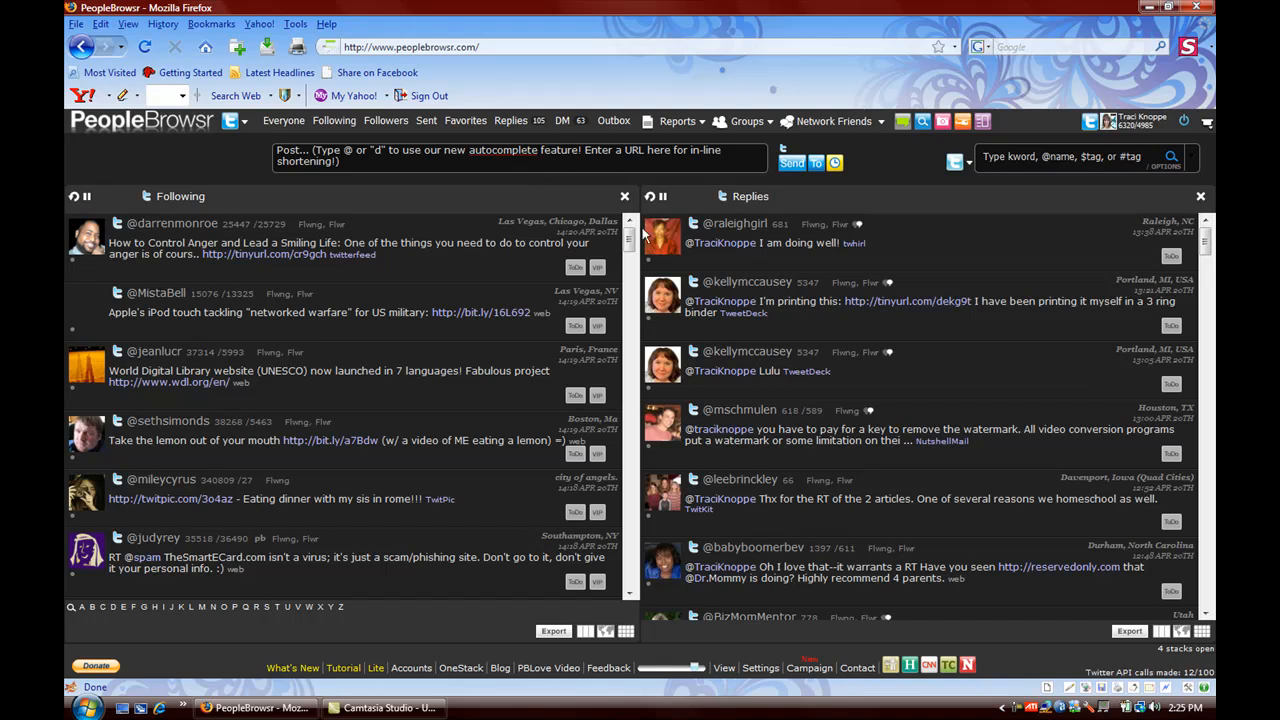
mouse_move(656, 232)
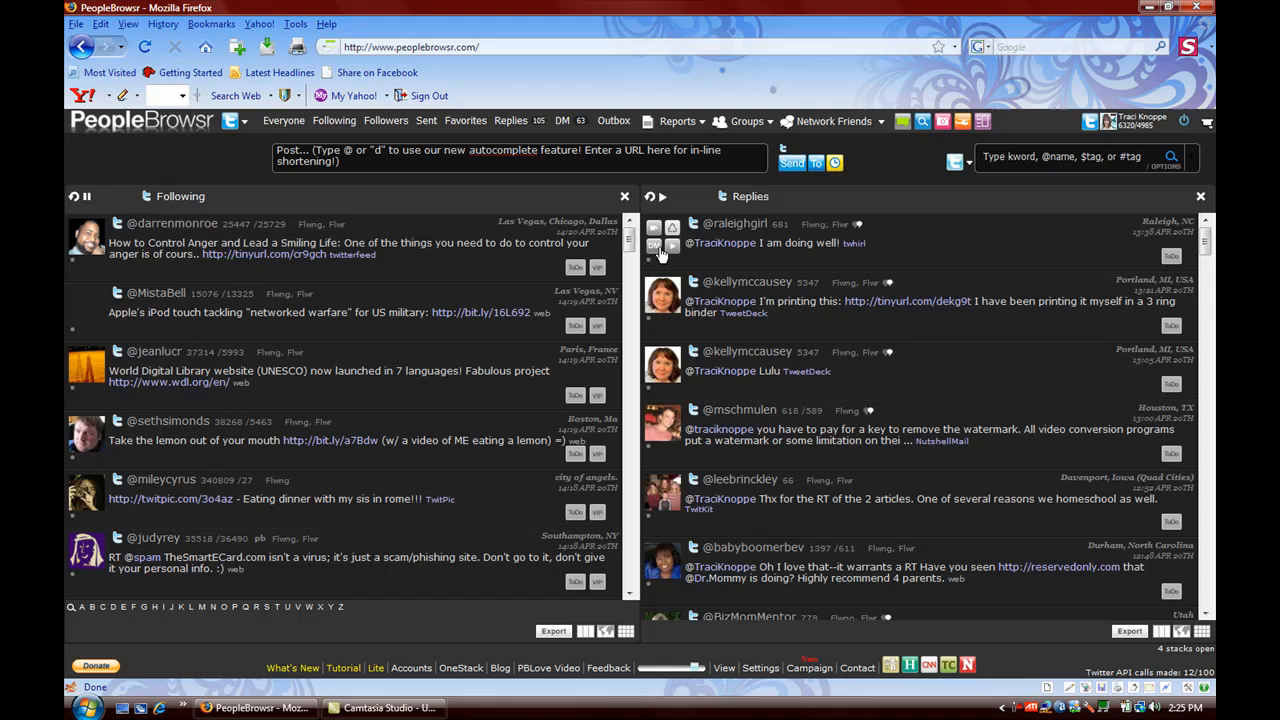
mouse_move(672, 244)
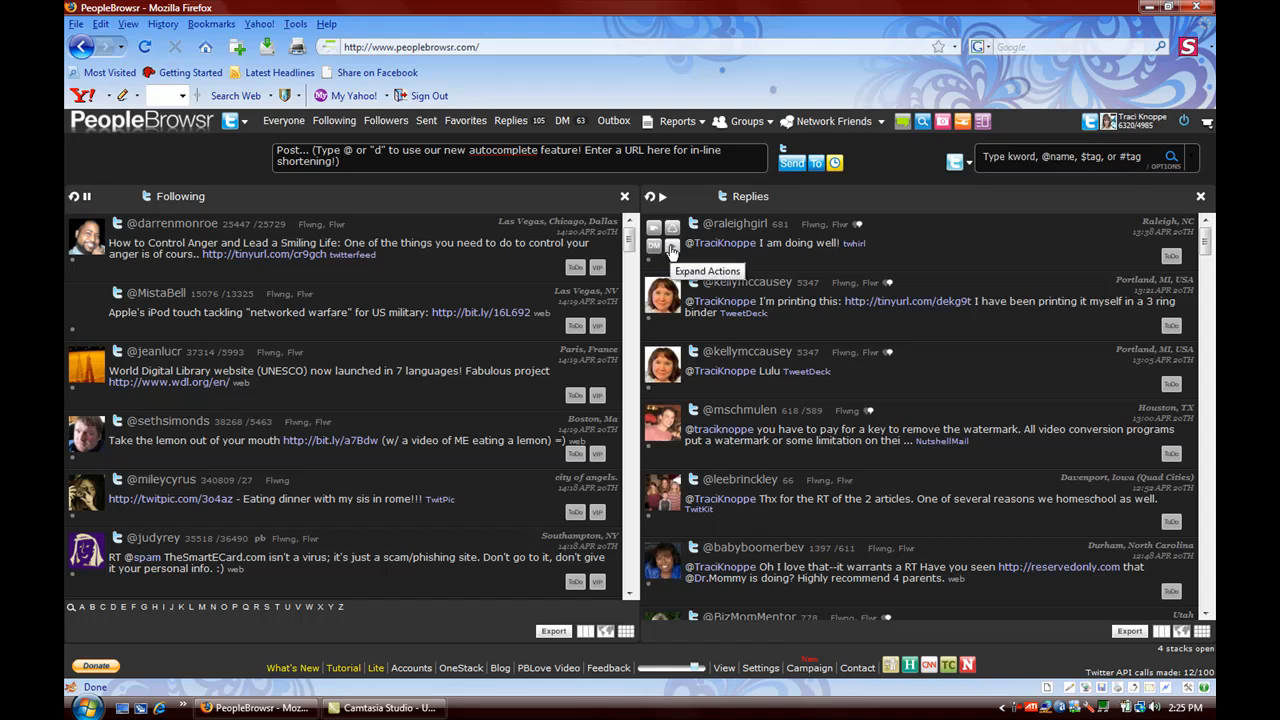
left_click(672, 252)
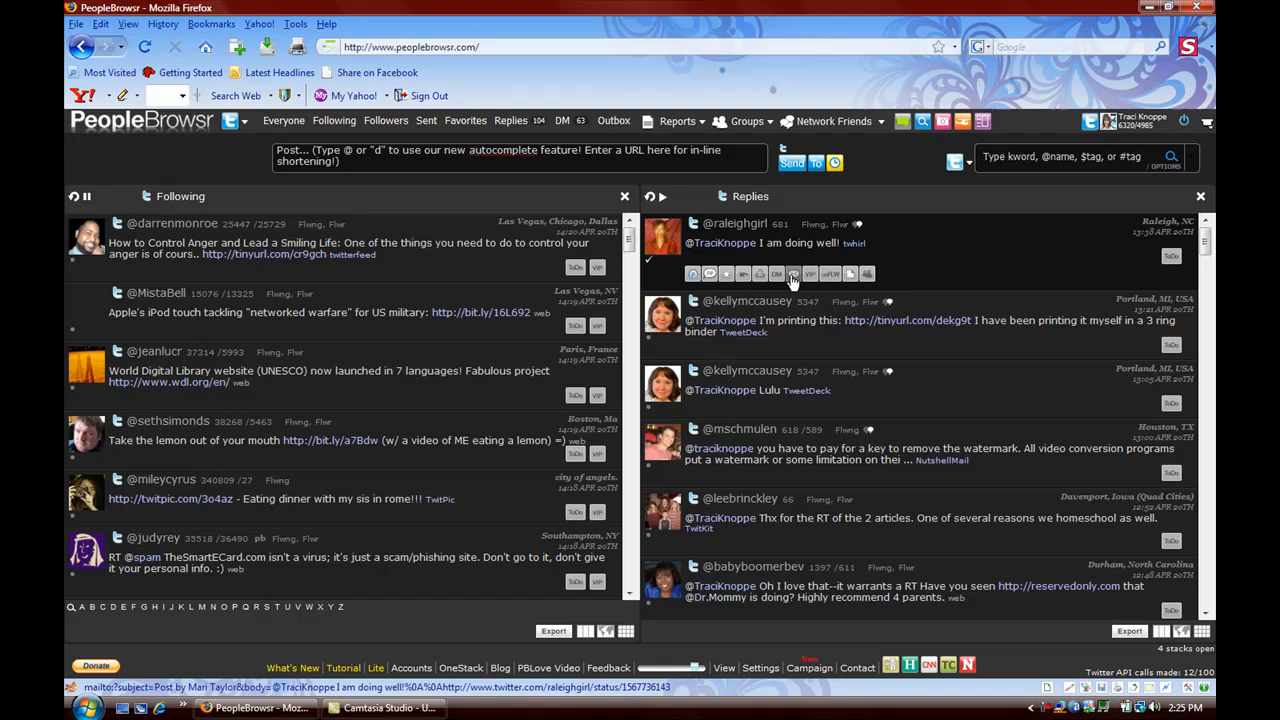
mouse_move(810, 274)
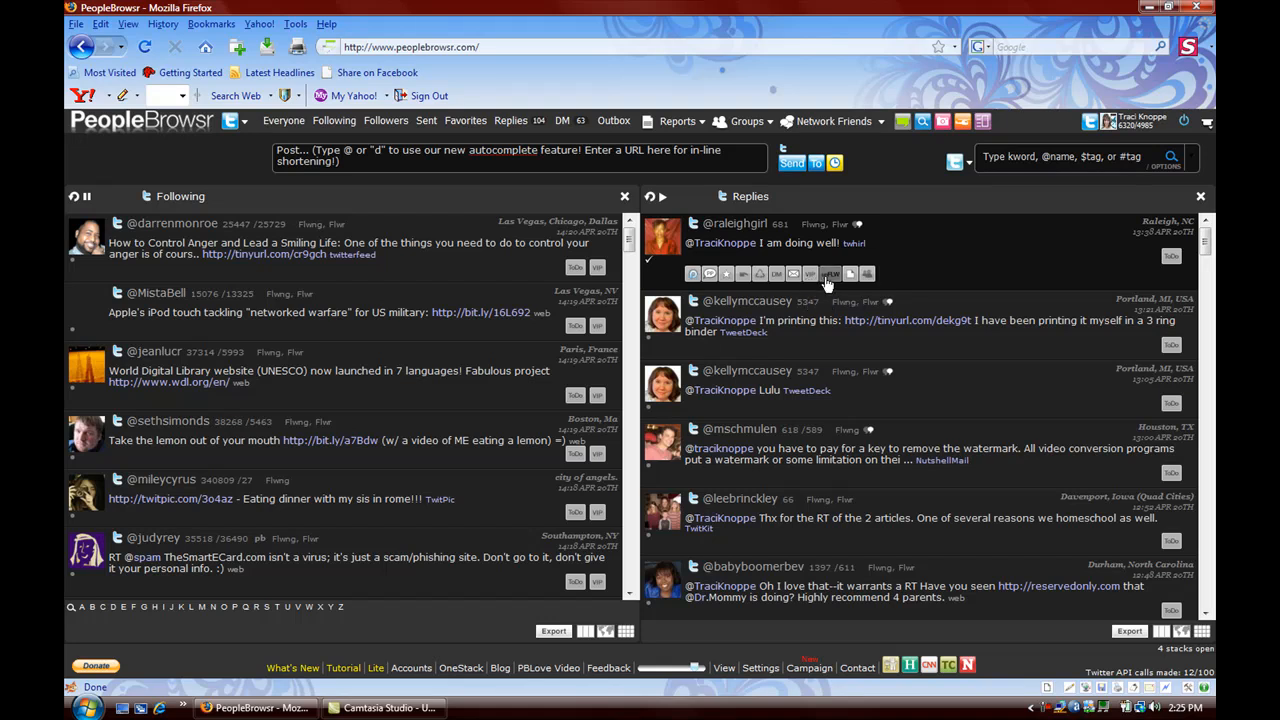
mouse_move(848, 274)
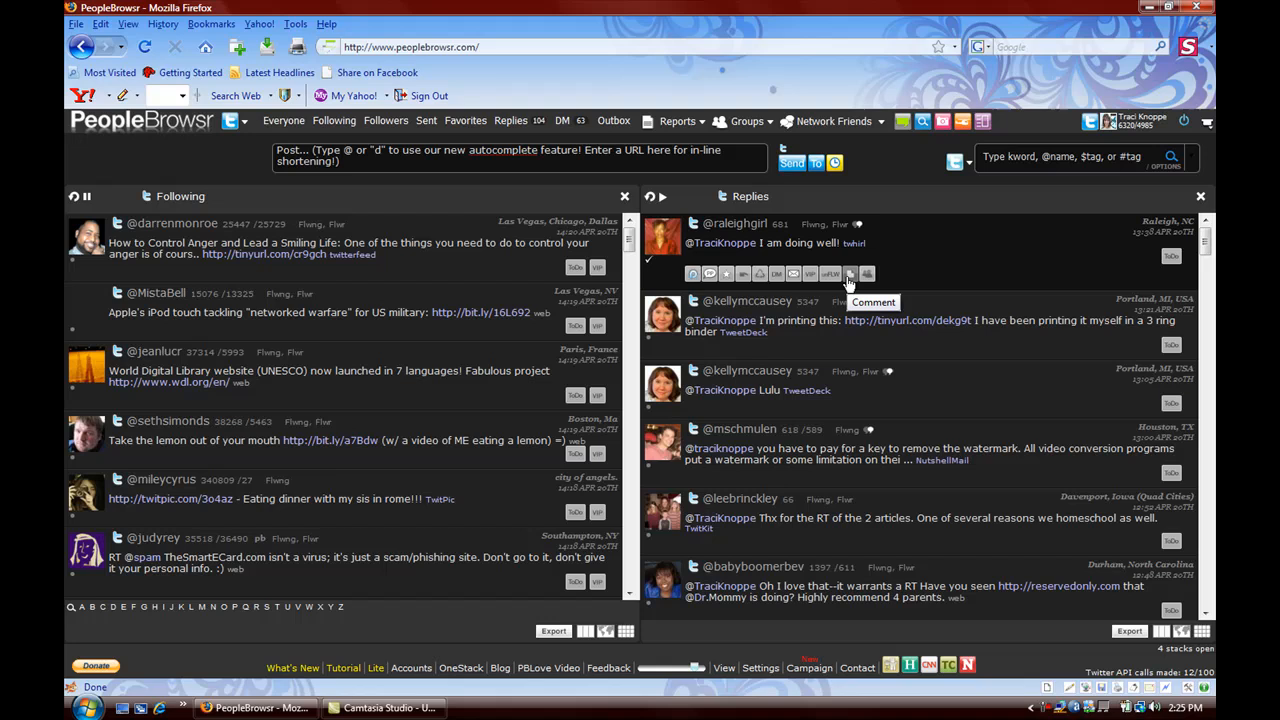
mouse_move(866, 274)
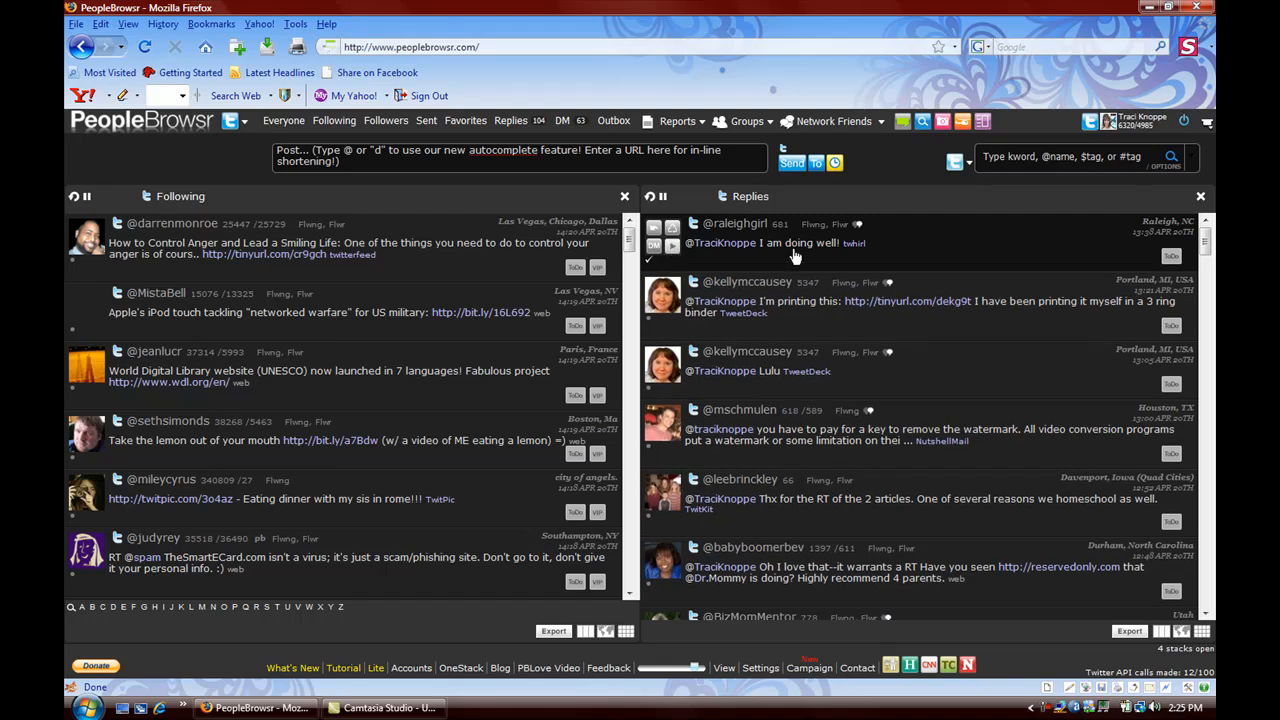
mouse_move(890, 290)
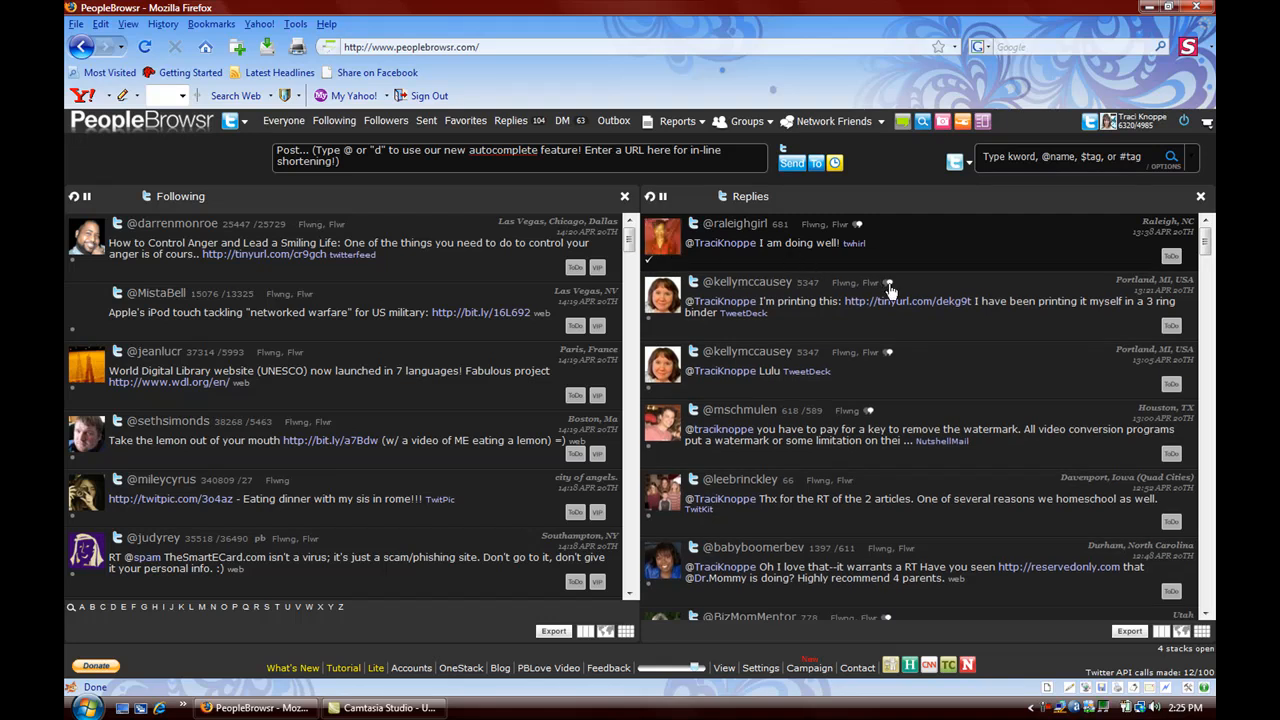
mouse_move(888, 290)
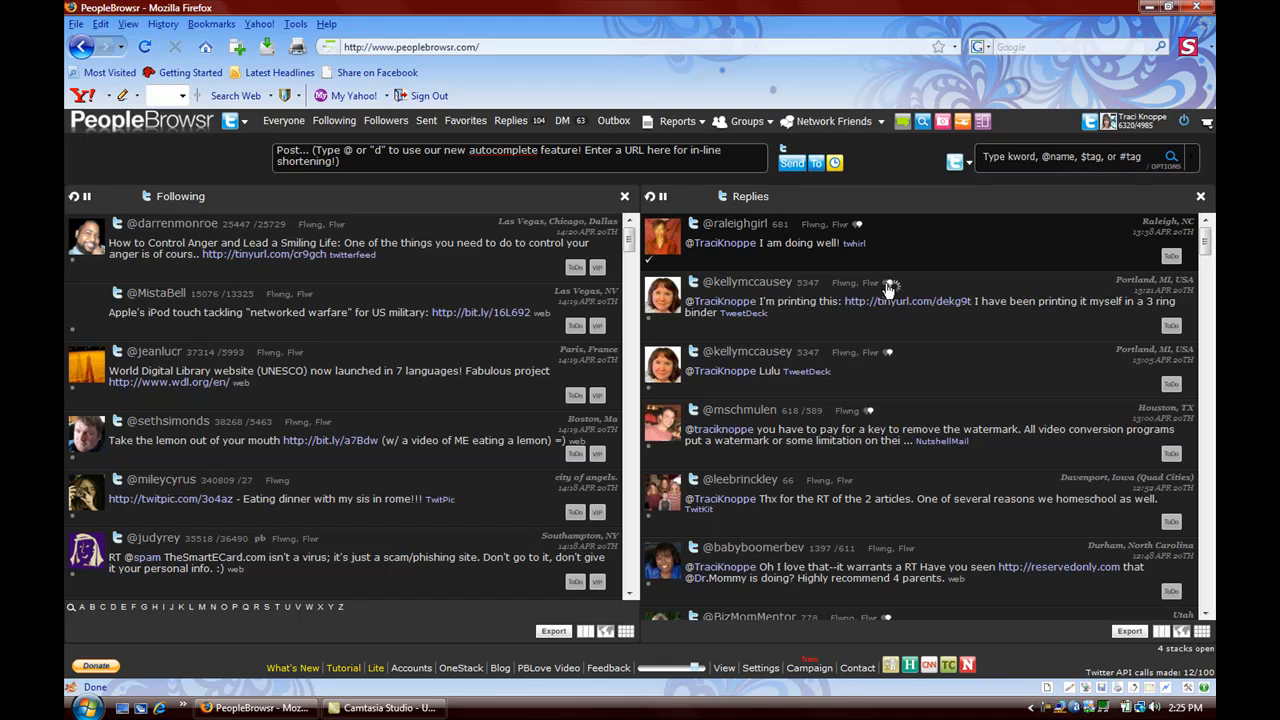
left_click(888, 282)
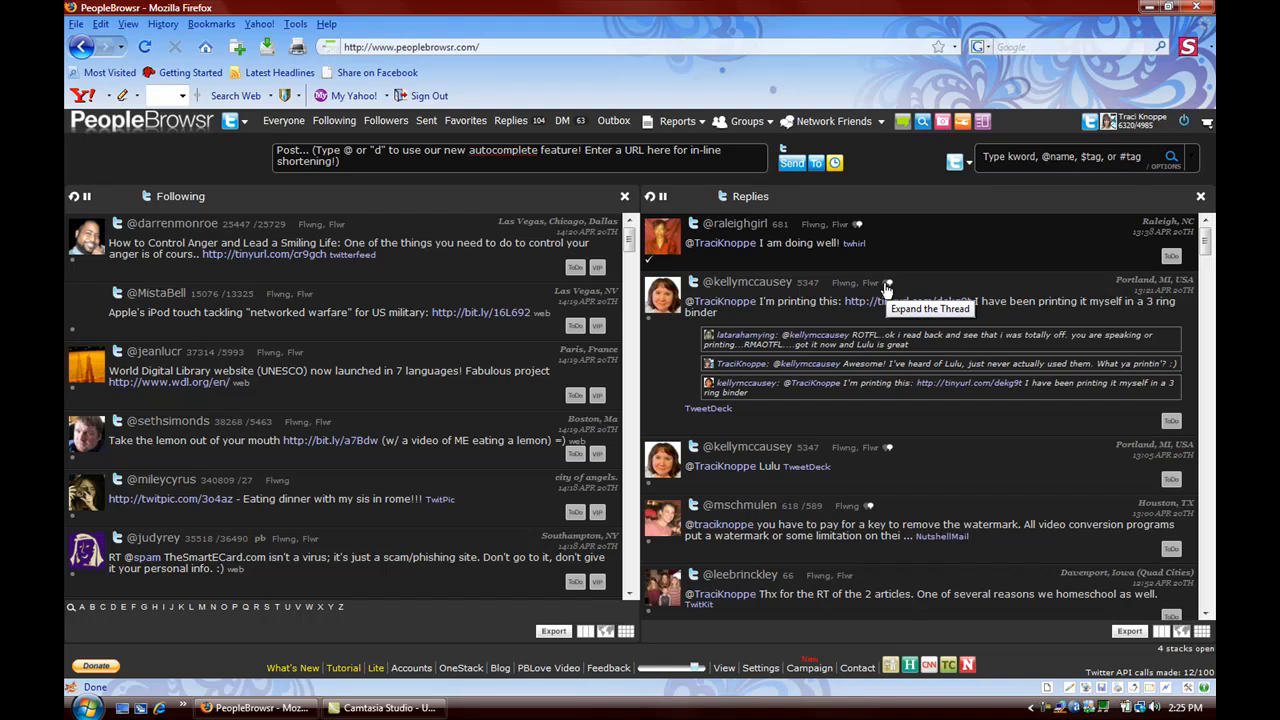
mouse_move(804, 340)
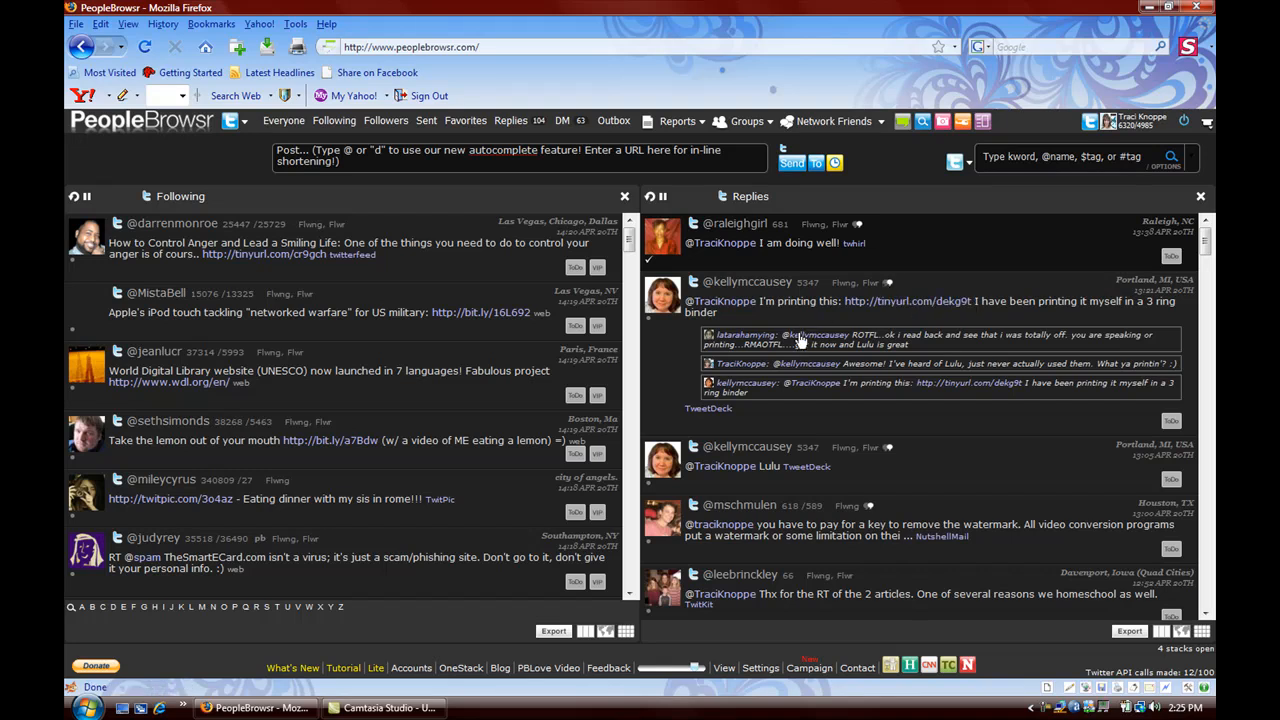
mouse_move(800, 396)
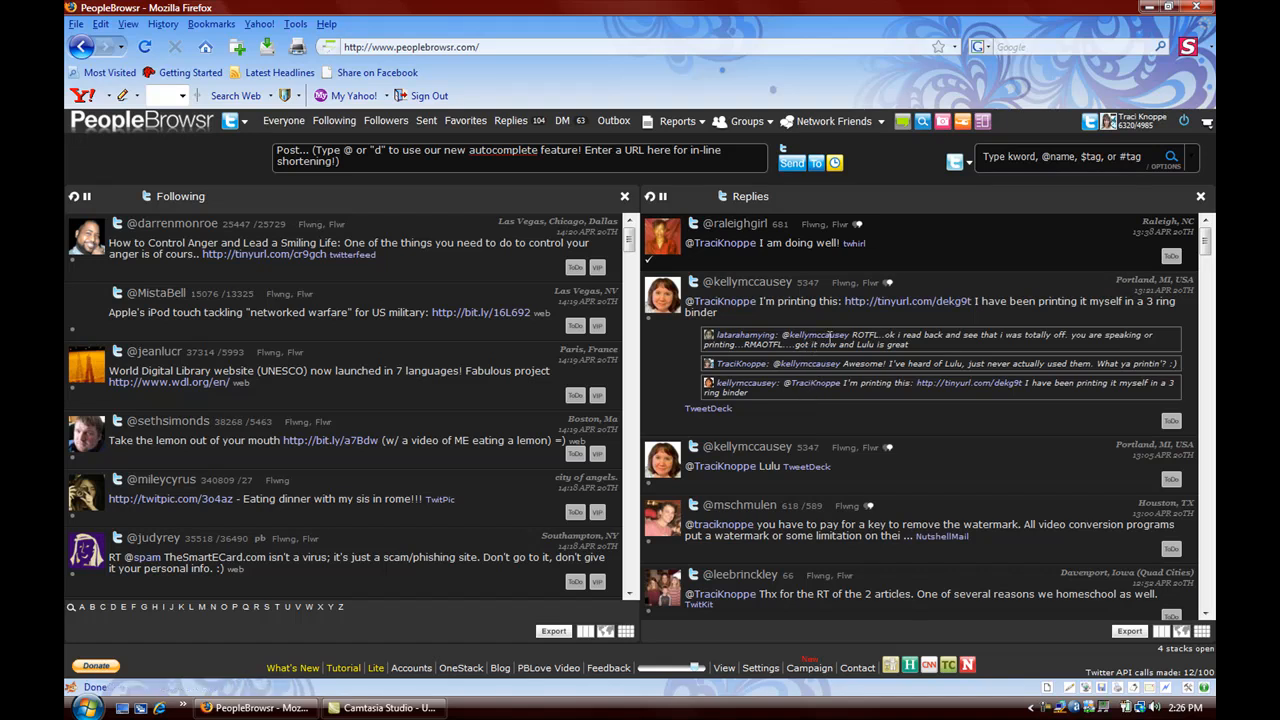
mouse_move(890, 290)
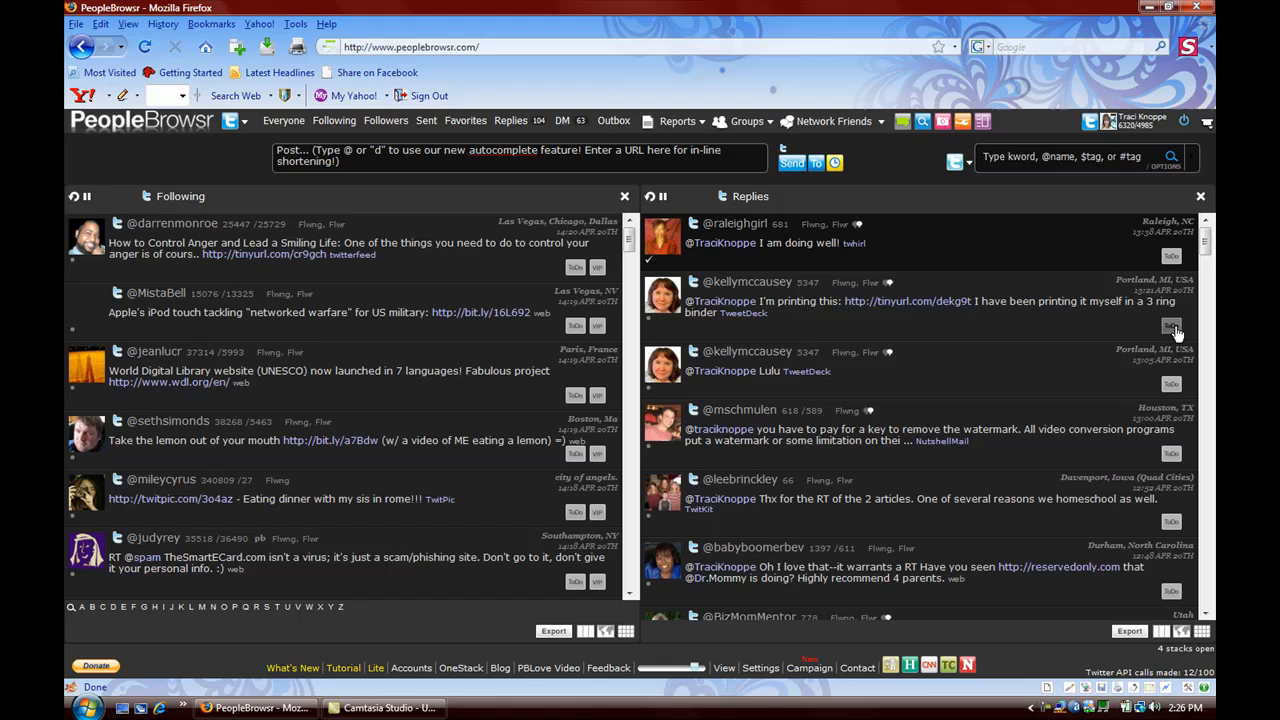
mouse_move(716, 522)
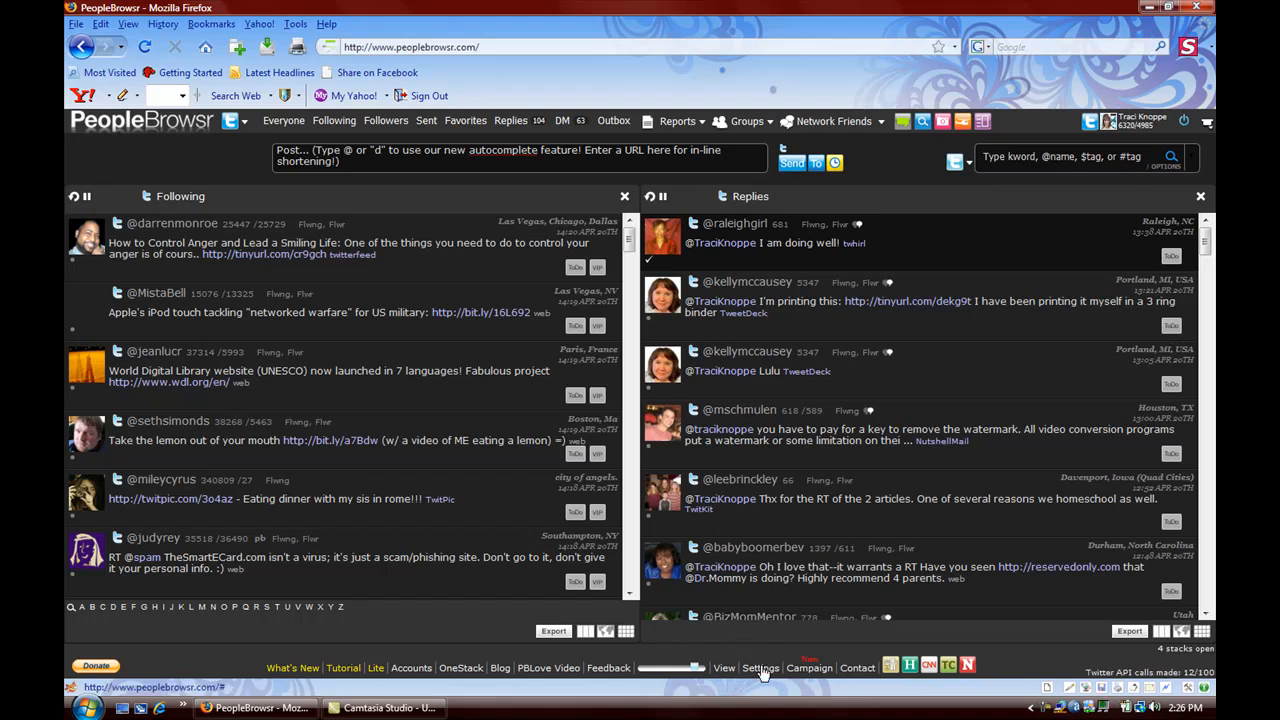
Step: Enlarge the stack font size from the bottom-bar Settings and bring up the theme settings
left_click(760, 668)
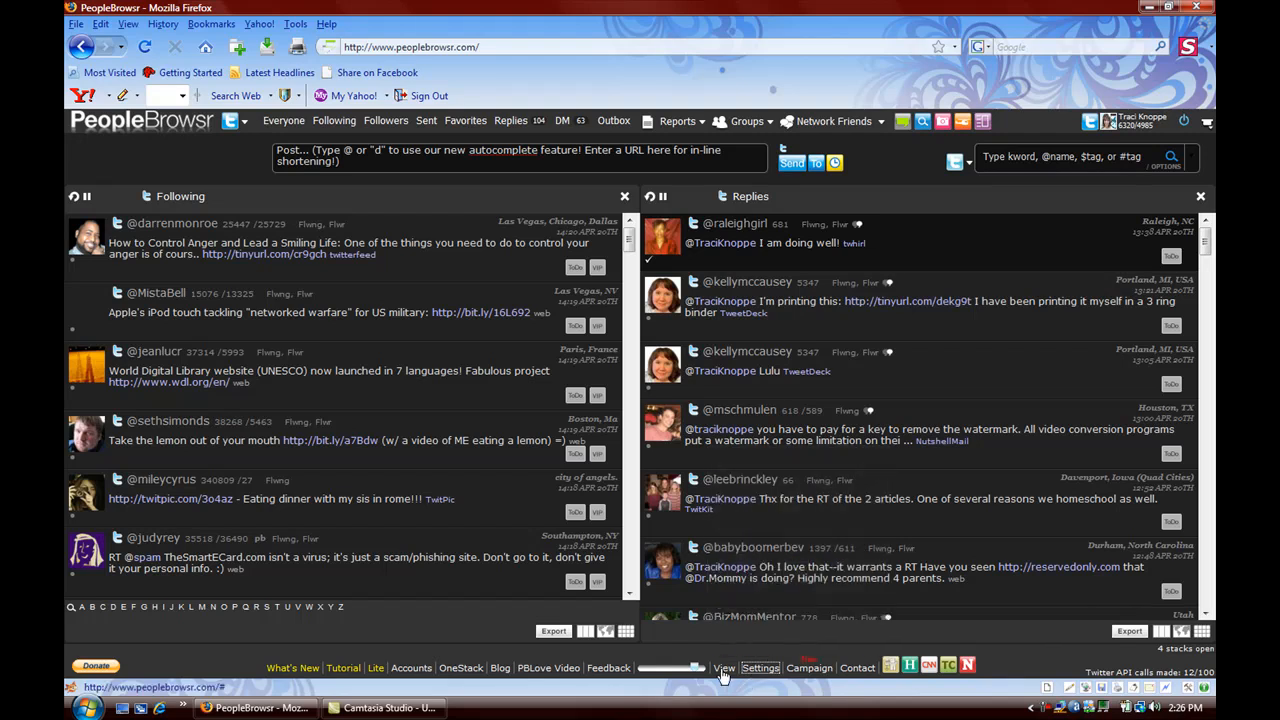
left_click(760, 668)
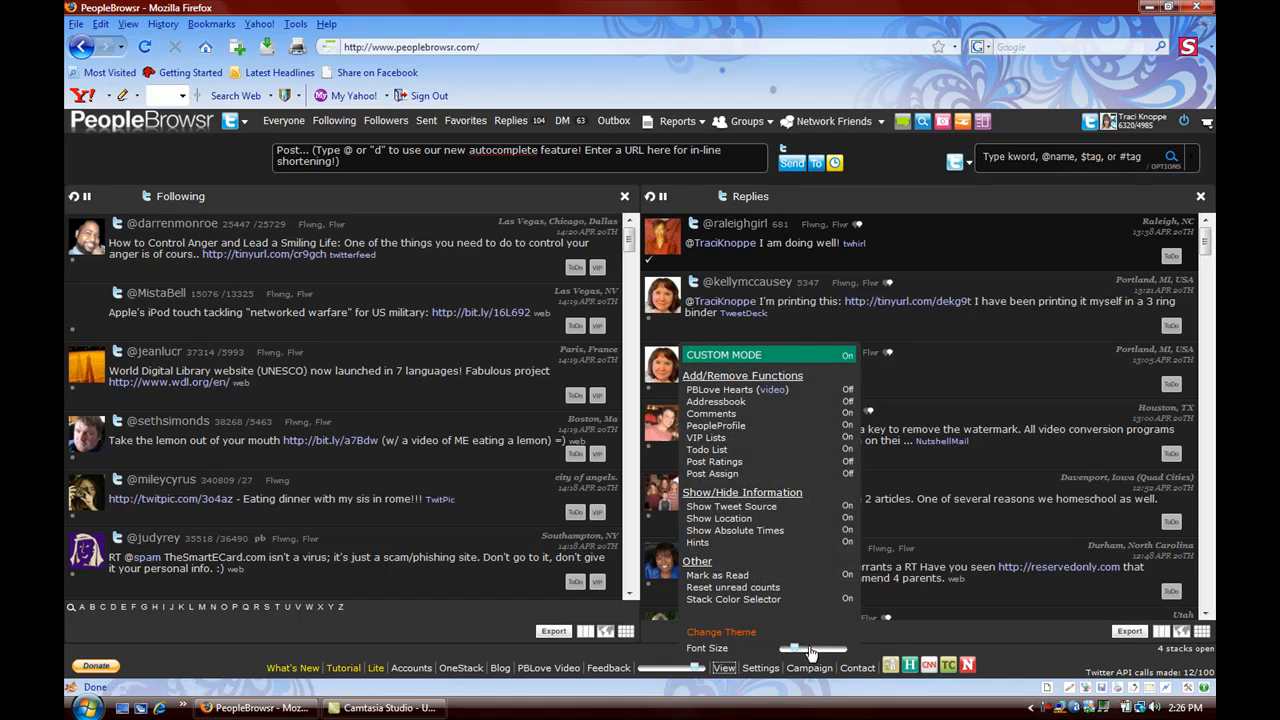
left_click_drag(796, 650, 812, 650)
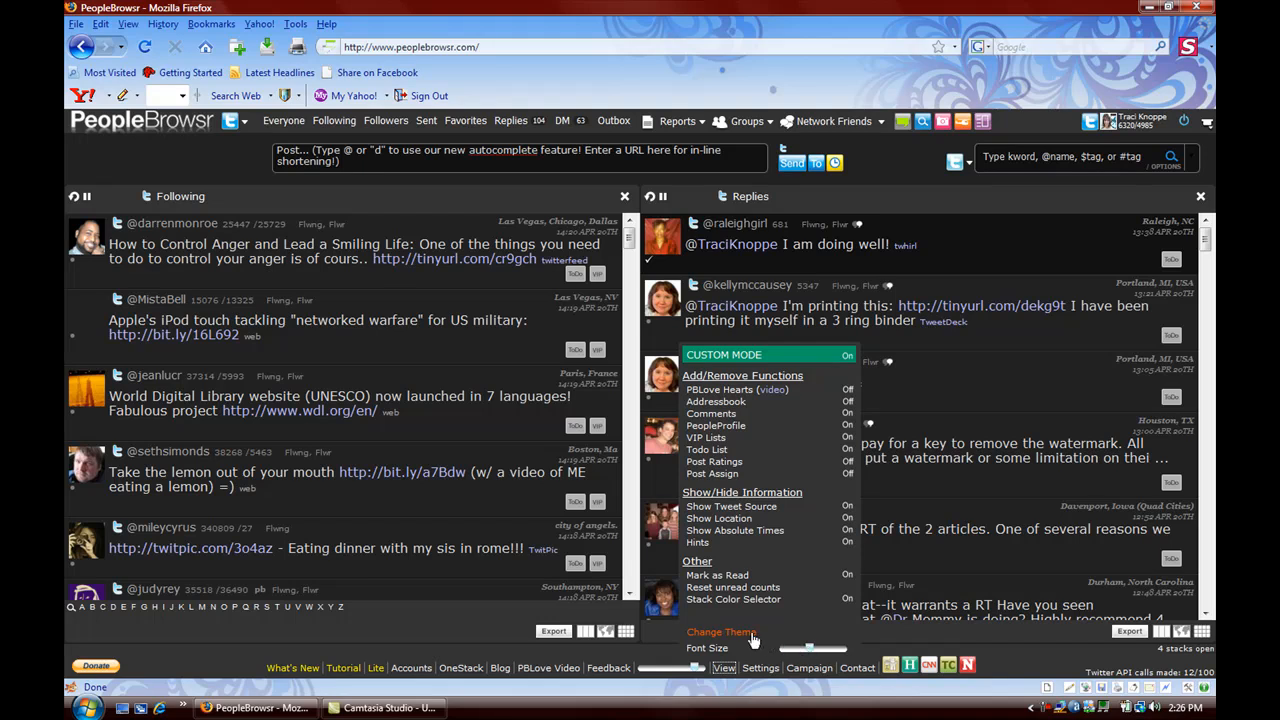
left_click(720, 632)
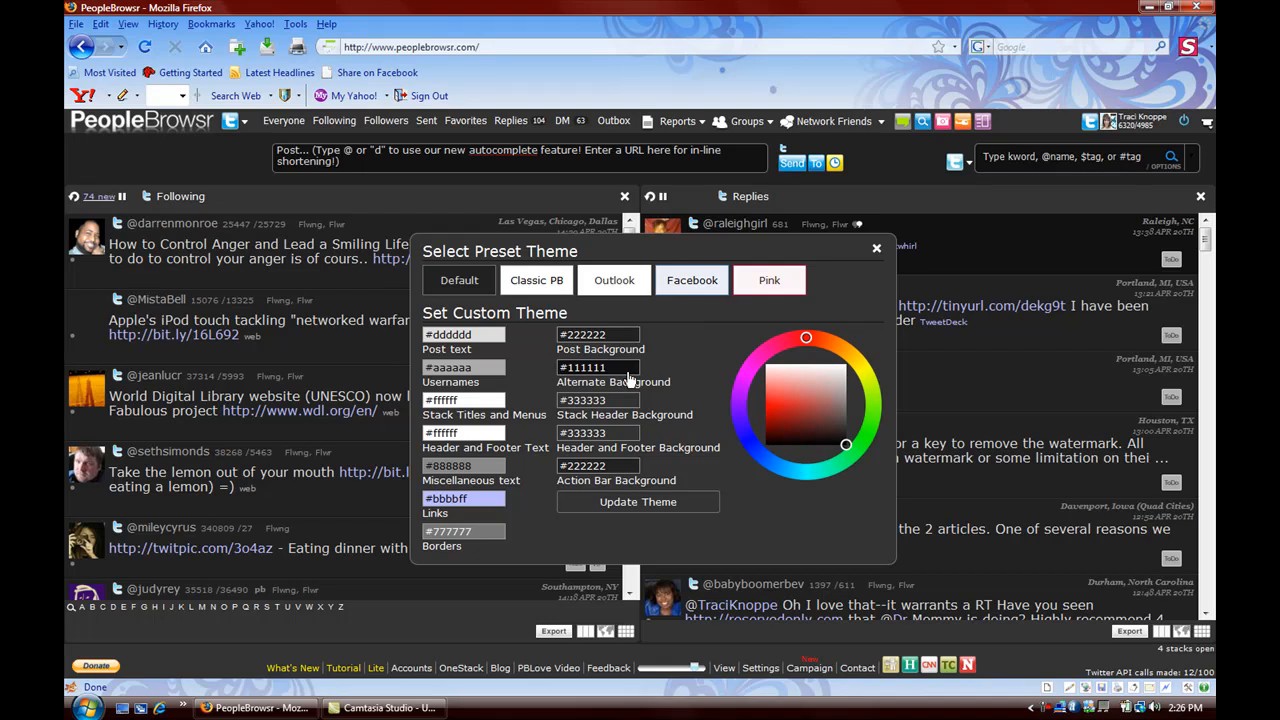
mouse_move(564, 256)
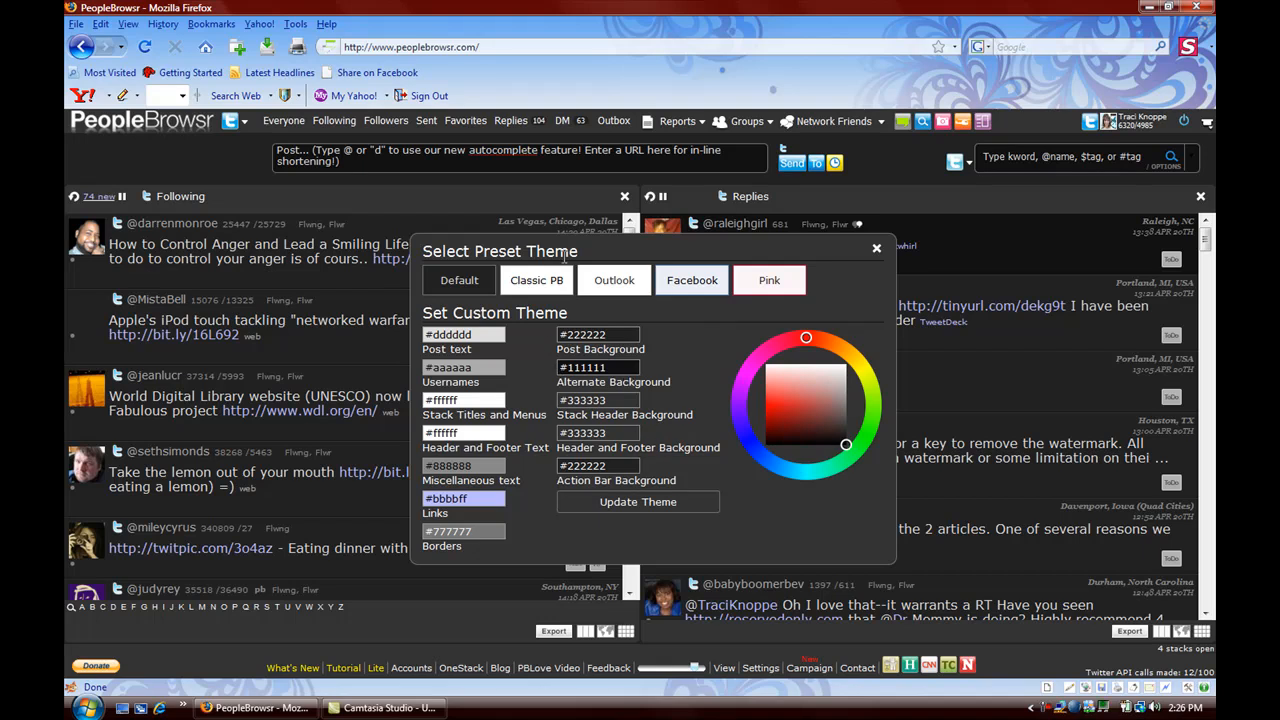
Step: Try the Classic PB, Facebook and Pink presets, then apply the light blue preset theme
left_click(614, 280)
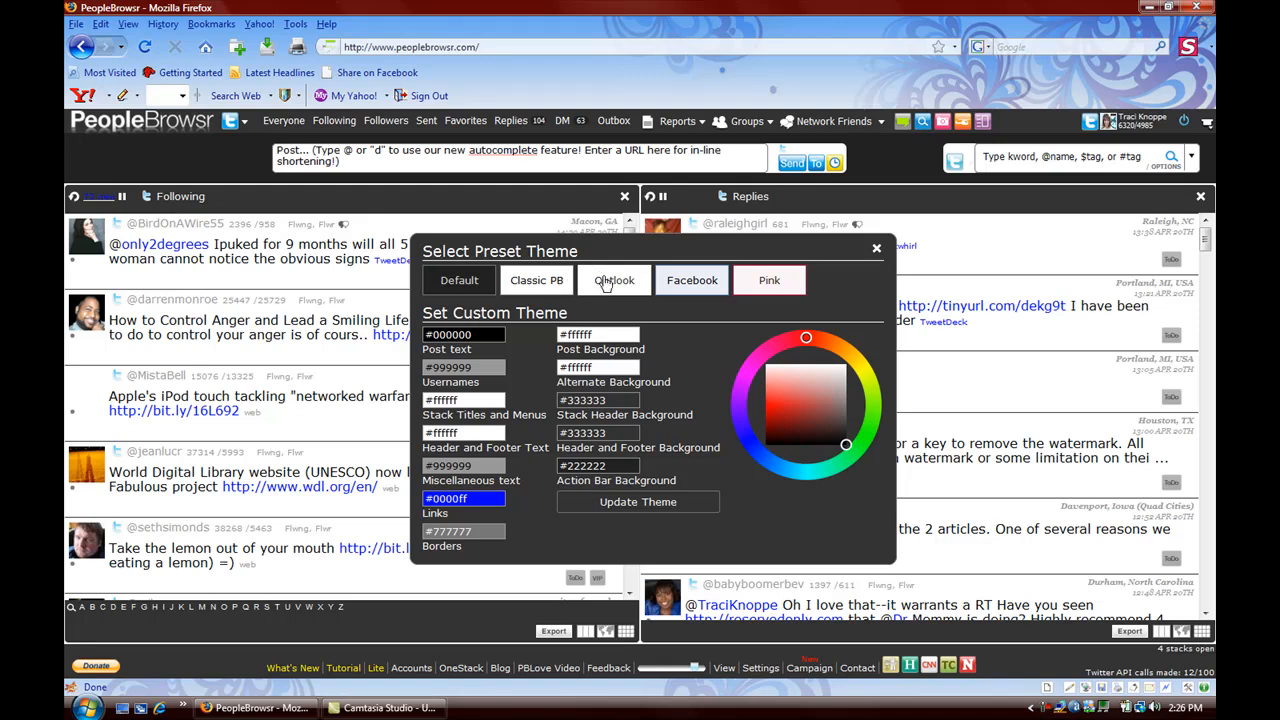
left_click(614, 280)
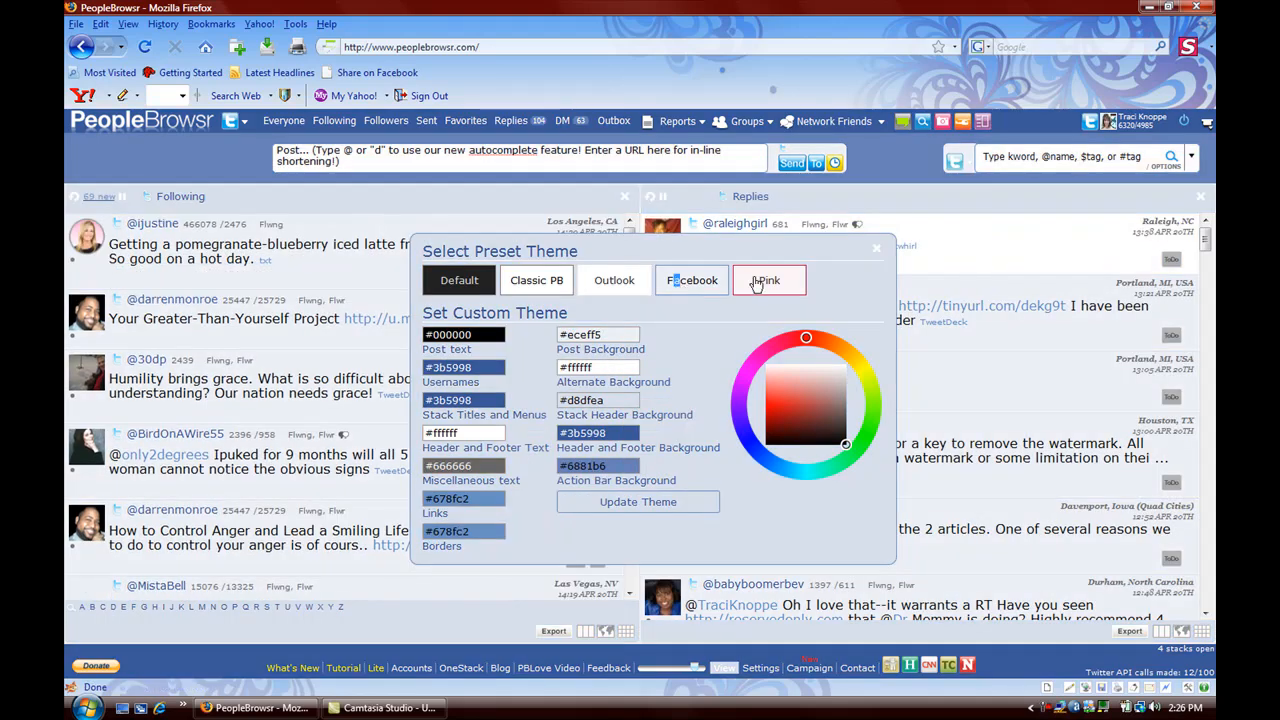
left_click(768, 280)
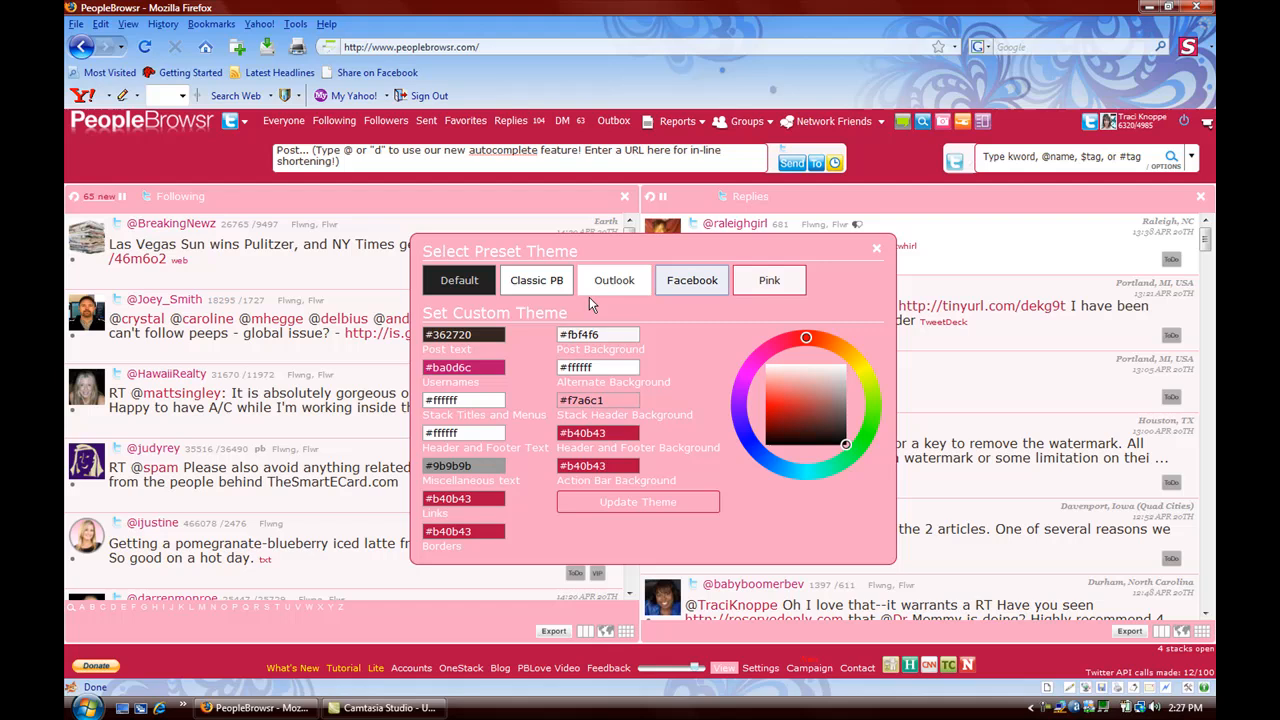
left_click(614, 280)
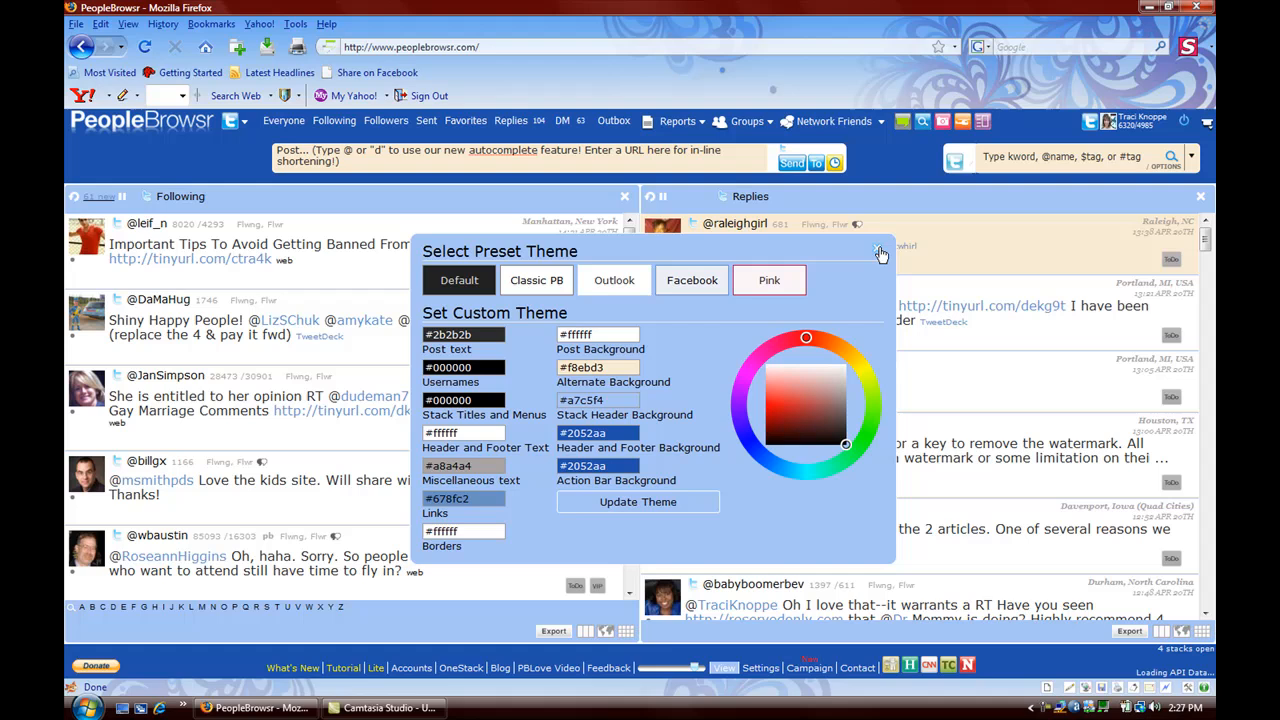
Step: Close the Select Preset Theme dialog and pick the Following stack's colour icon
left_click(878, 250)
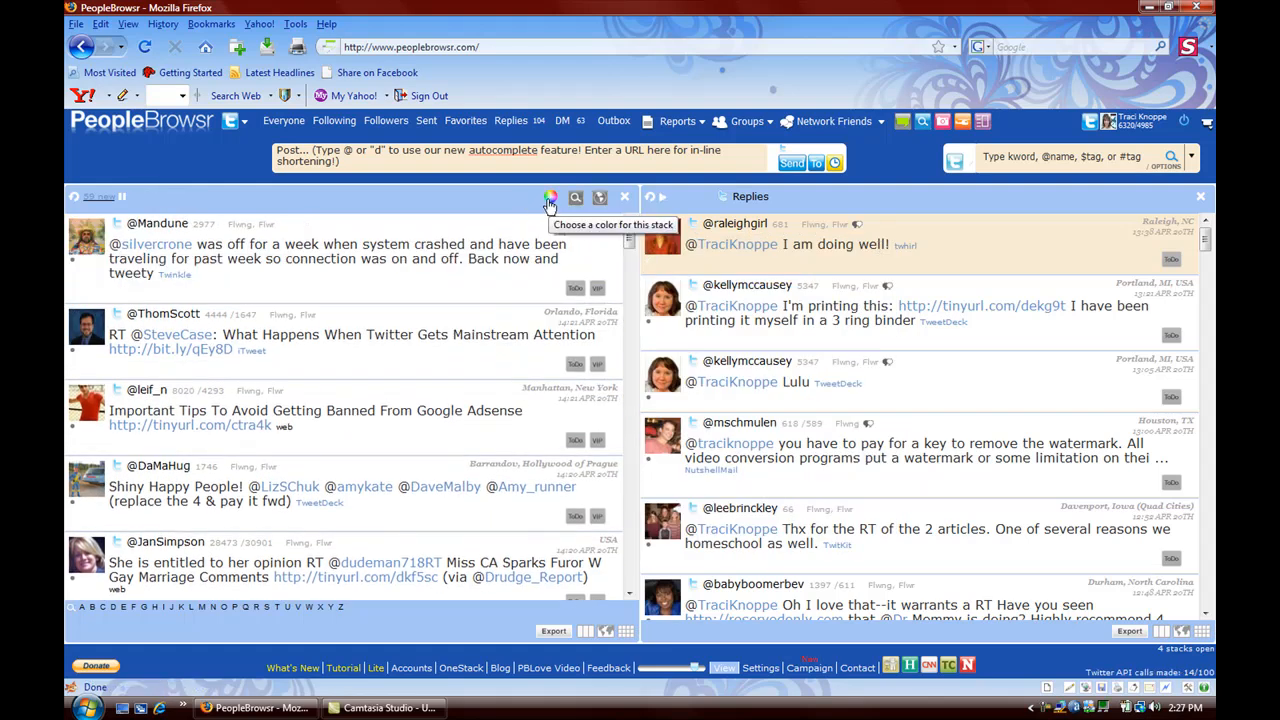
left_click(550, 198)
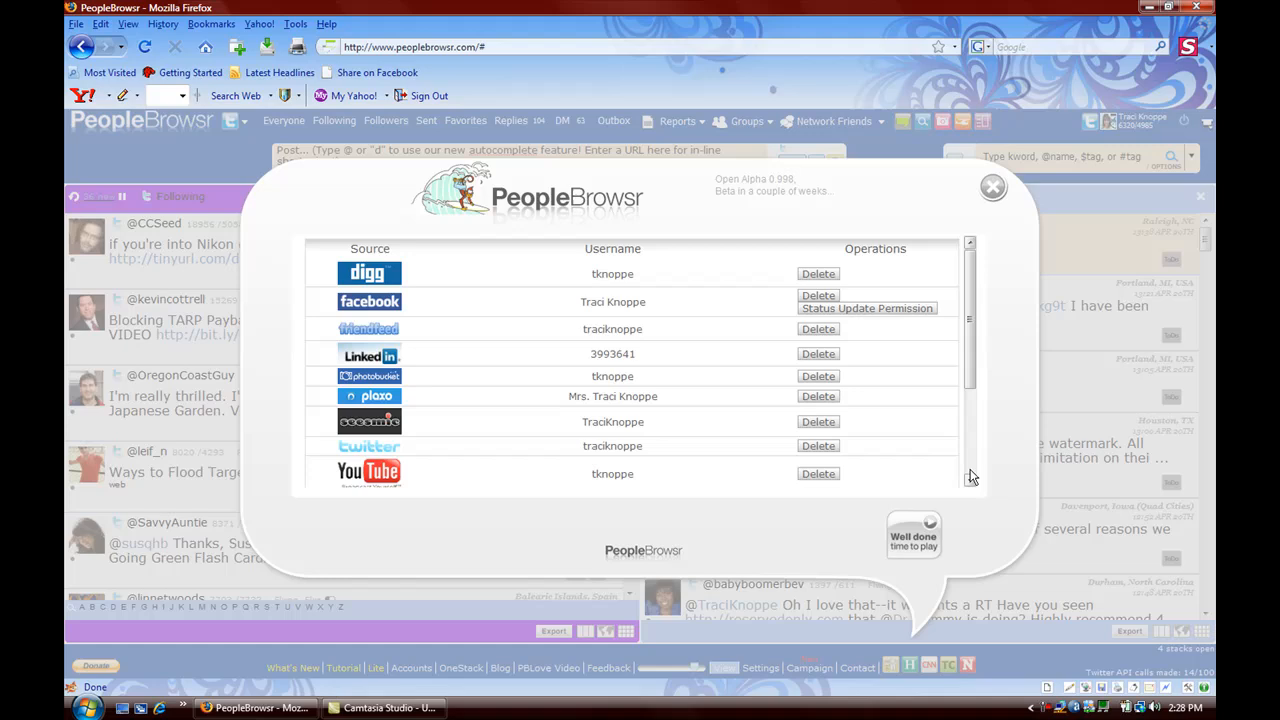
scroll("down", 3)
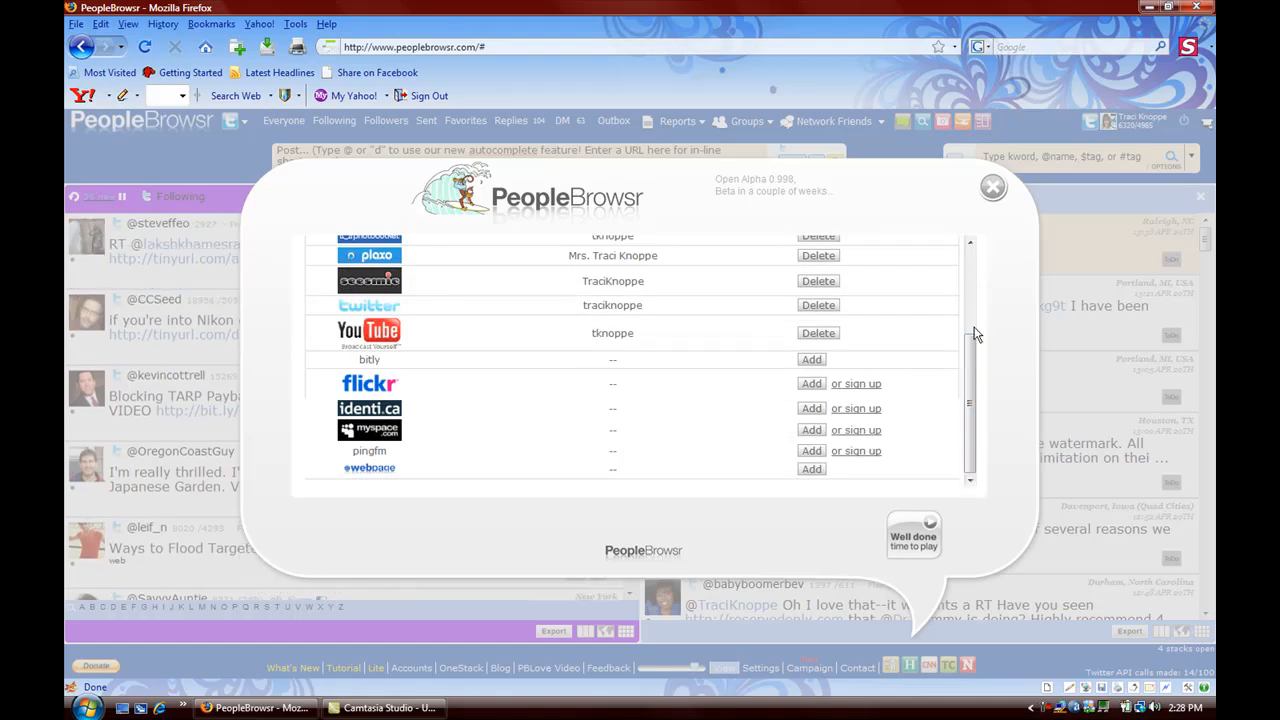
scroll("up", 3)
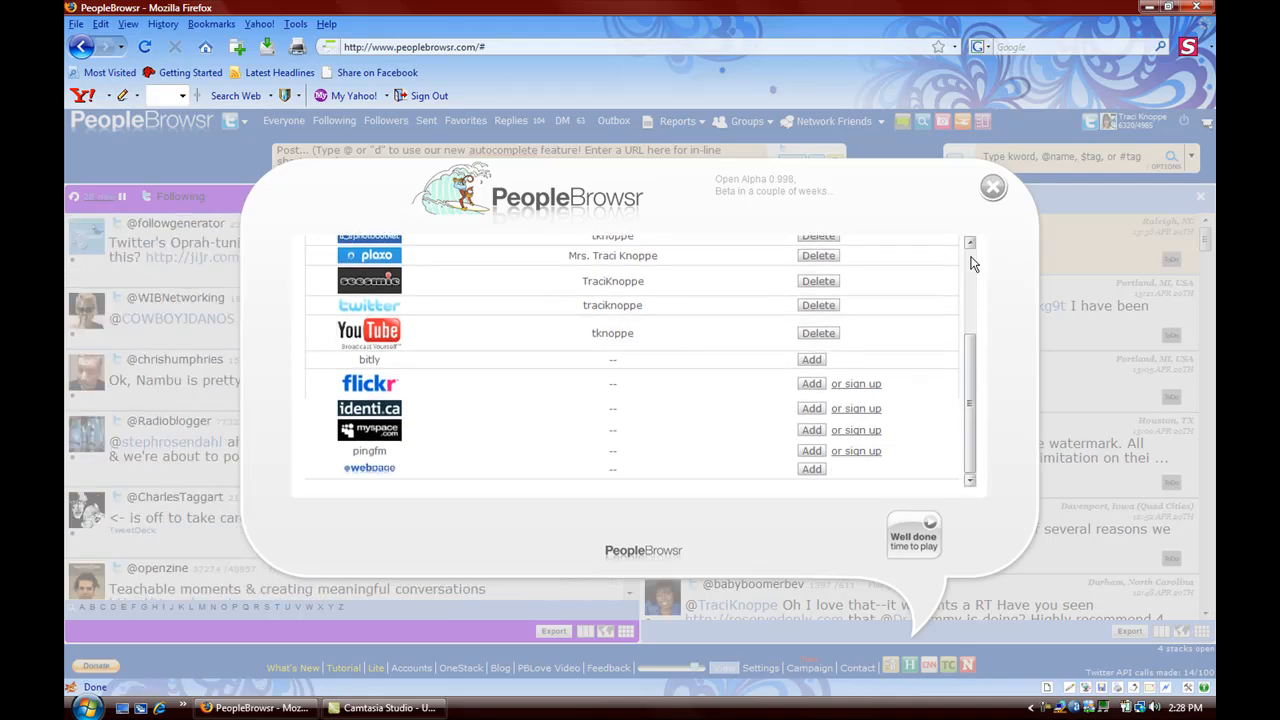
scroll("up", 3)
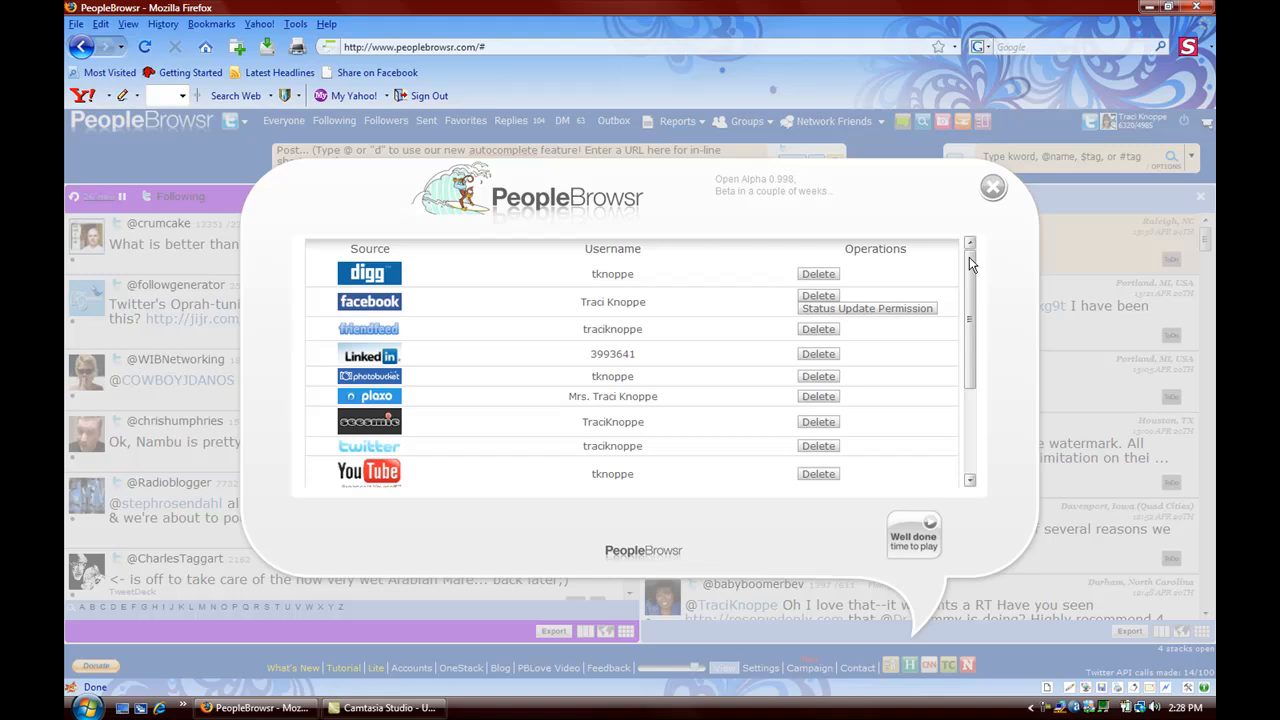